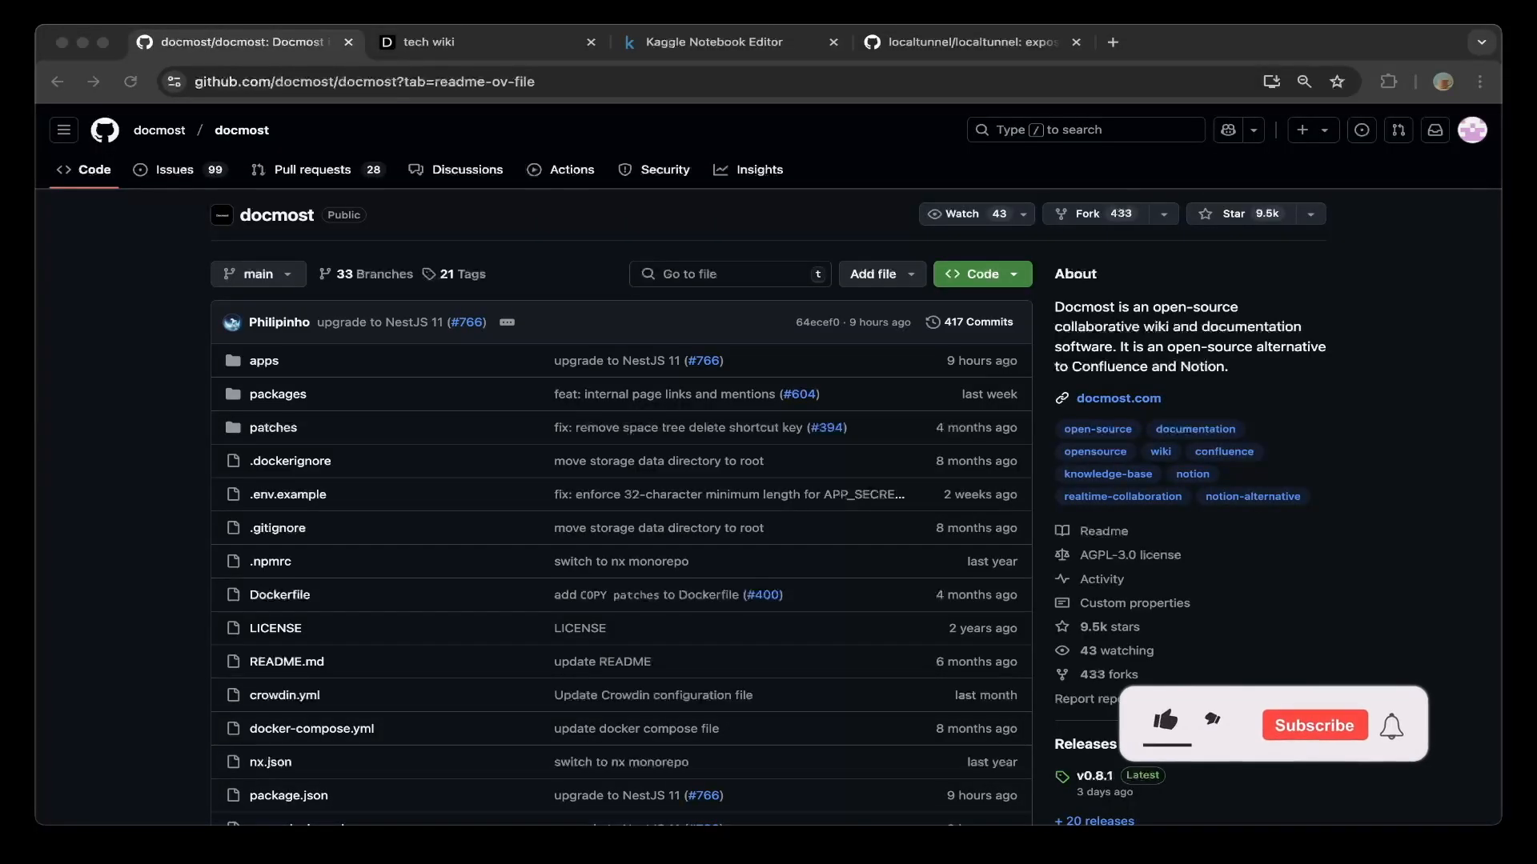
- Create an untitled child page nested under the tech wiki page from the sidebar
{"action": "left_click", "coordinate": [1163, 725]}
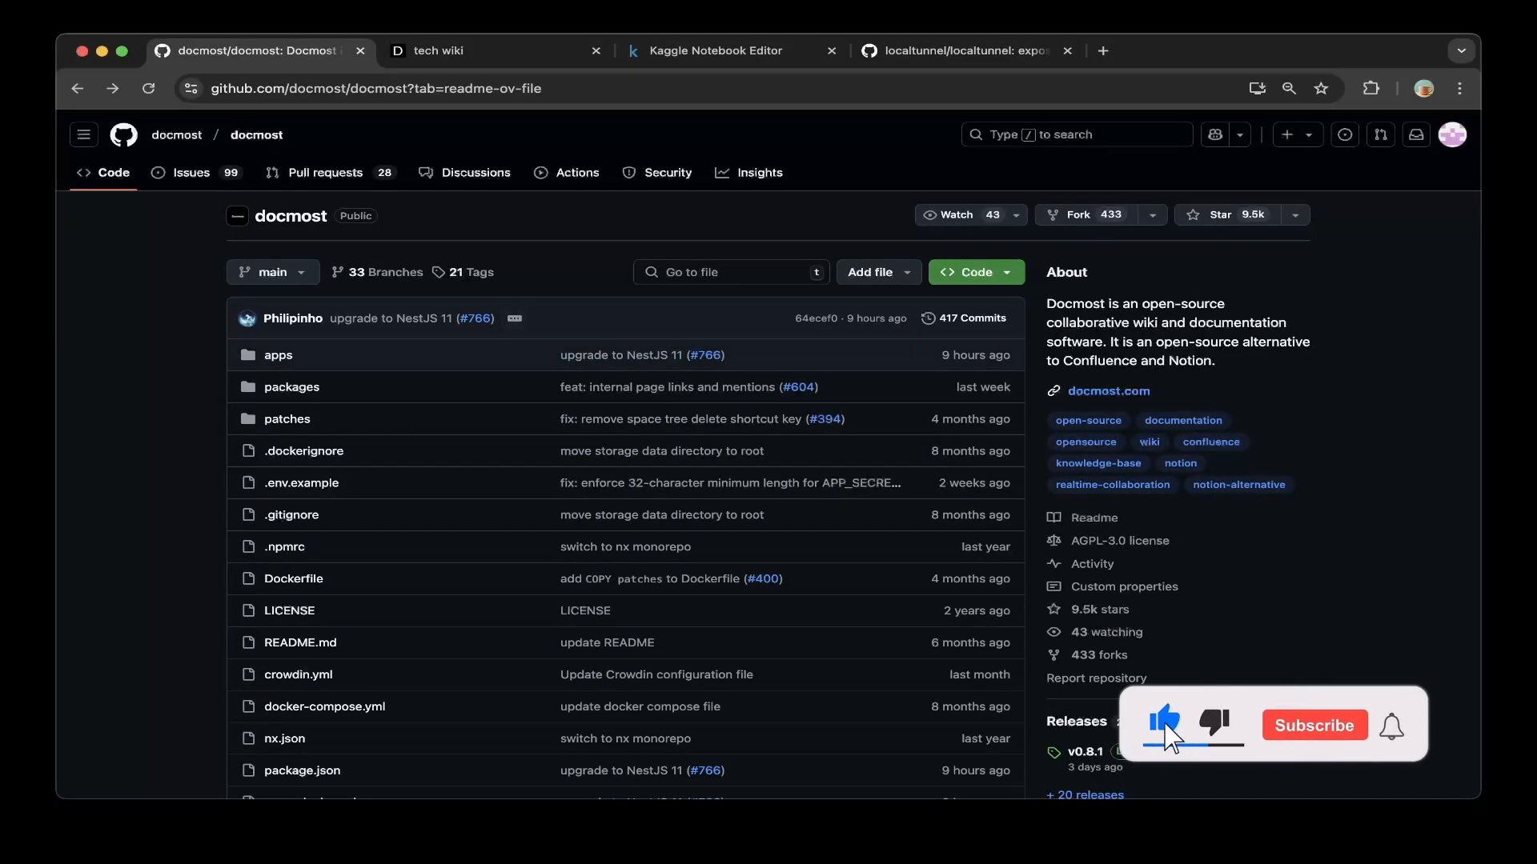
{"action": "left_click", "coordinate": [1313, 725]}
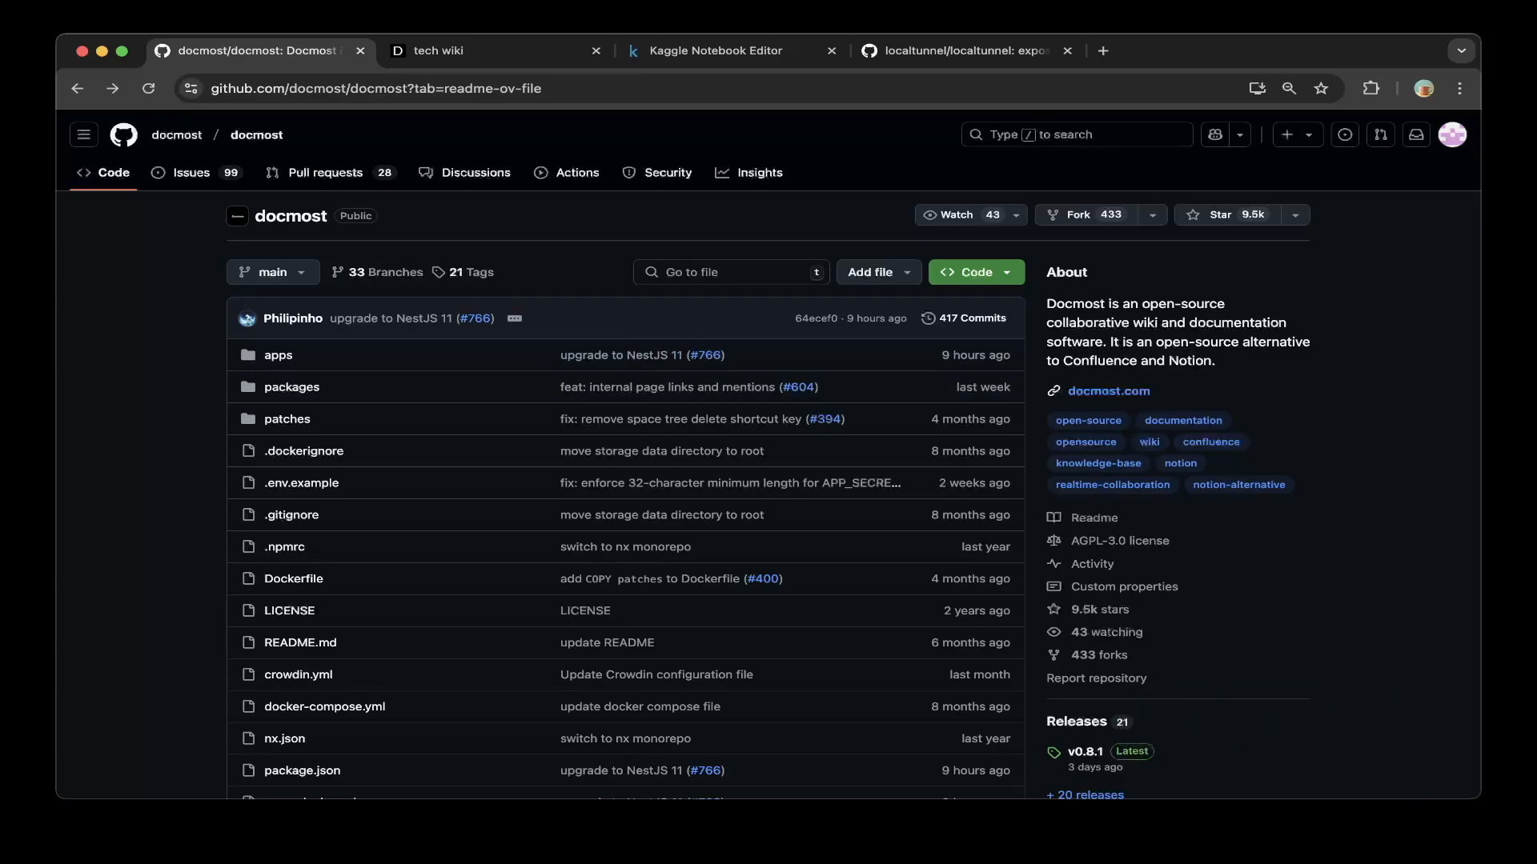
{"action": "scroll", "scroll_direction": "down", "scroll_amount": 3}
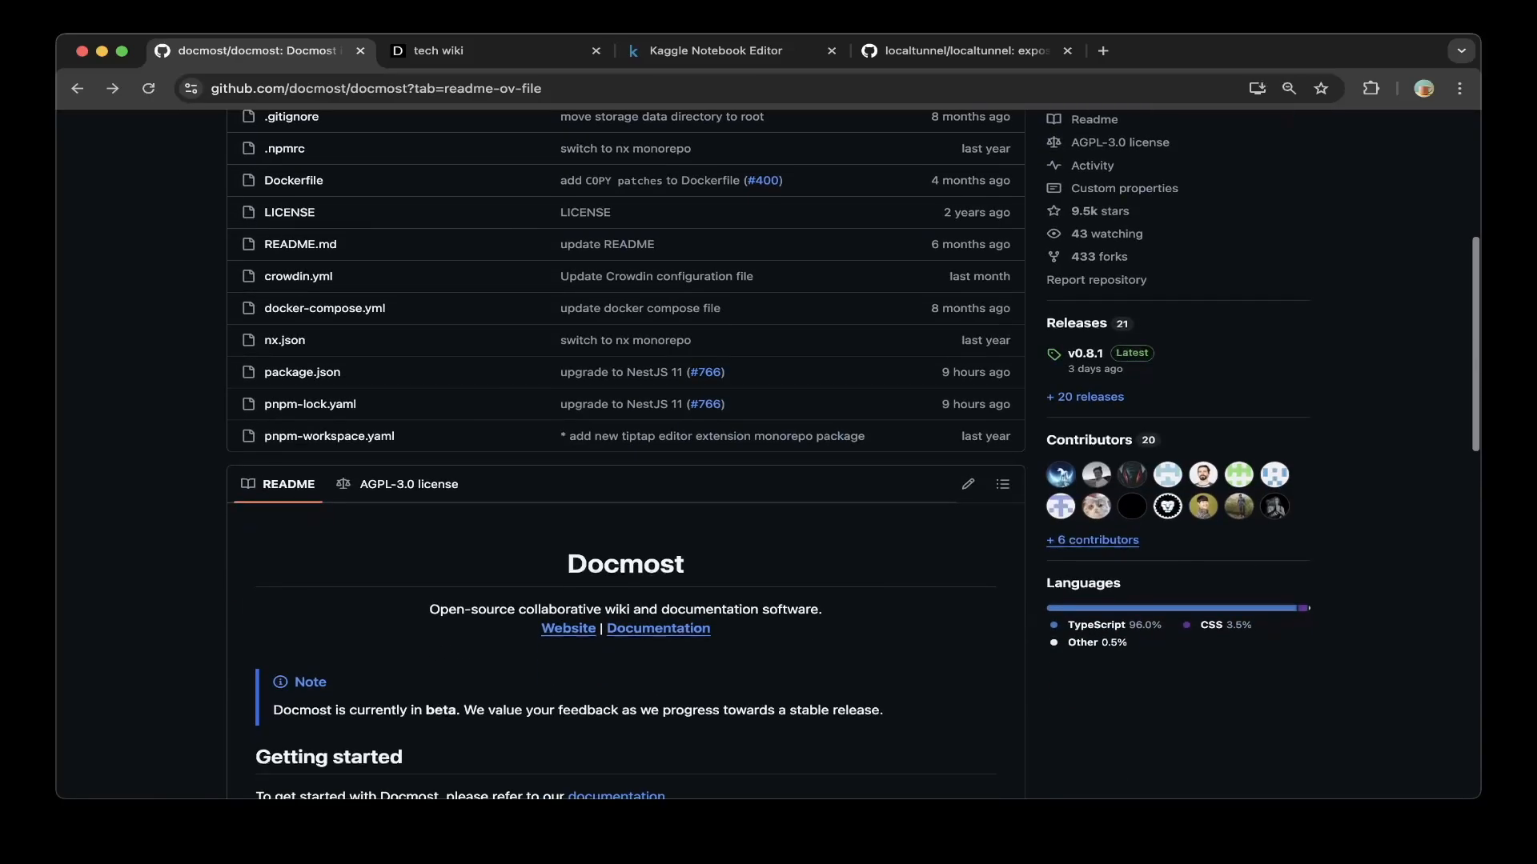
{"action": "scroll", "scroll_direction": "down", "scroll_amount": 3}
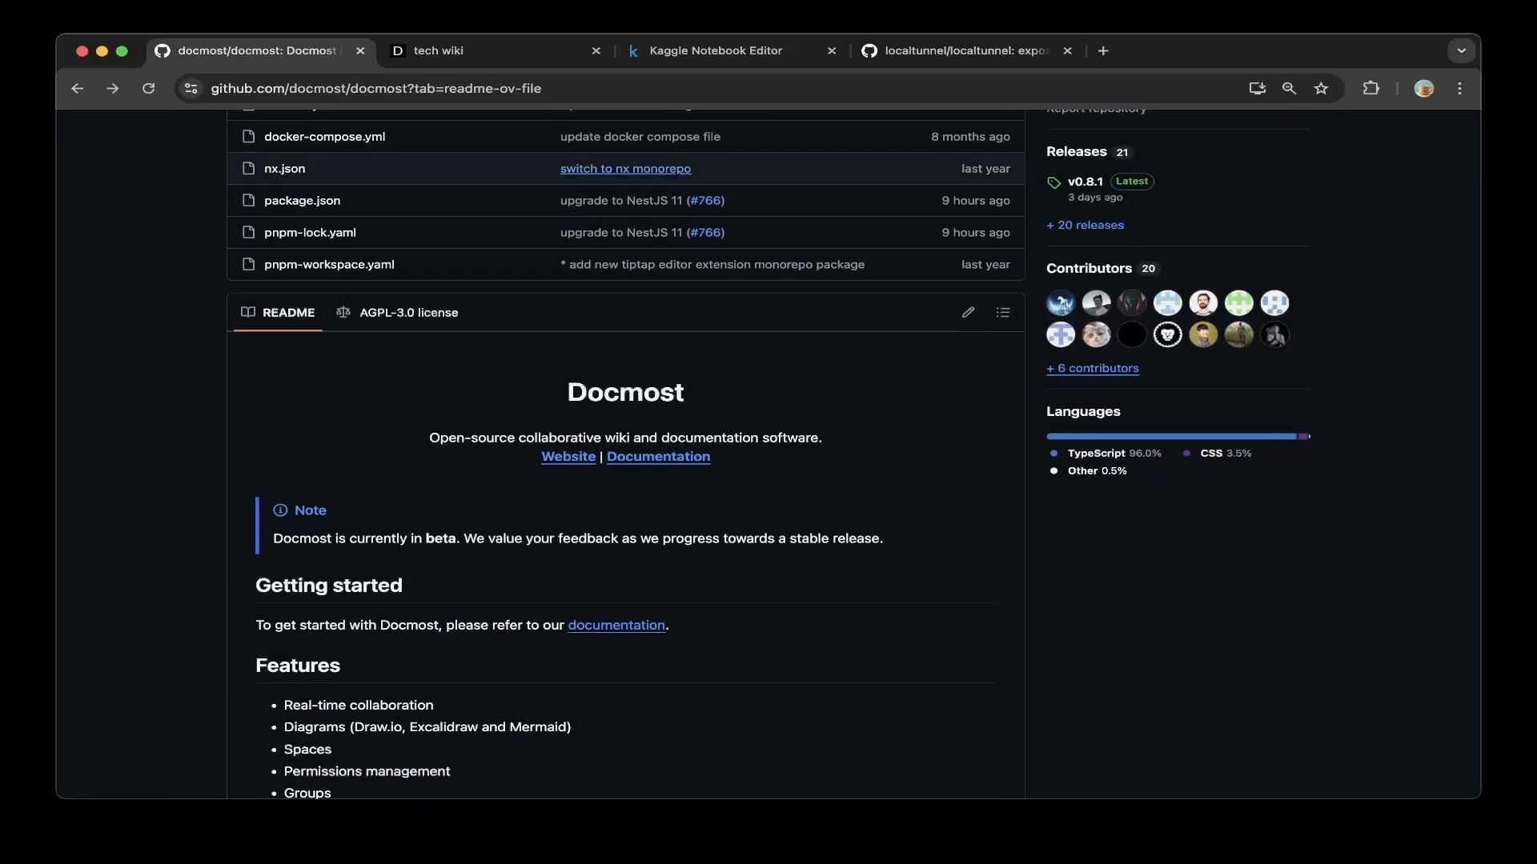
{"action": "left_click", "coordinate": [442, 50]}
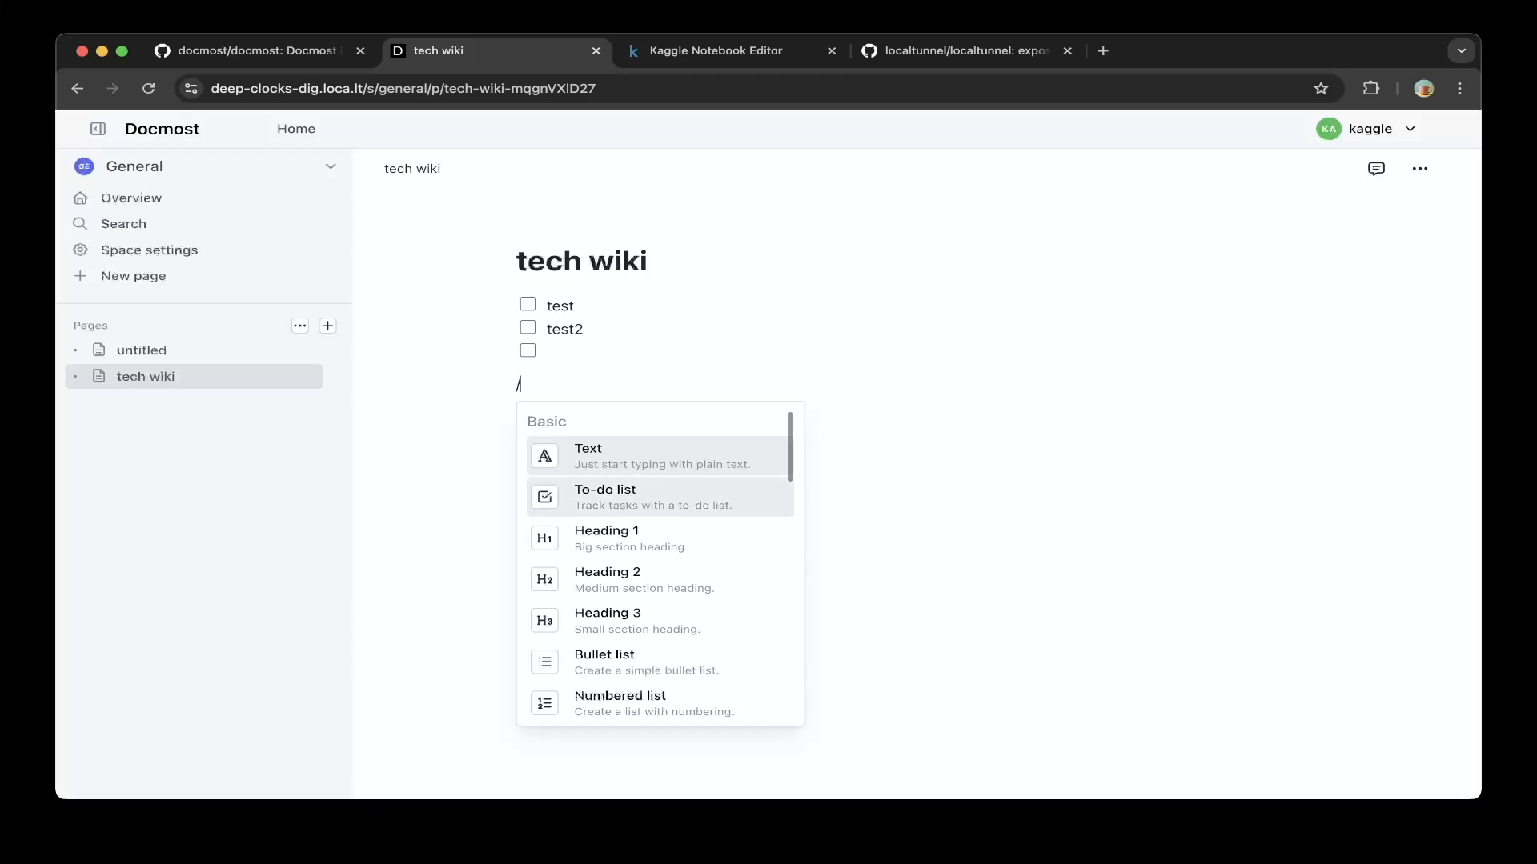
{"action": "scroll", "scroll_direction": "down", "scroll_amount": 3}
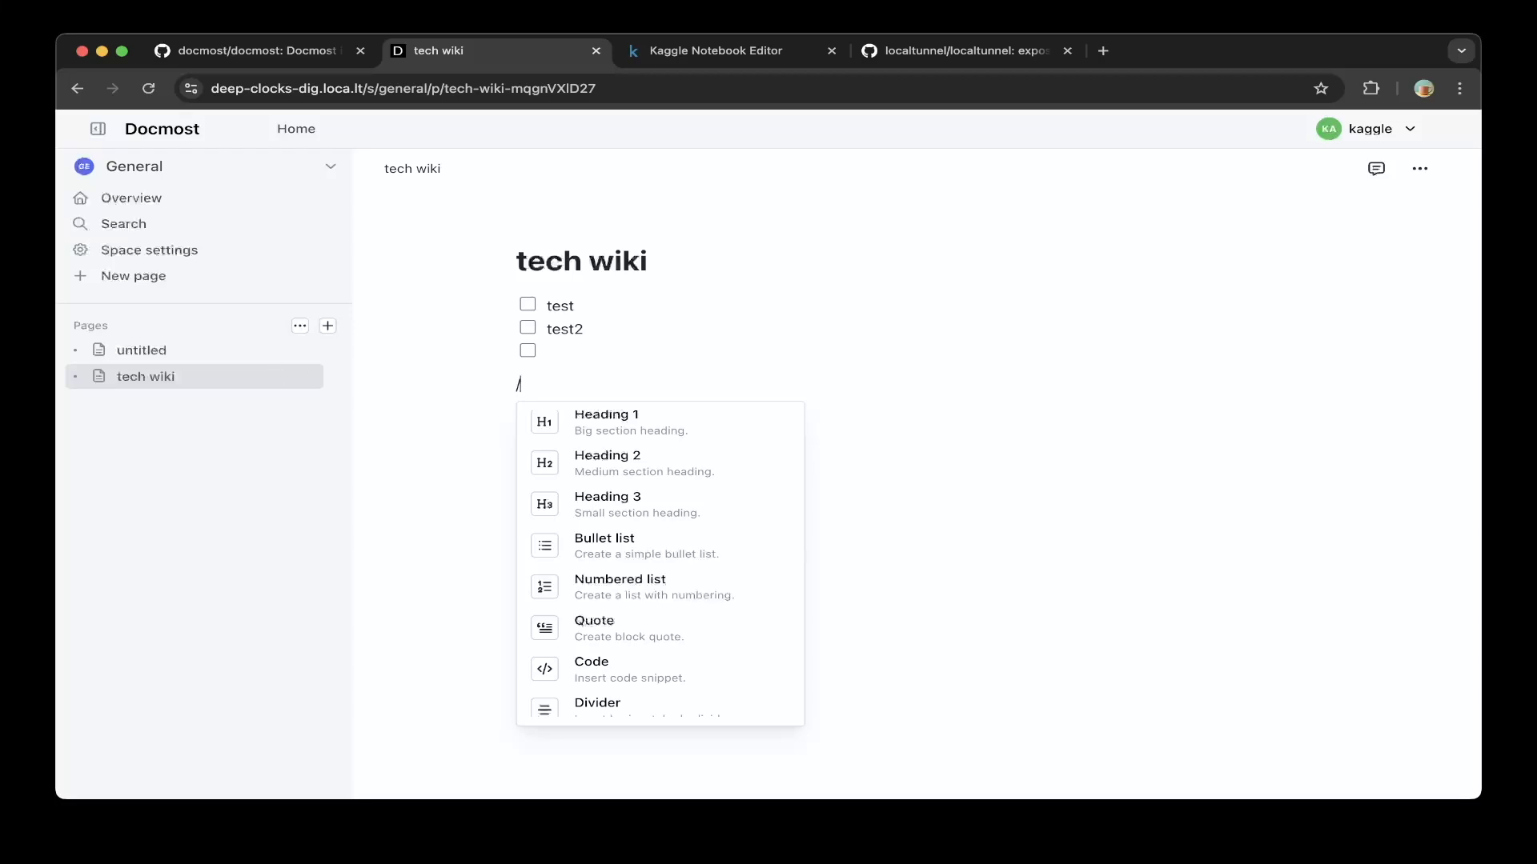
{"action": "mouse_move", "coordinate": [143, 350]}
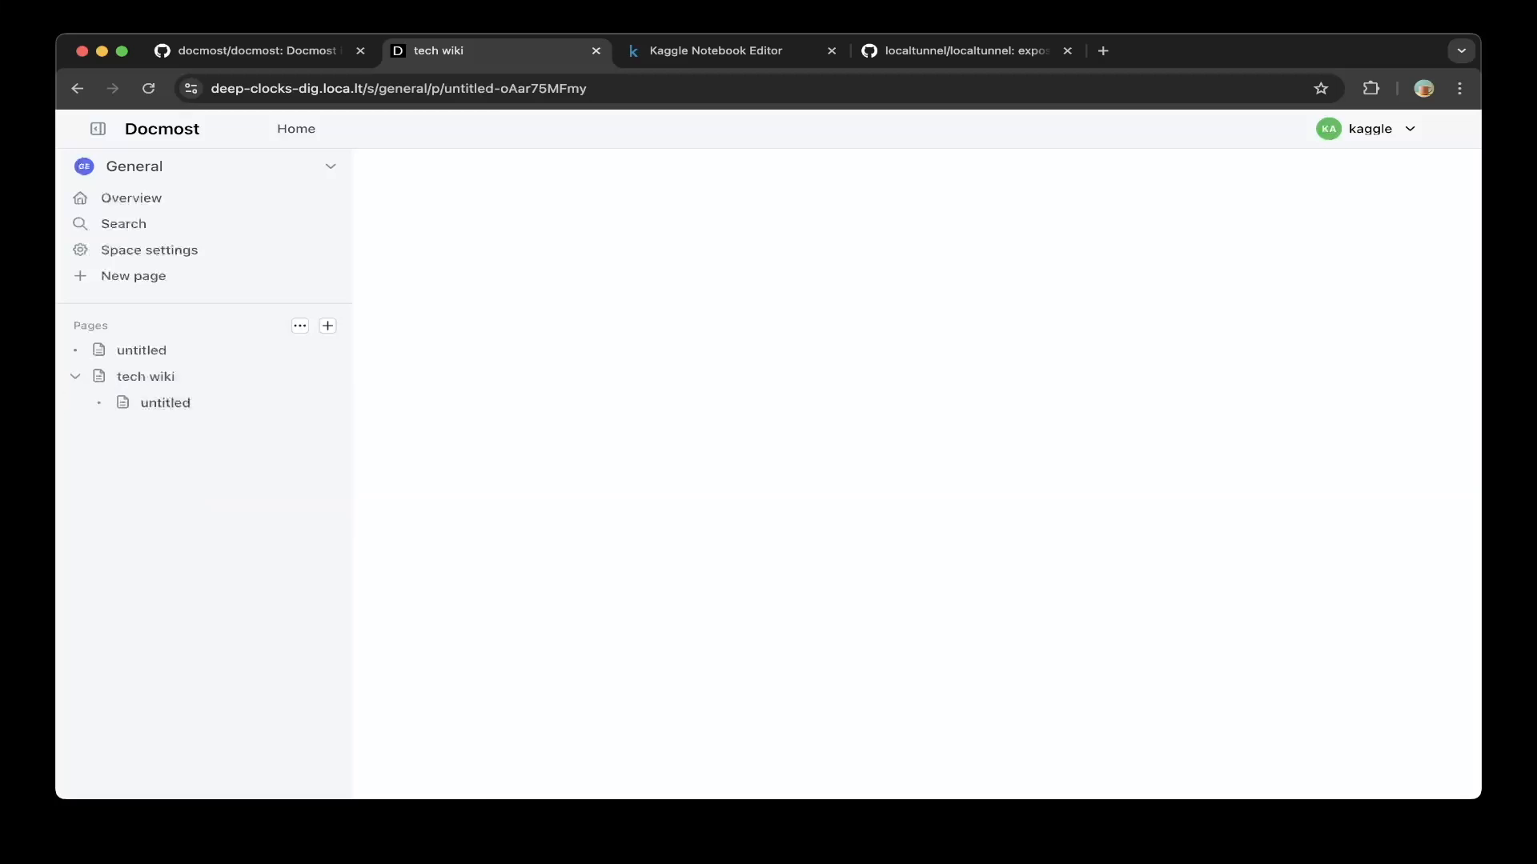
{"action": "left_click", "coordinate": [146, 374]}
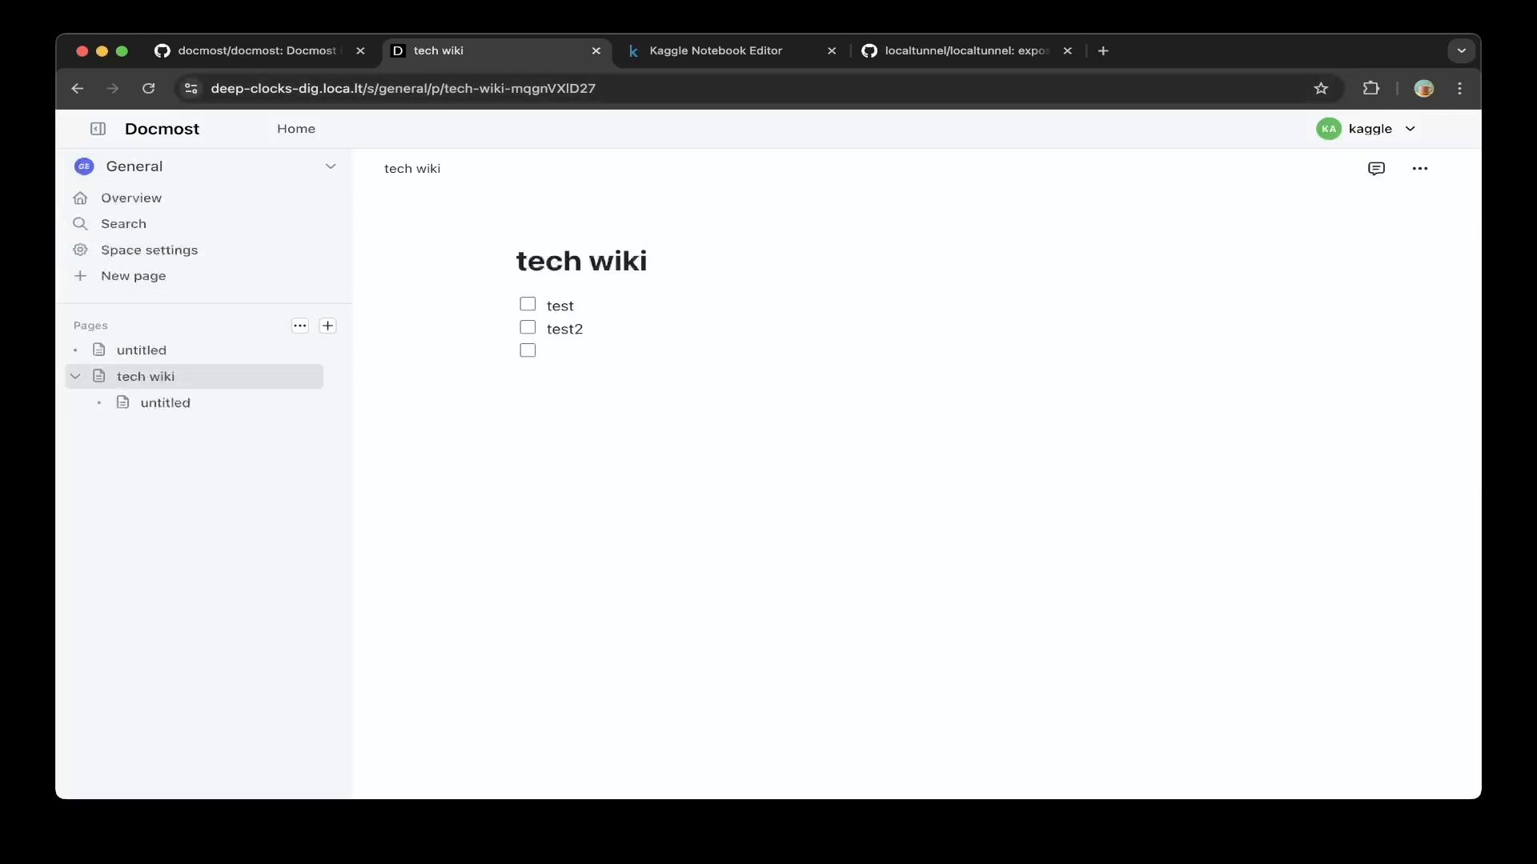
- Review the docmost/docmost README Features section, then return to the Kaggle docmost notebook
{"action": "left_click", "coordinate": [259, 49]}
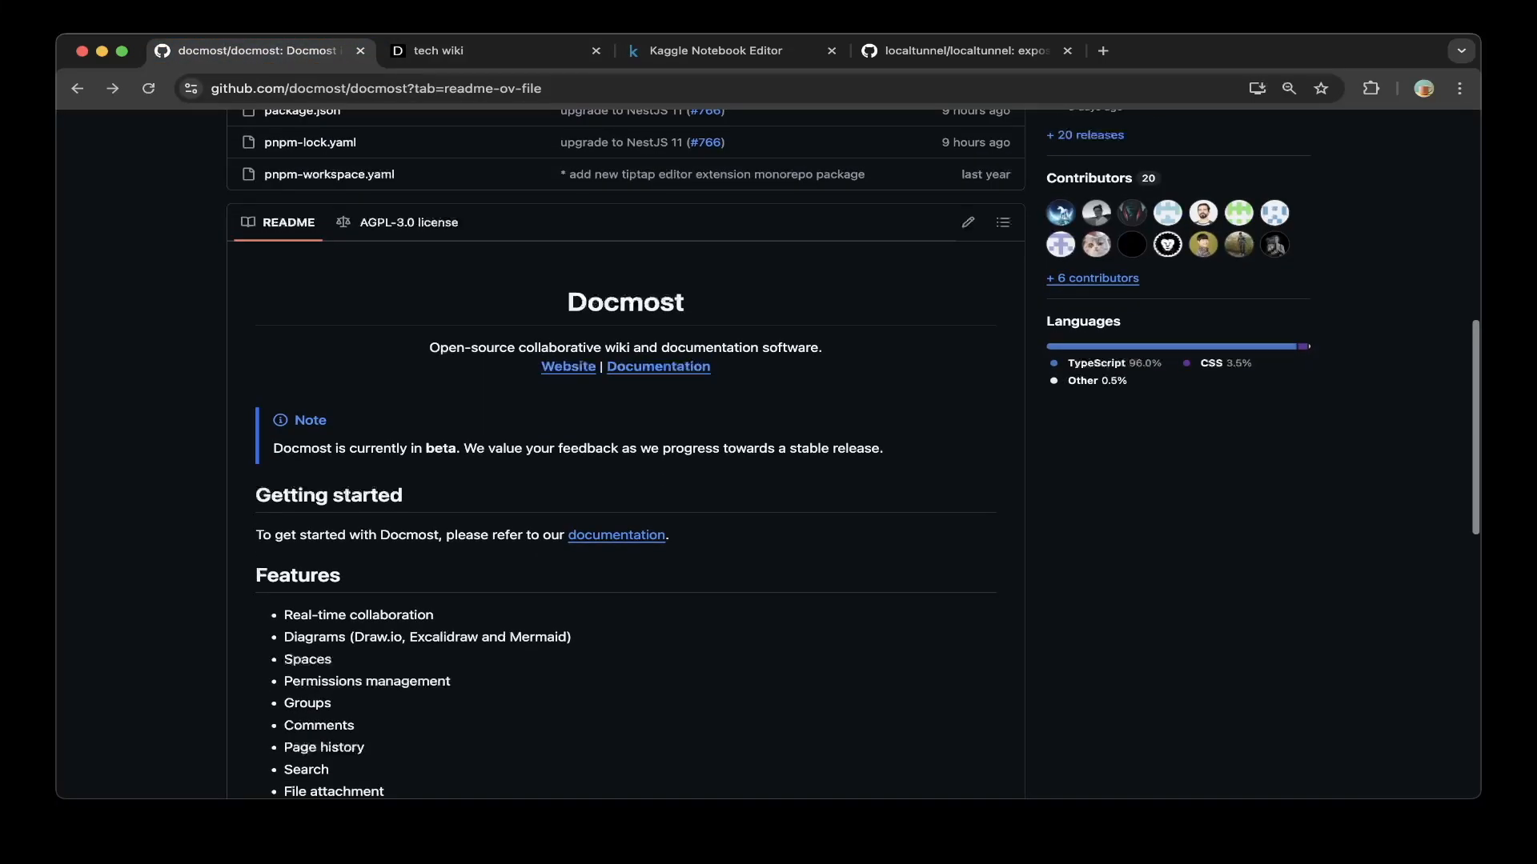
{"action": "scroll", "scroll_direction": "down", "scroll_amount": 3}
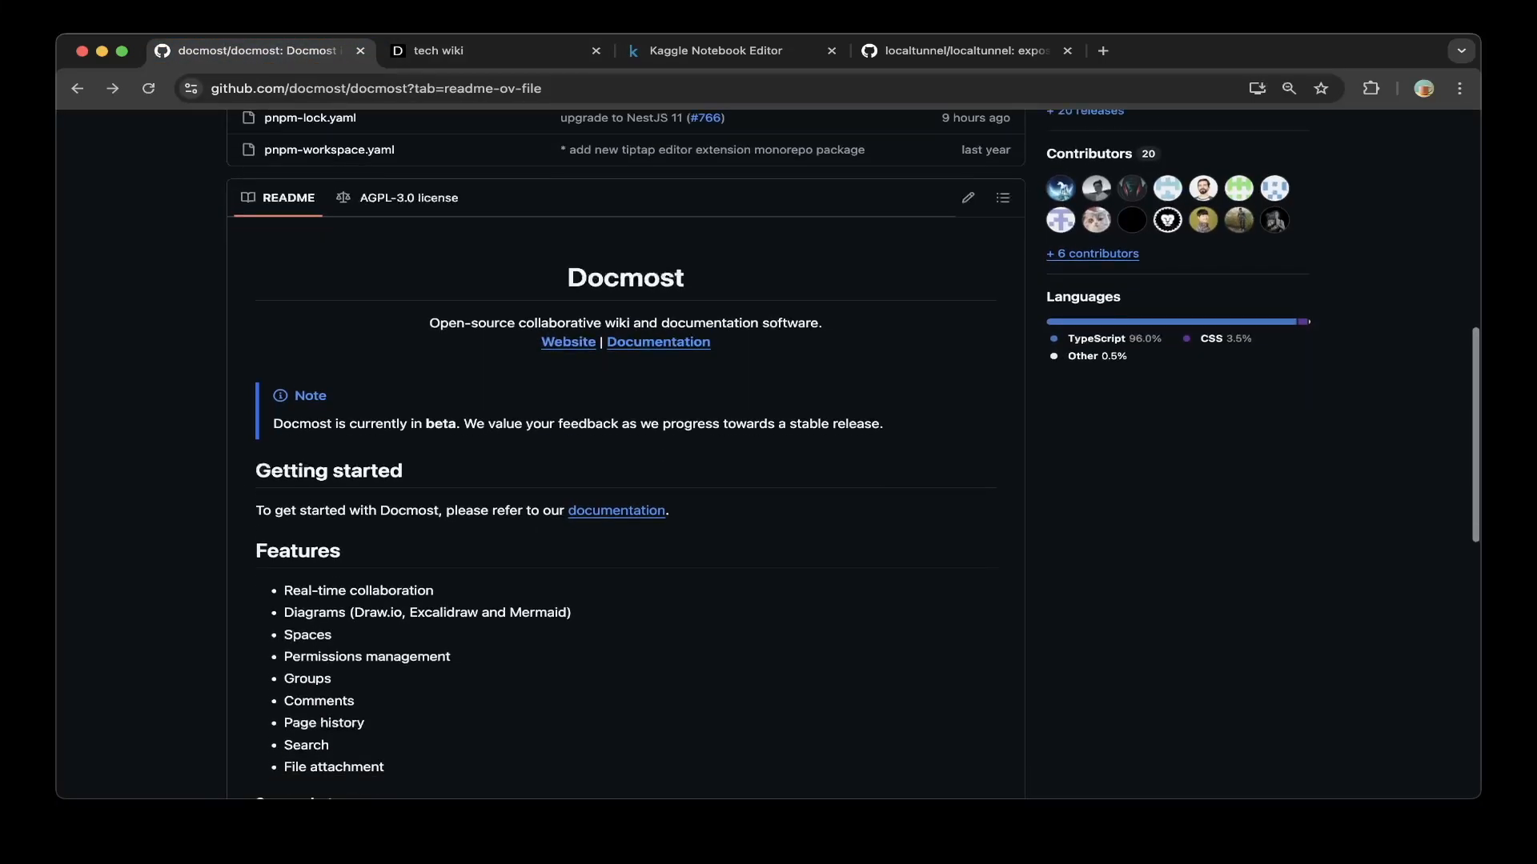
{"action": "scroll", "scroll_direction": "down", "scroll_amount": 3}
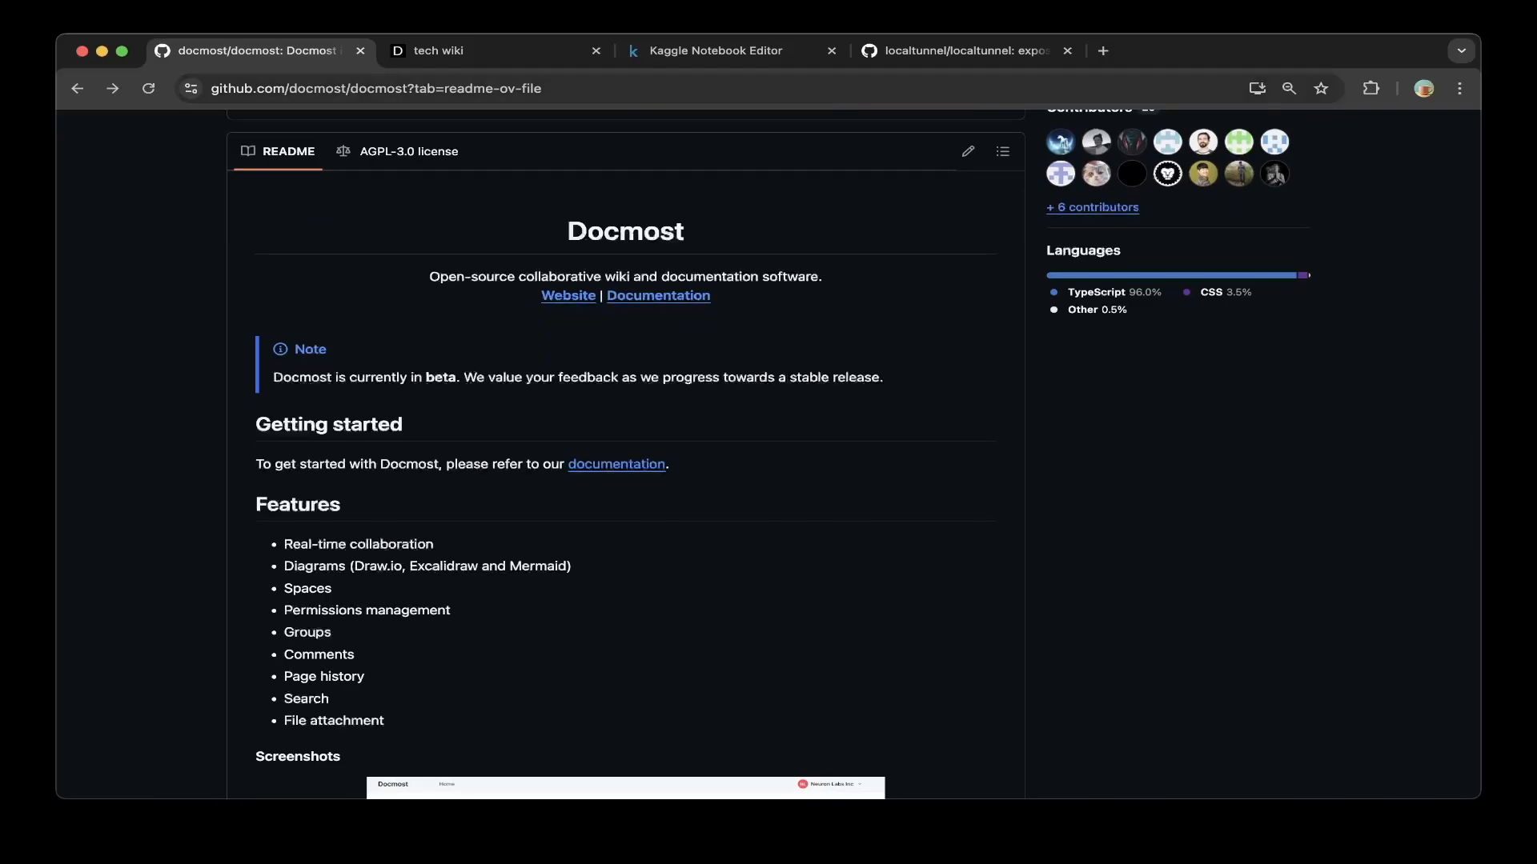
{"action": "left_click", "coordinate": [717, 50]}
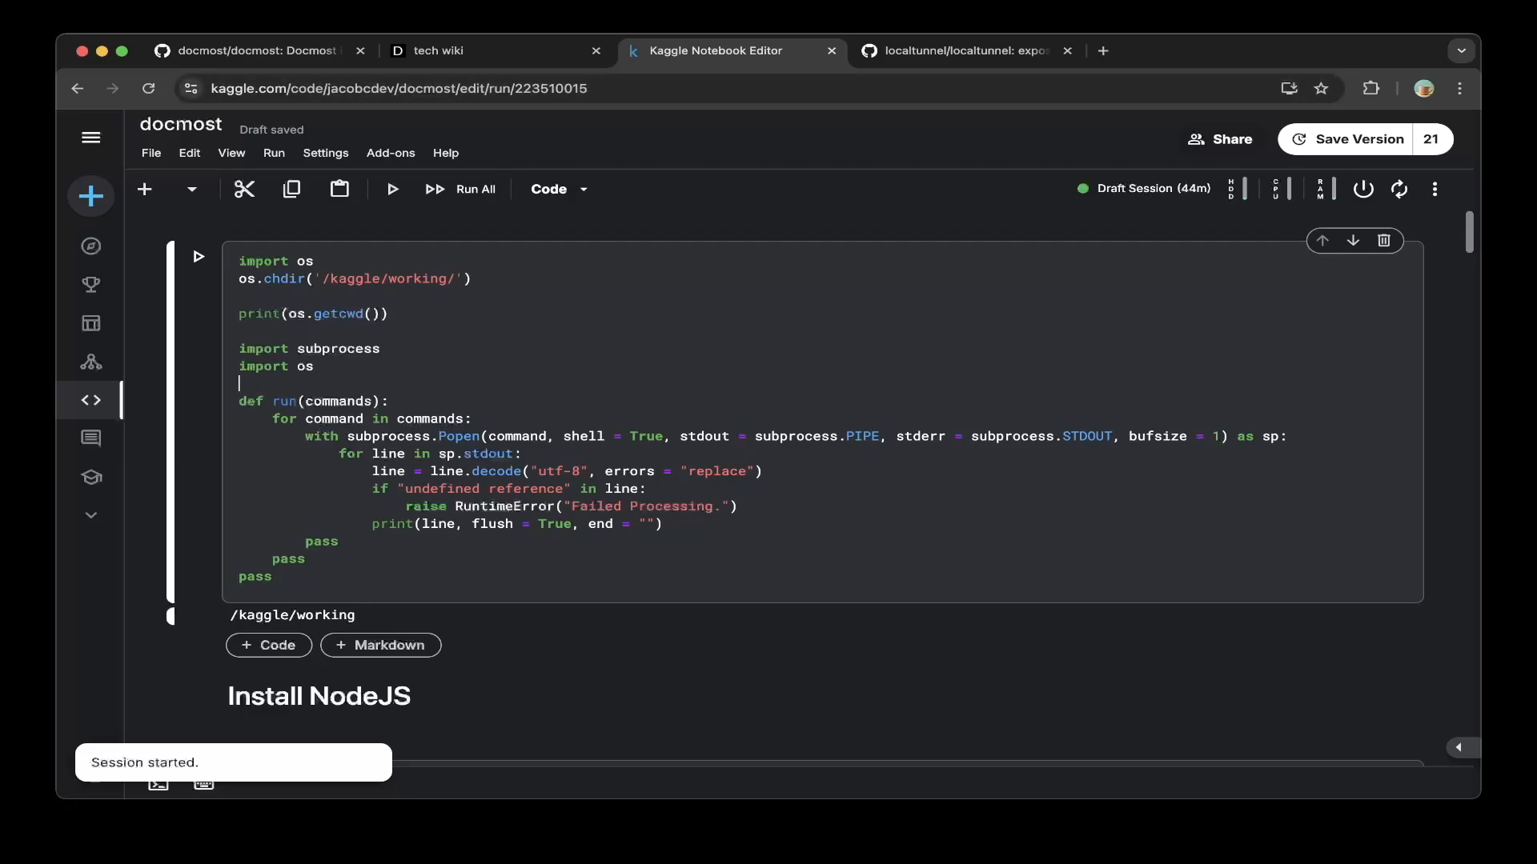
{"action": "scroll", "scroll_direction": "down", "scroll_amount": 3}
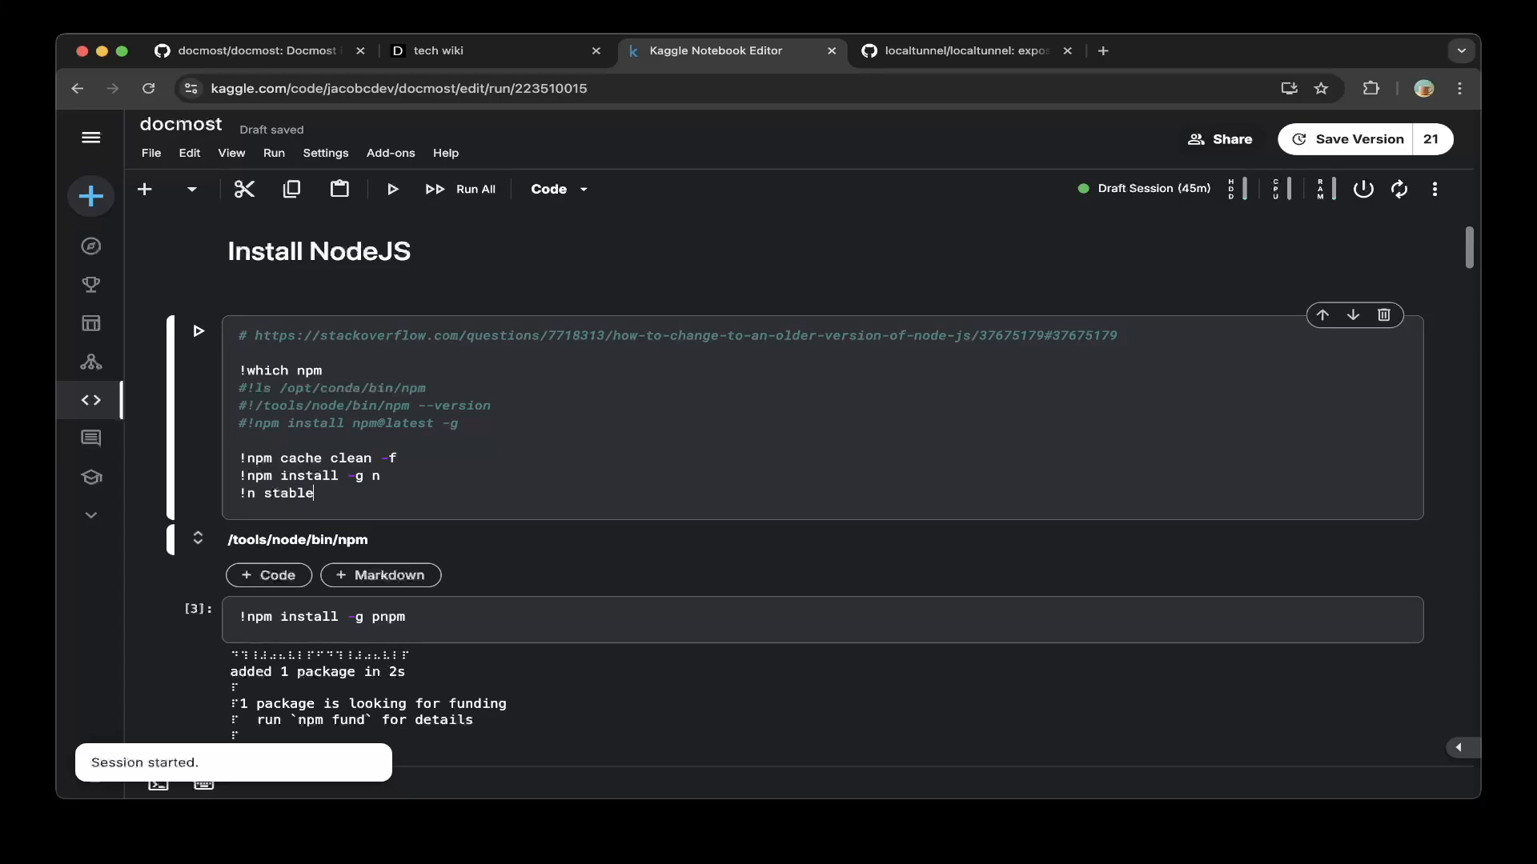
{"action": "scroll", "scroll_direction": "down", "scroll_amount": 3}
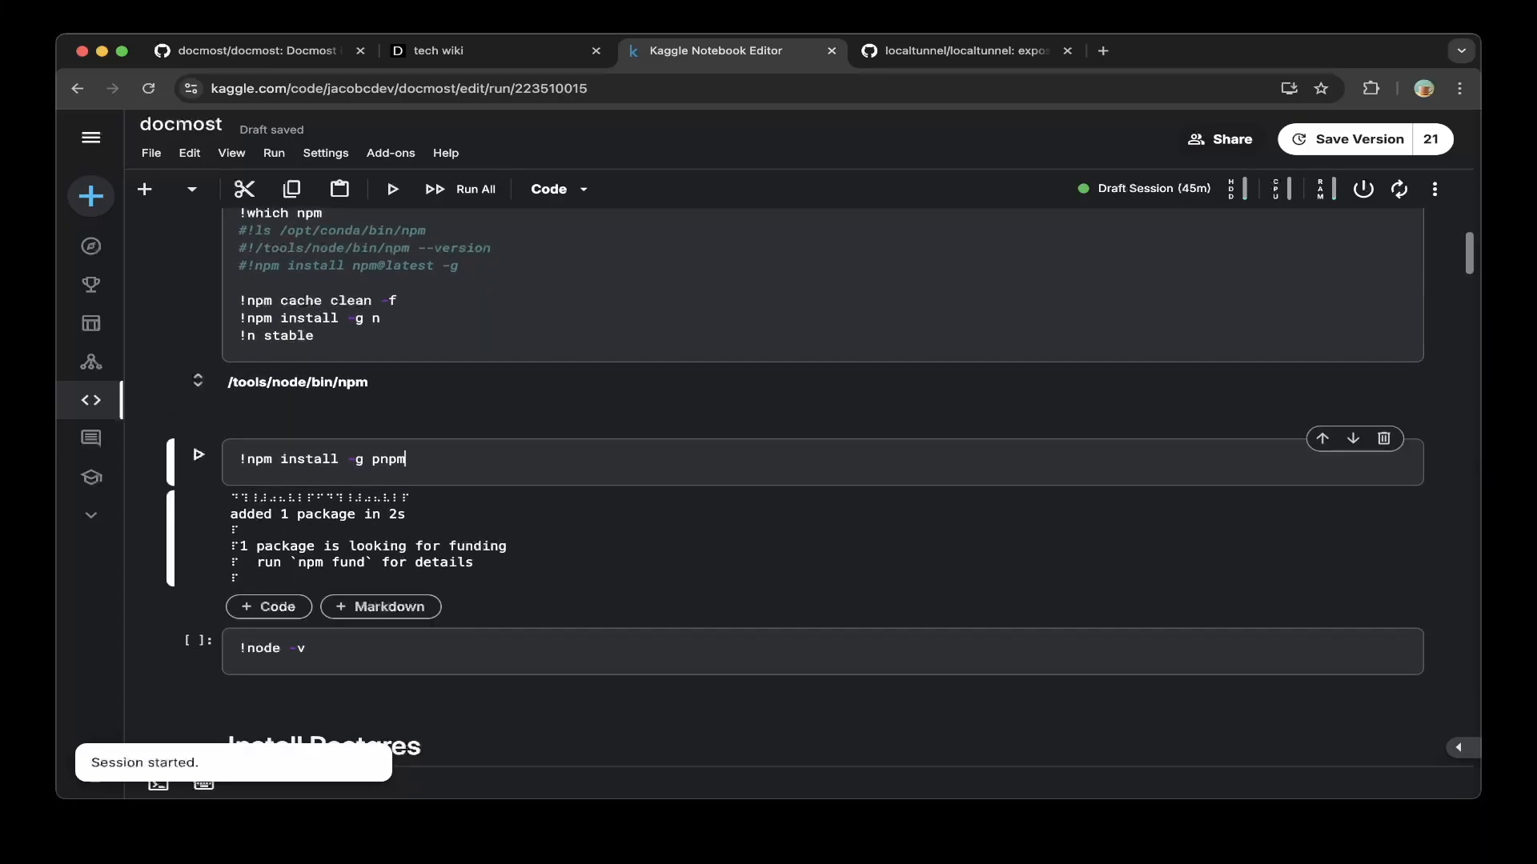
{"action": "scroll", "scroll_direction": "down", "scroll_amount": 3}
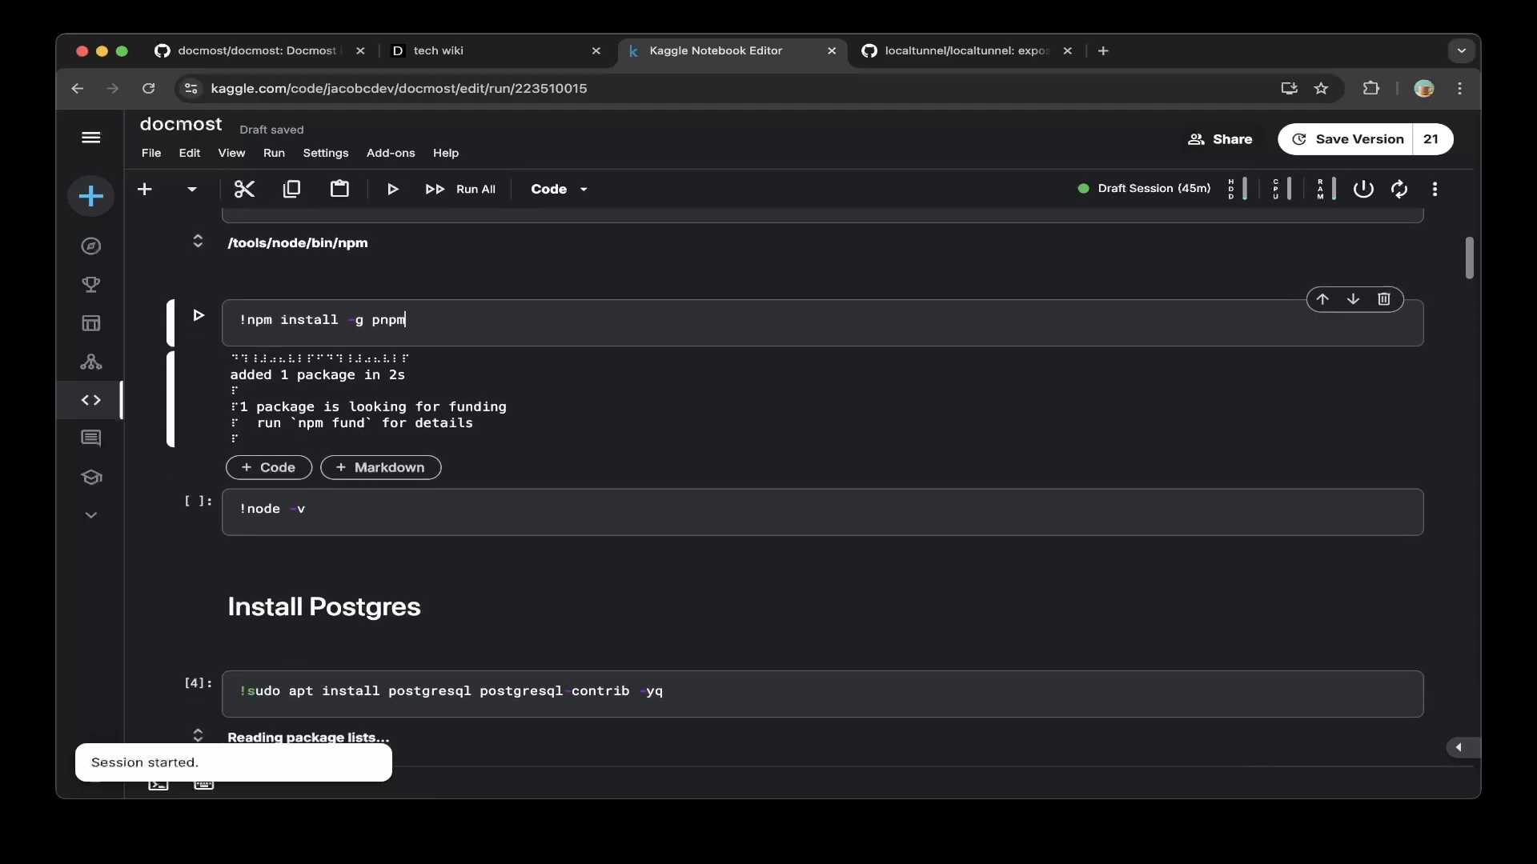
{"action": "scroll", "scroll_direction": "down", "scroll_amount": 3}
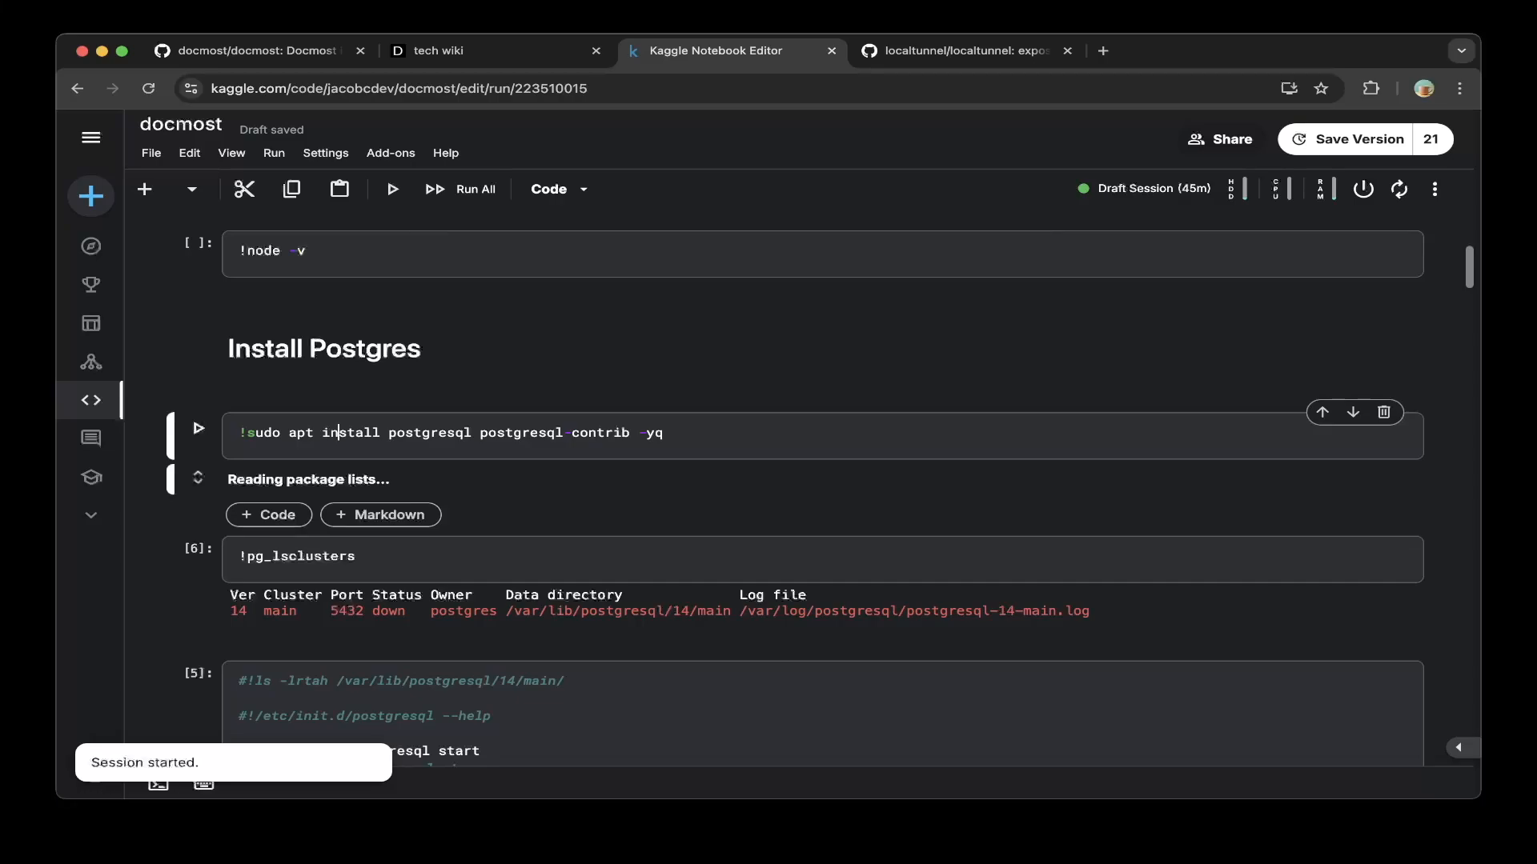
{"action": "scroll", "scroll_direction": "down", "scroll_amount": 3}
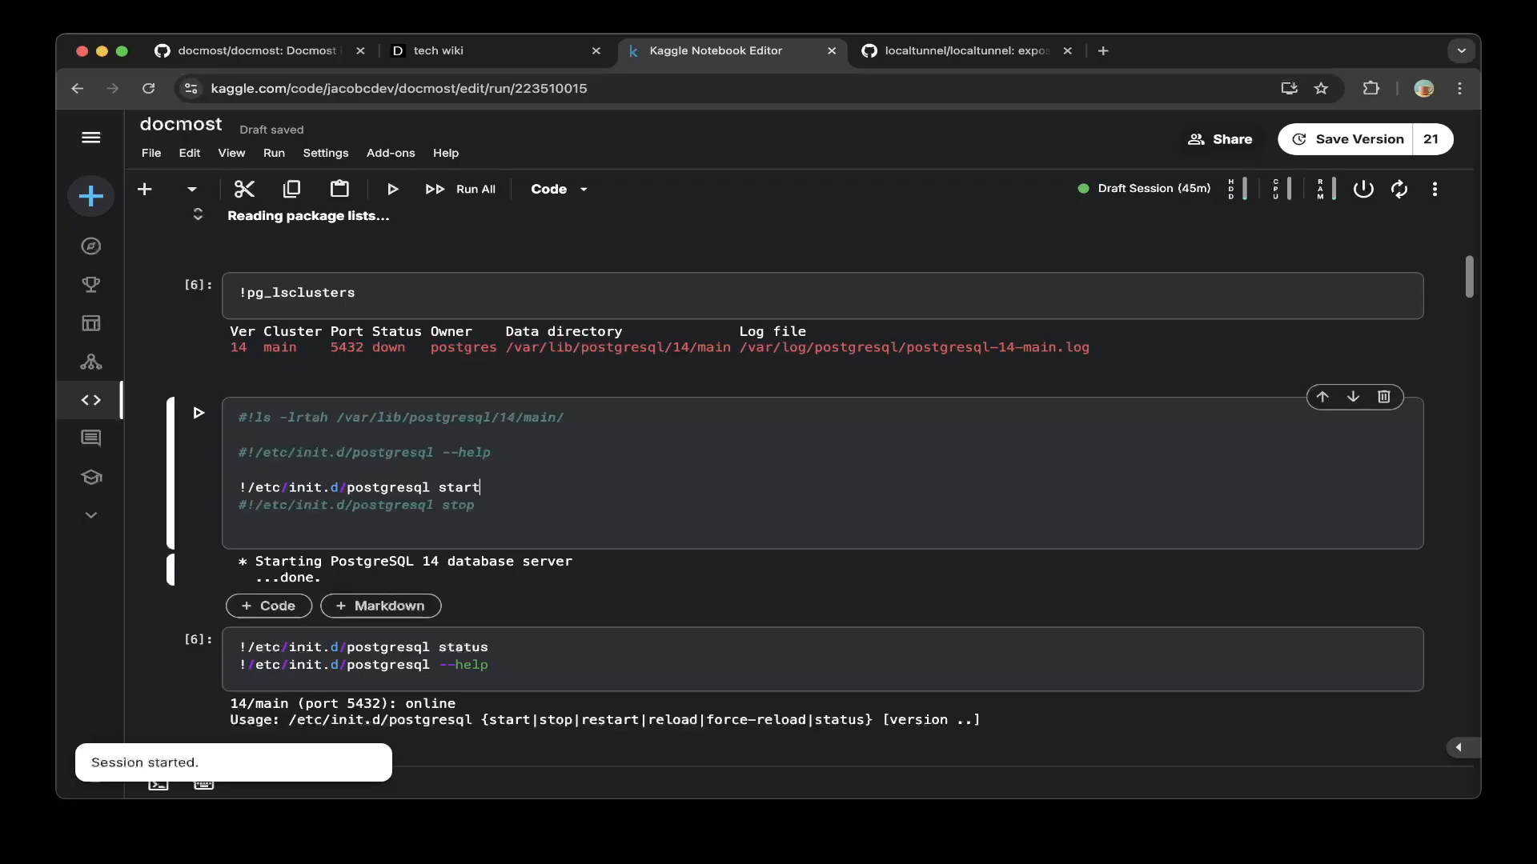
{"action": "scroll", "scroll_direction": "down", "scroll_amount": 3}
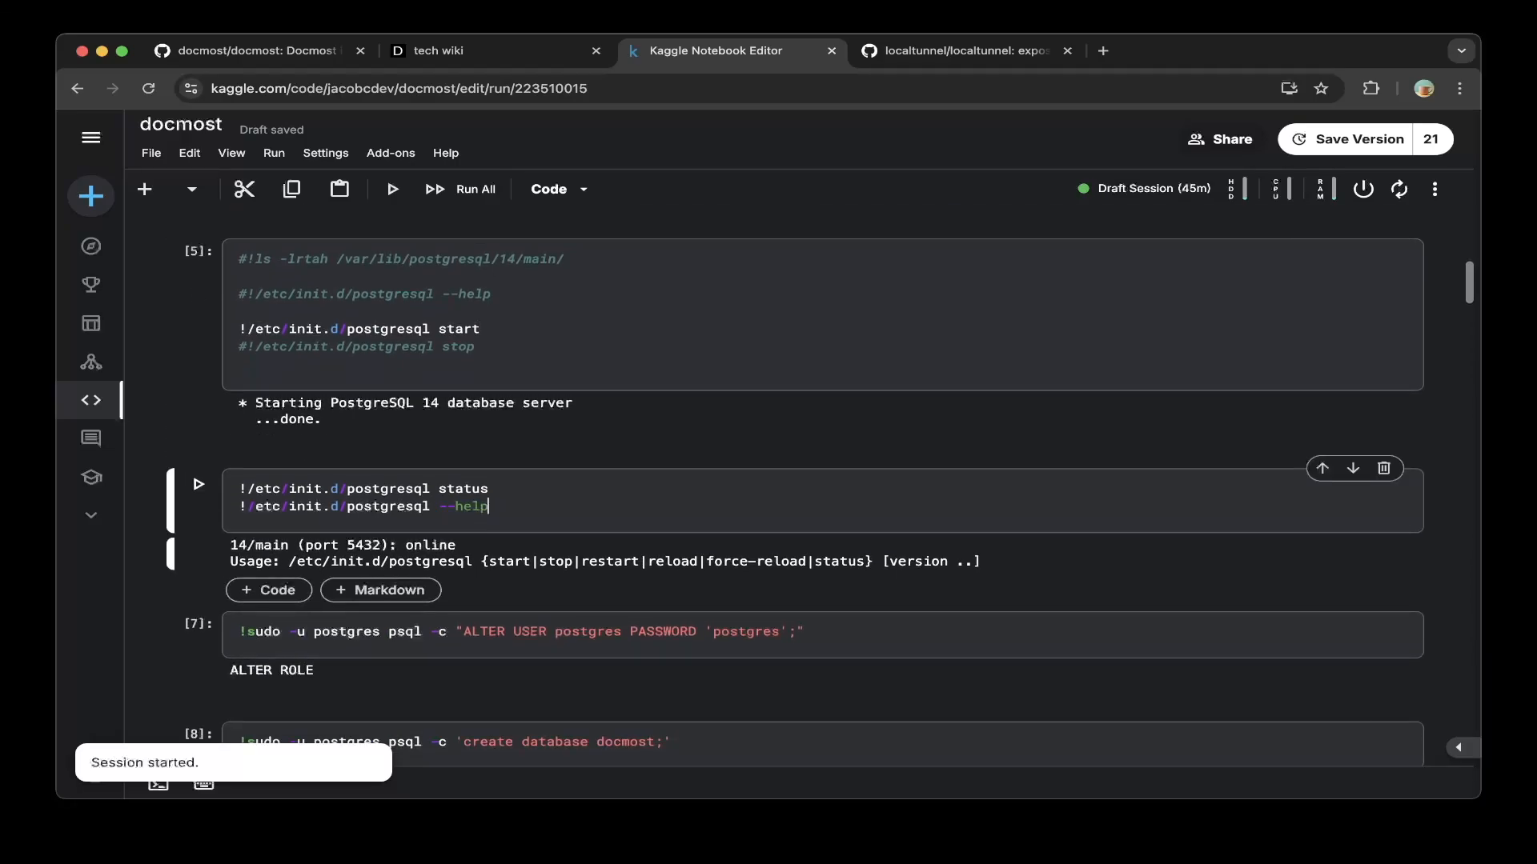
{"action": "scroll", "scroll_direction": "down", "scroll_amount": 3}
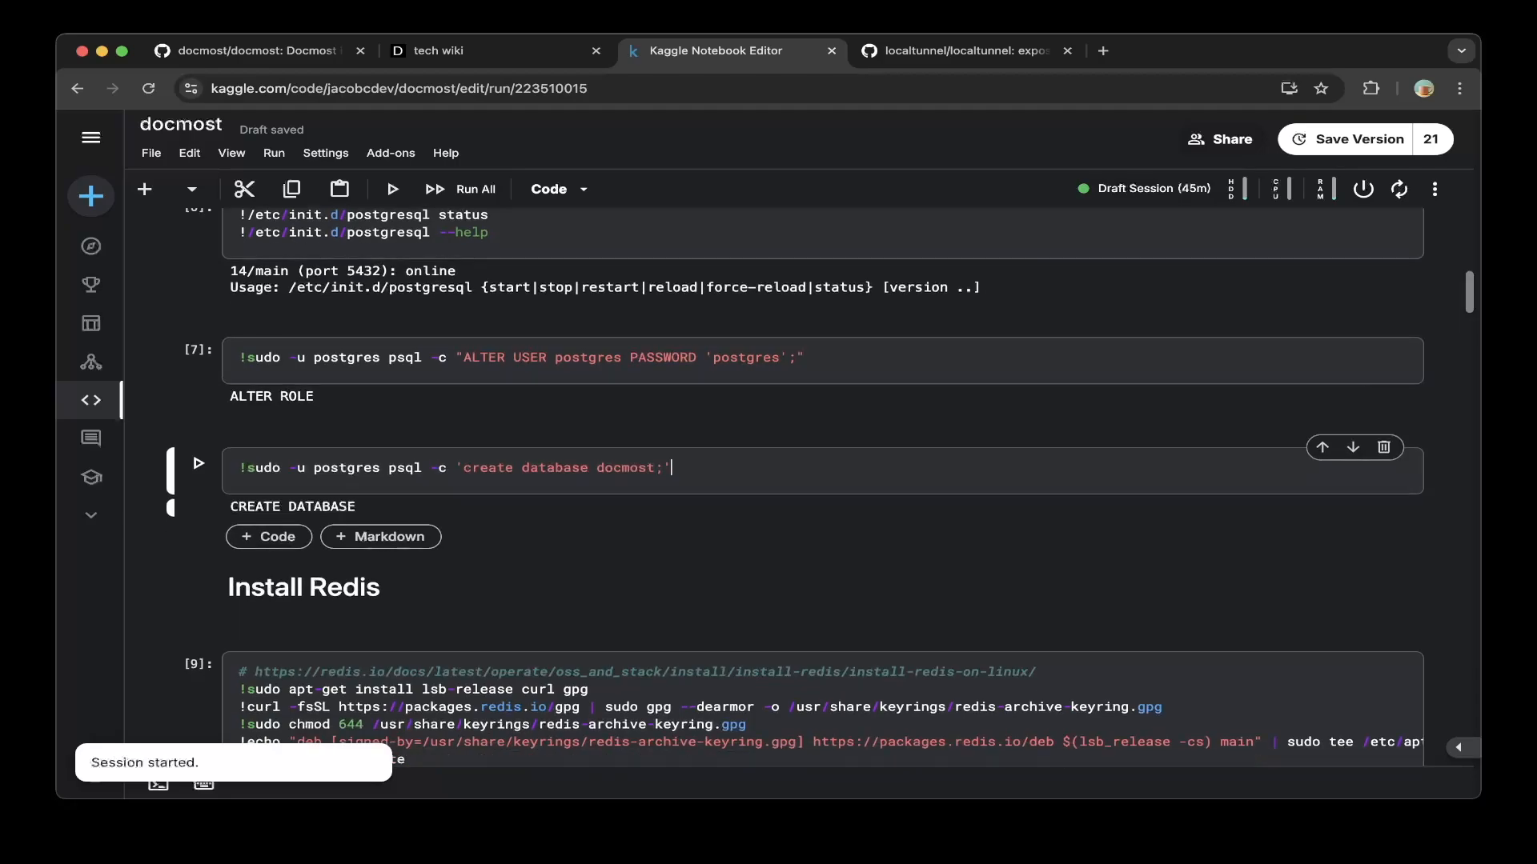
{"action": "scroll", "scroll_direction": "up", "scroll_amount": 3}
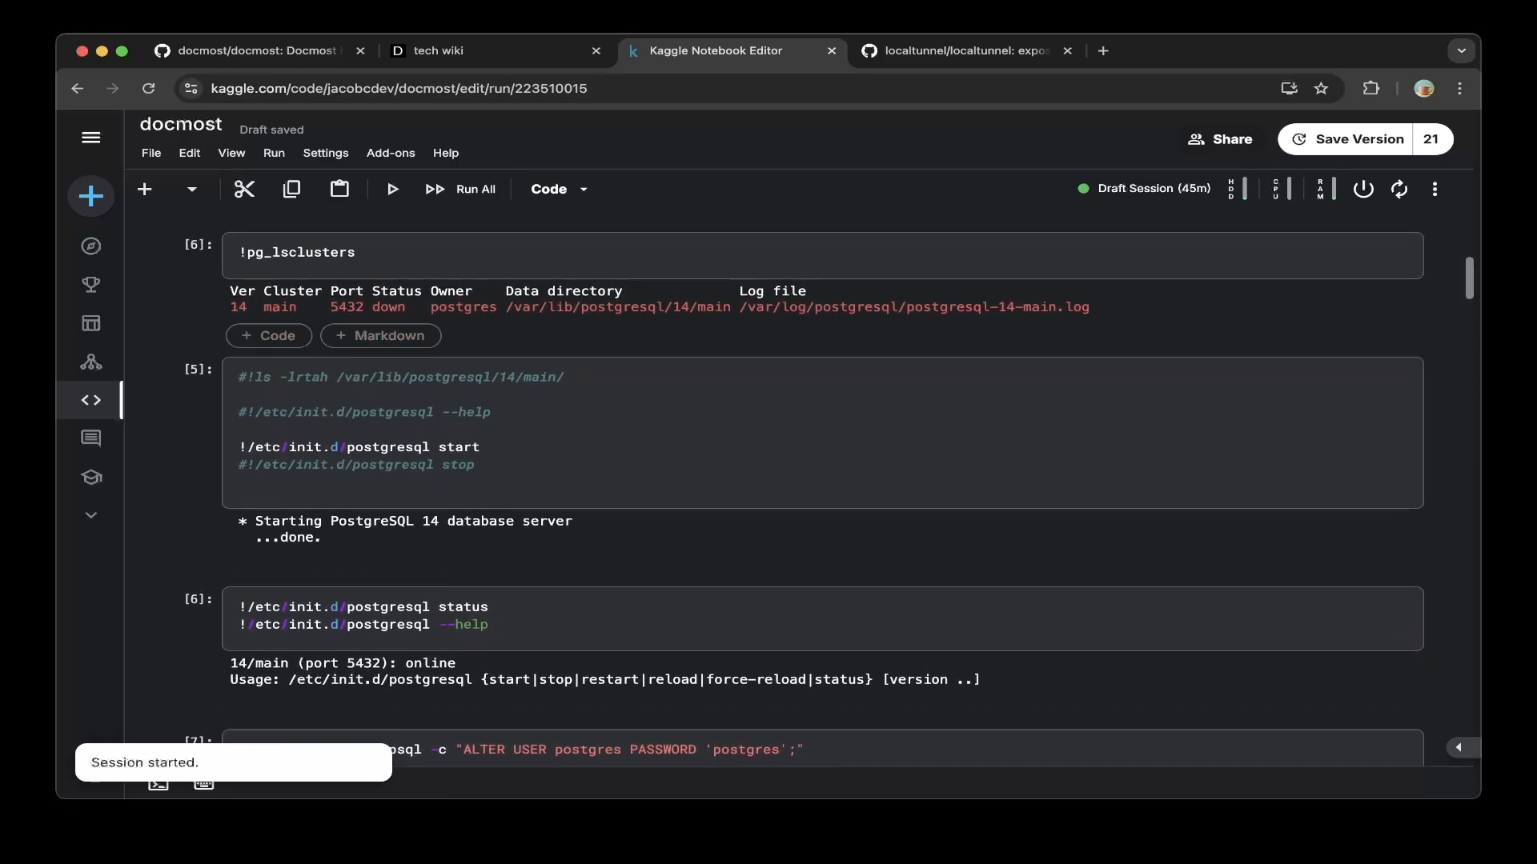
{"action": "scroll", "scroll_direction": "up", "scroll_amount": 3}
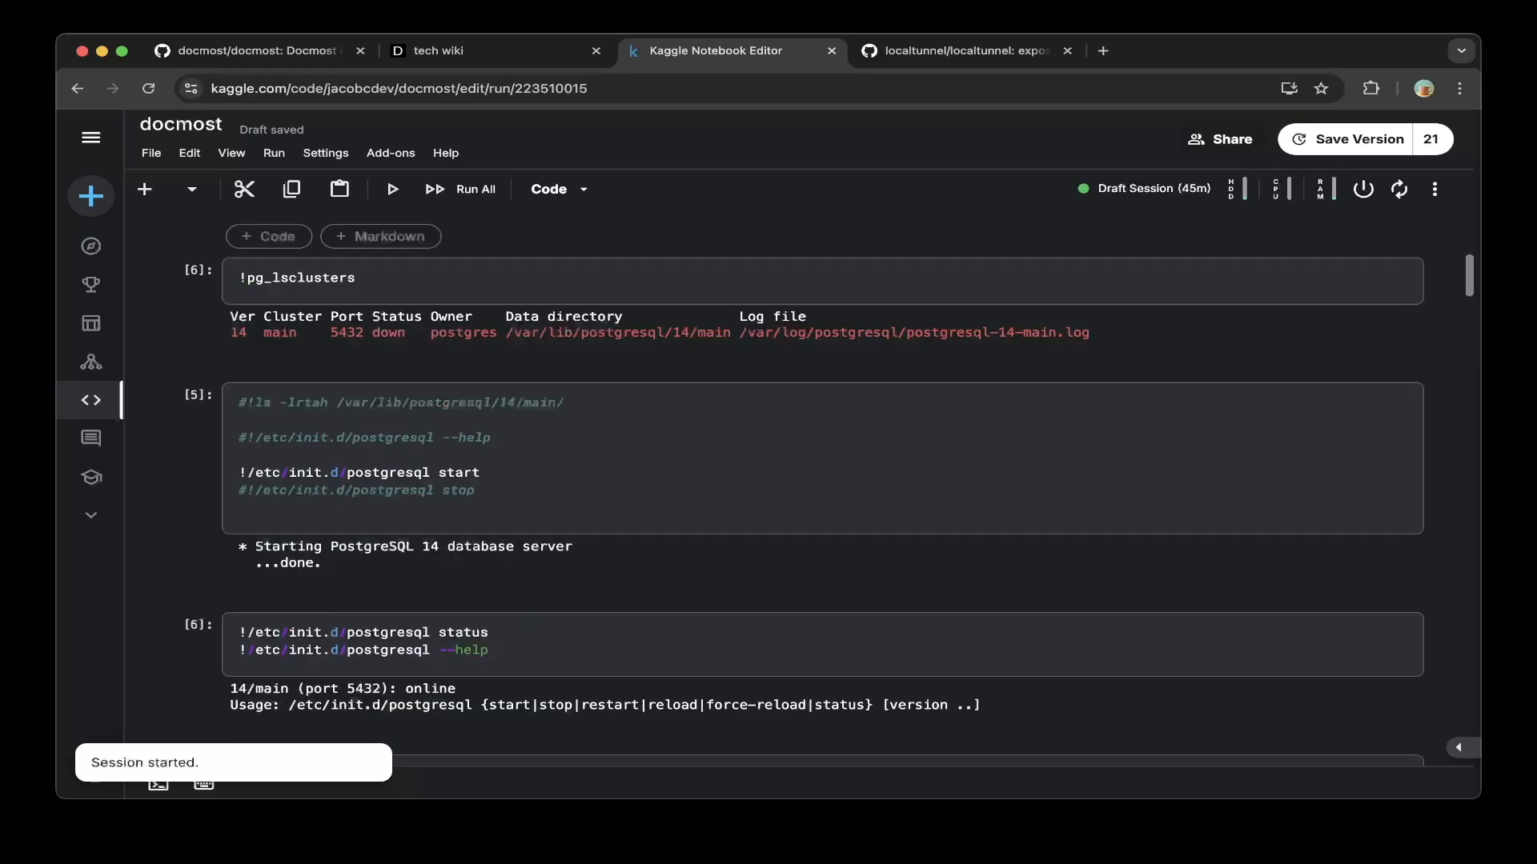
{"action": "scroll", "scroll_direction": "down", "scroll_amount": 3}
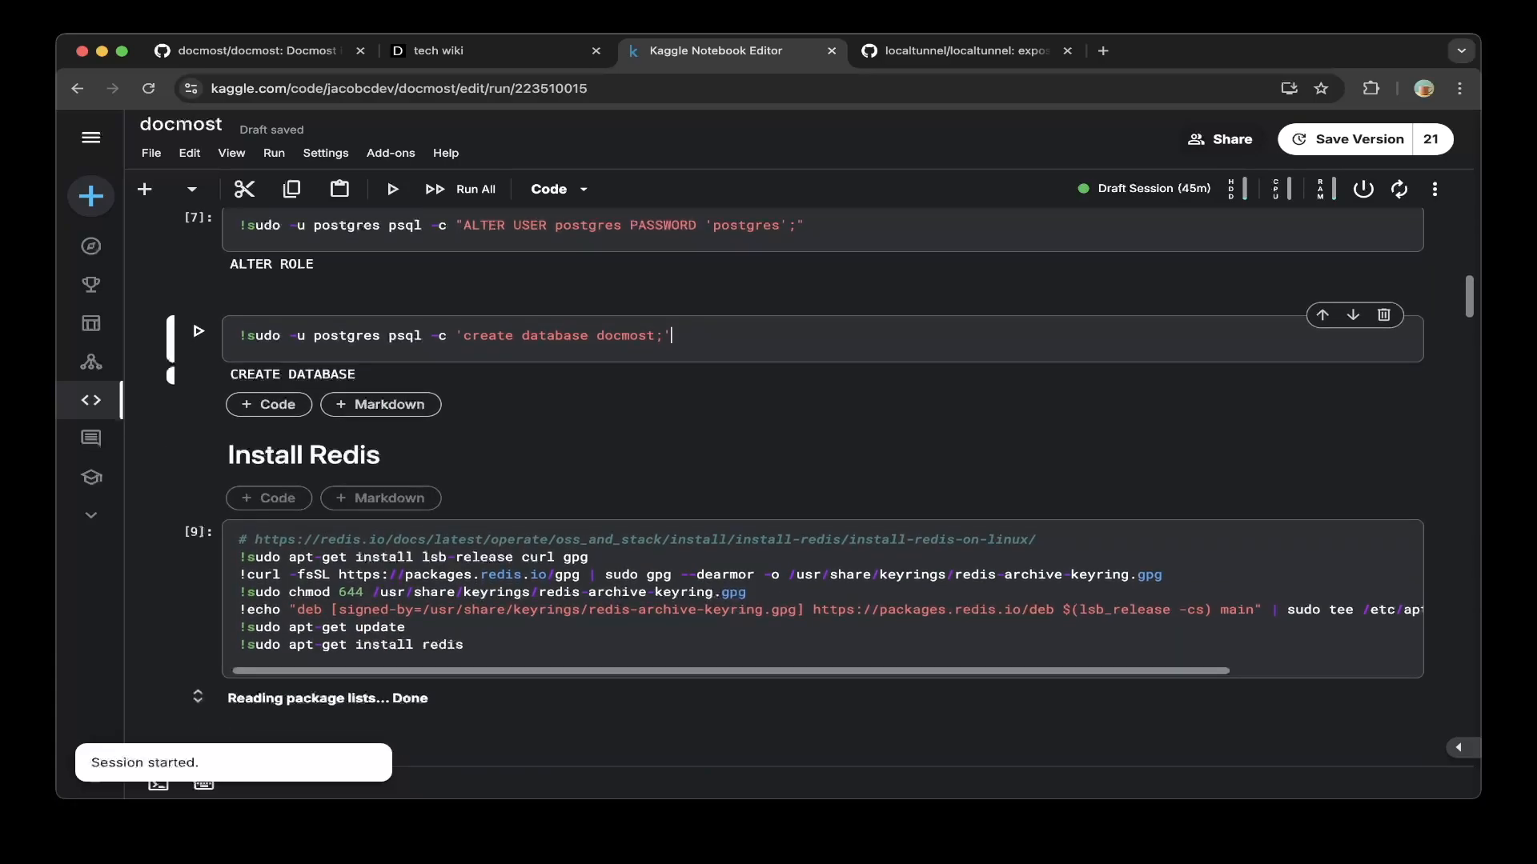
{"action": "scroll", "scroll_direction": "down", "scroll_amount": 3}
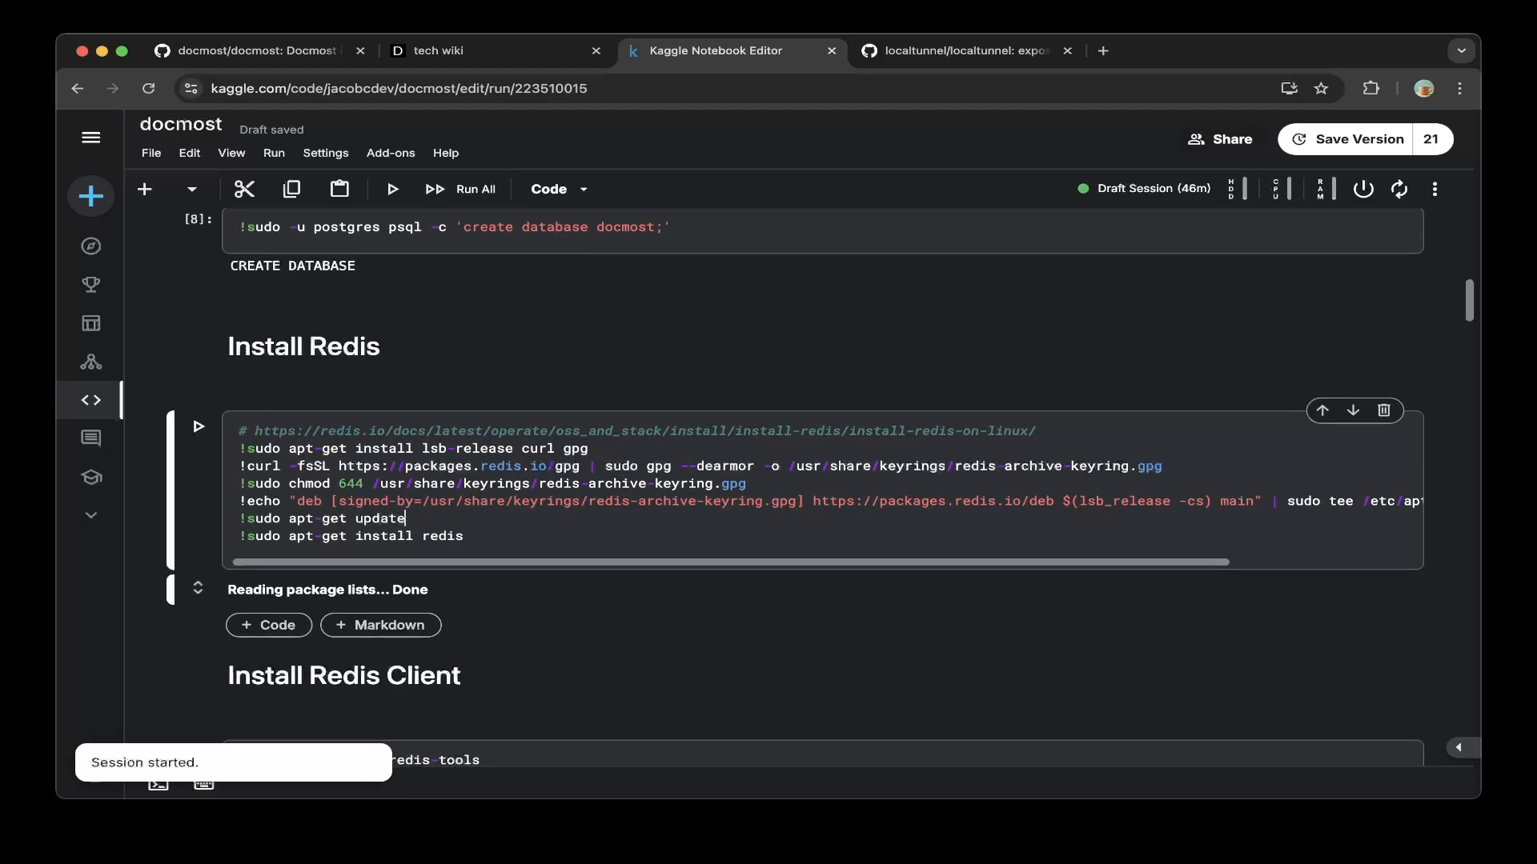
{"action": "scroll", "scroll_direction": "down", "scroll_amount": 3}
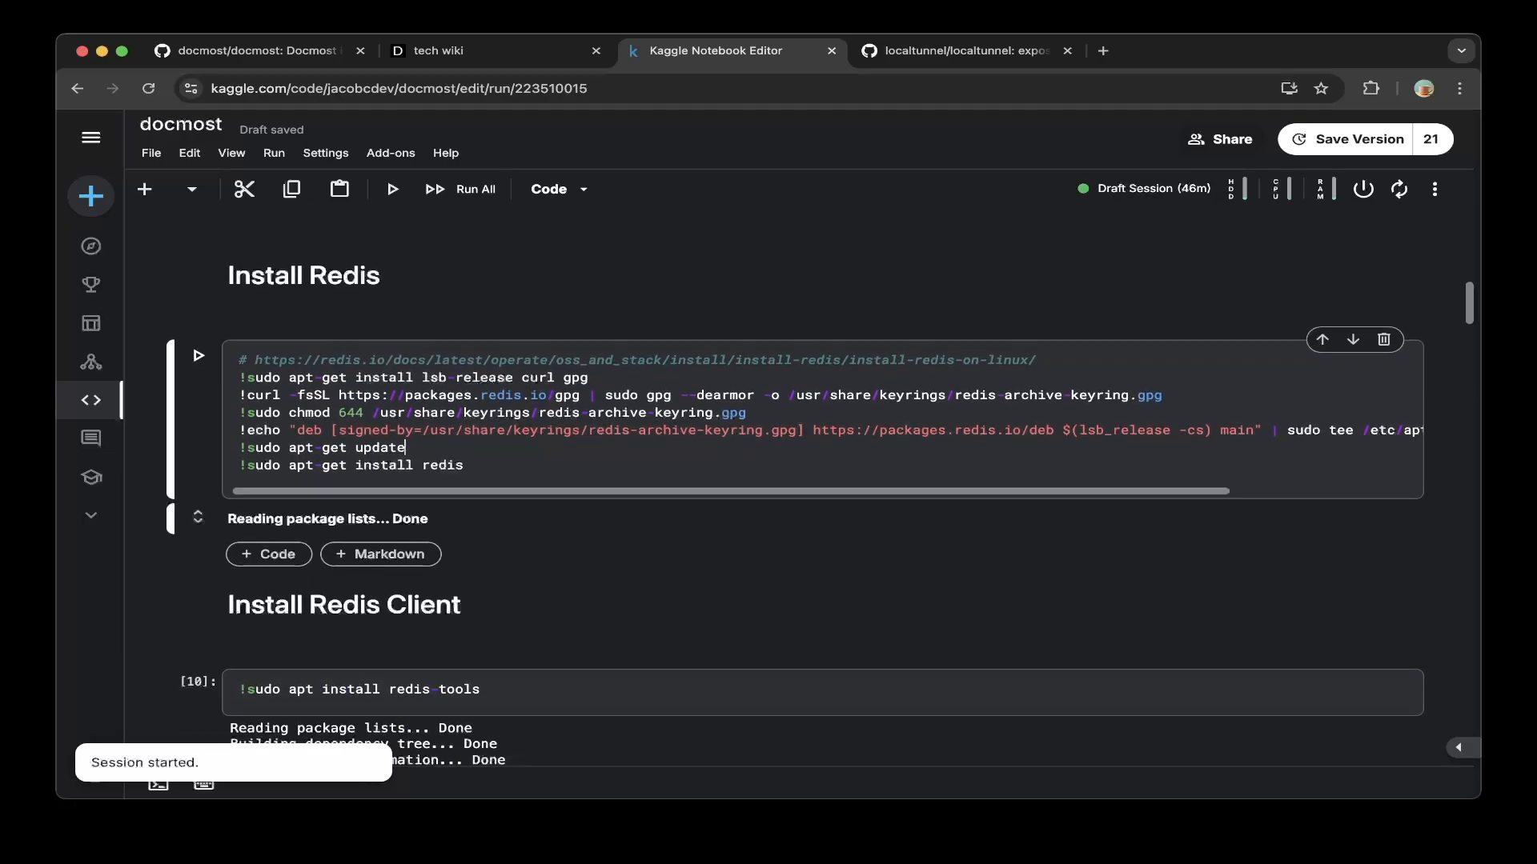
{"action": "scroll", "scroll_direction": "down", "scroll_amount": 3}
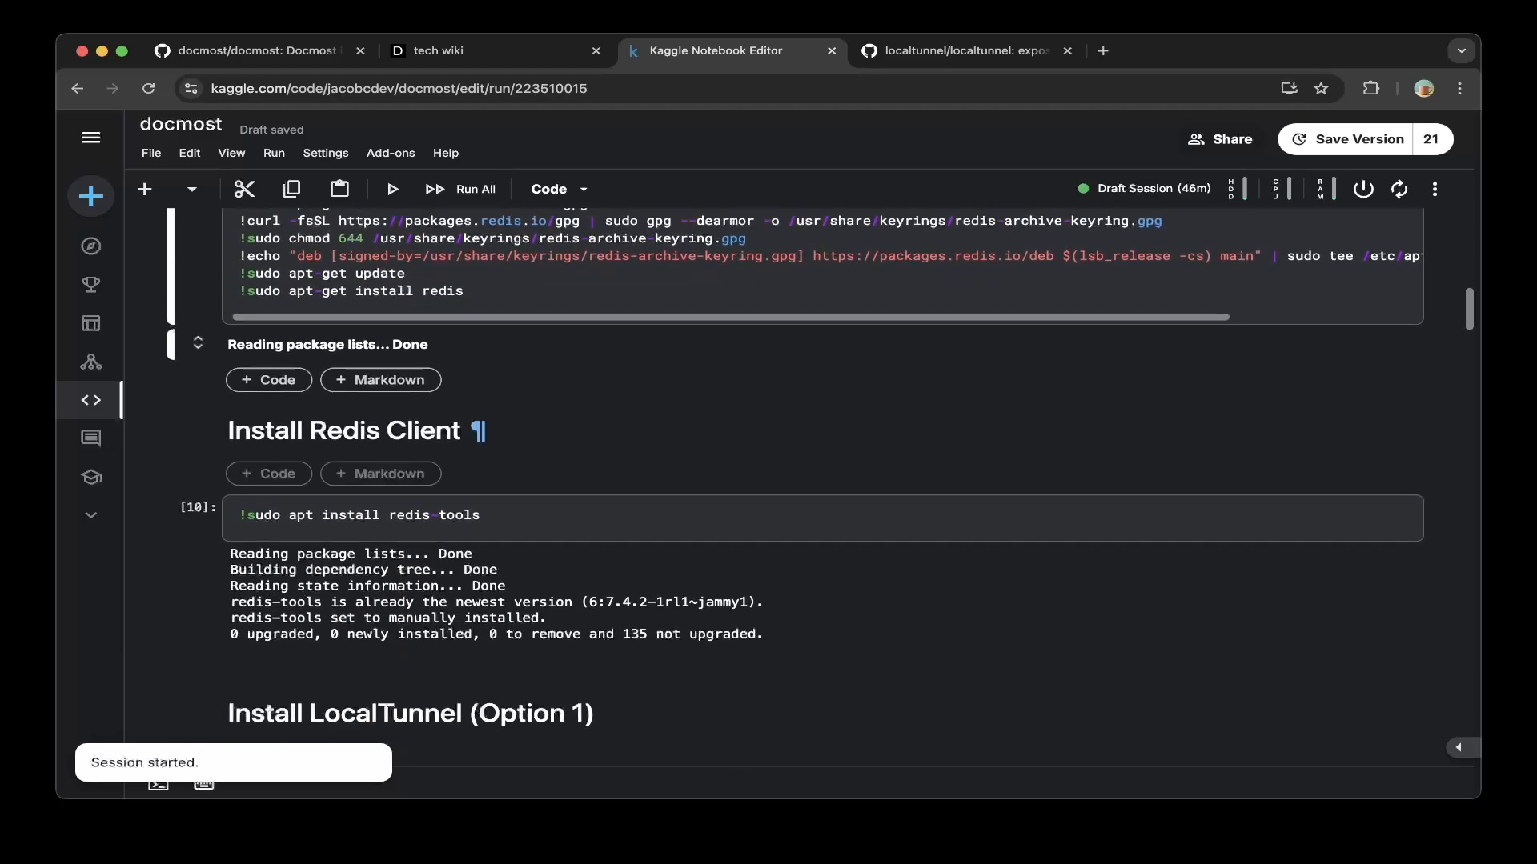
{"action": "scroll", "scroll_direction": "down", "scroll_amount": 3}
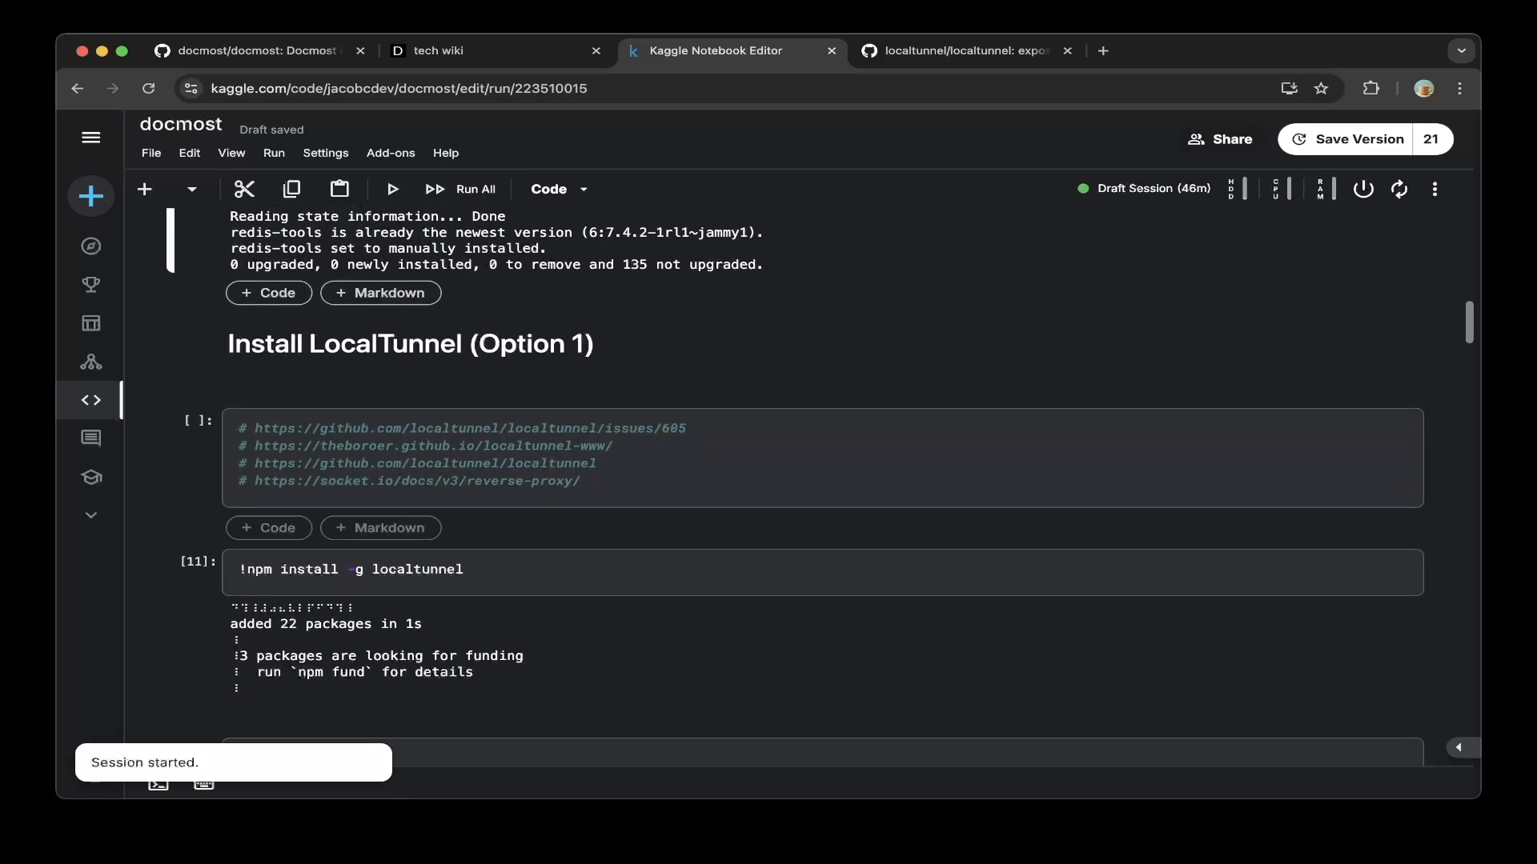
{"action": "scroll", "scroll_direction": "down", "scroll_amount": 3}
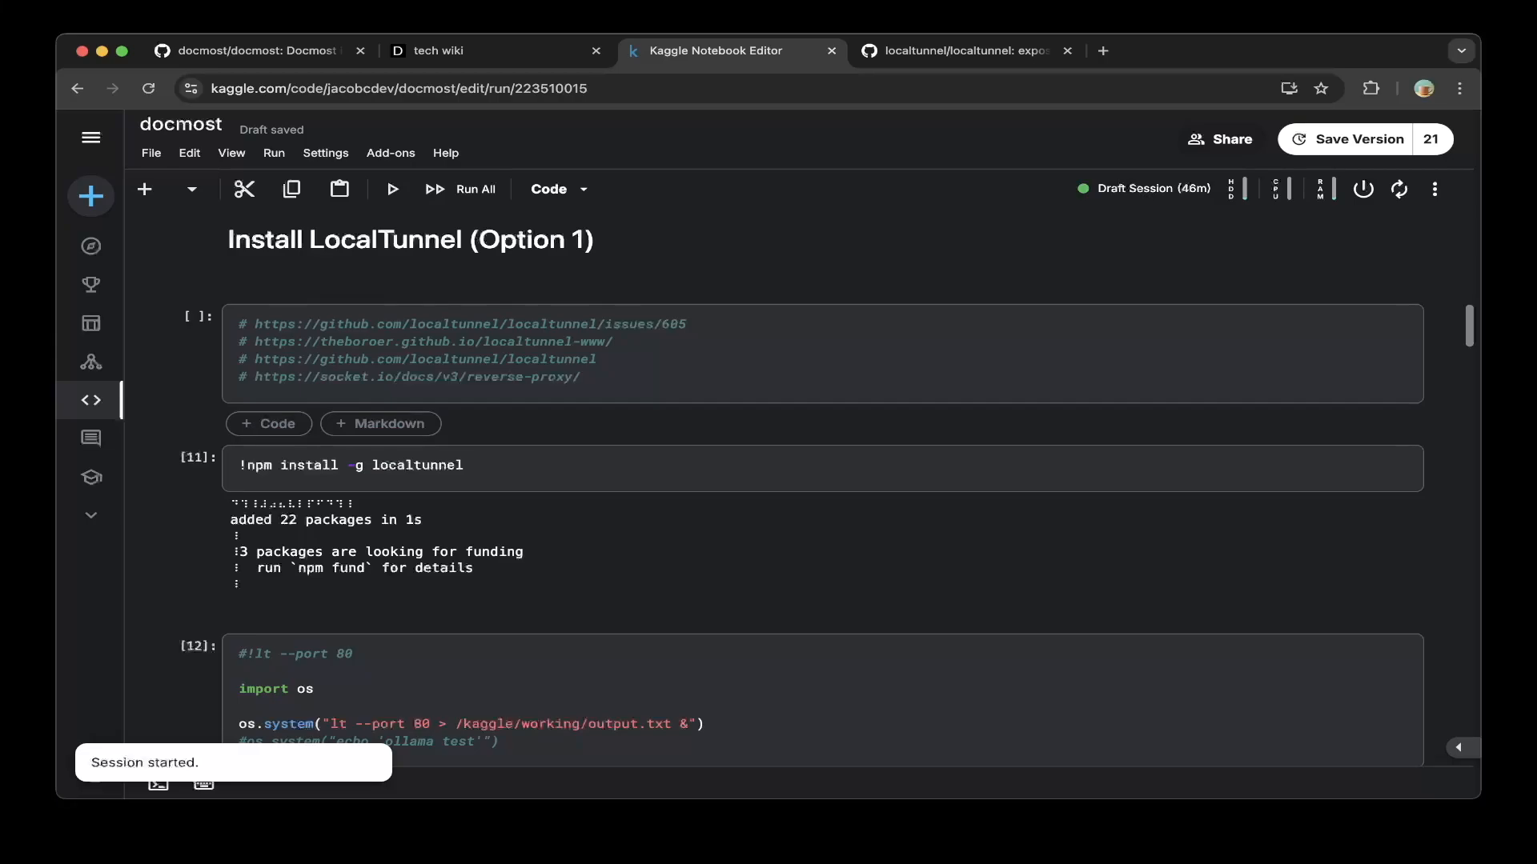
{"action": "scroll", "scroll_direction": "up", "scroll_amount": 3}
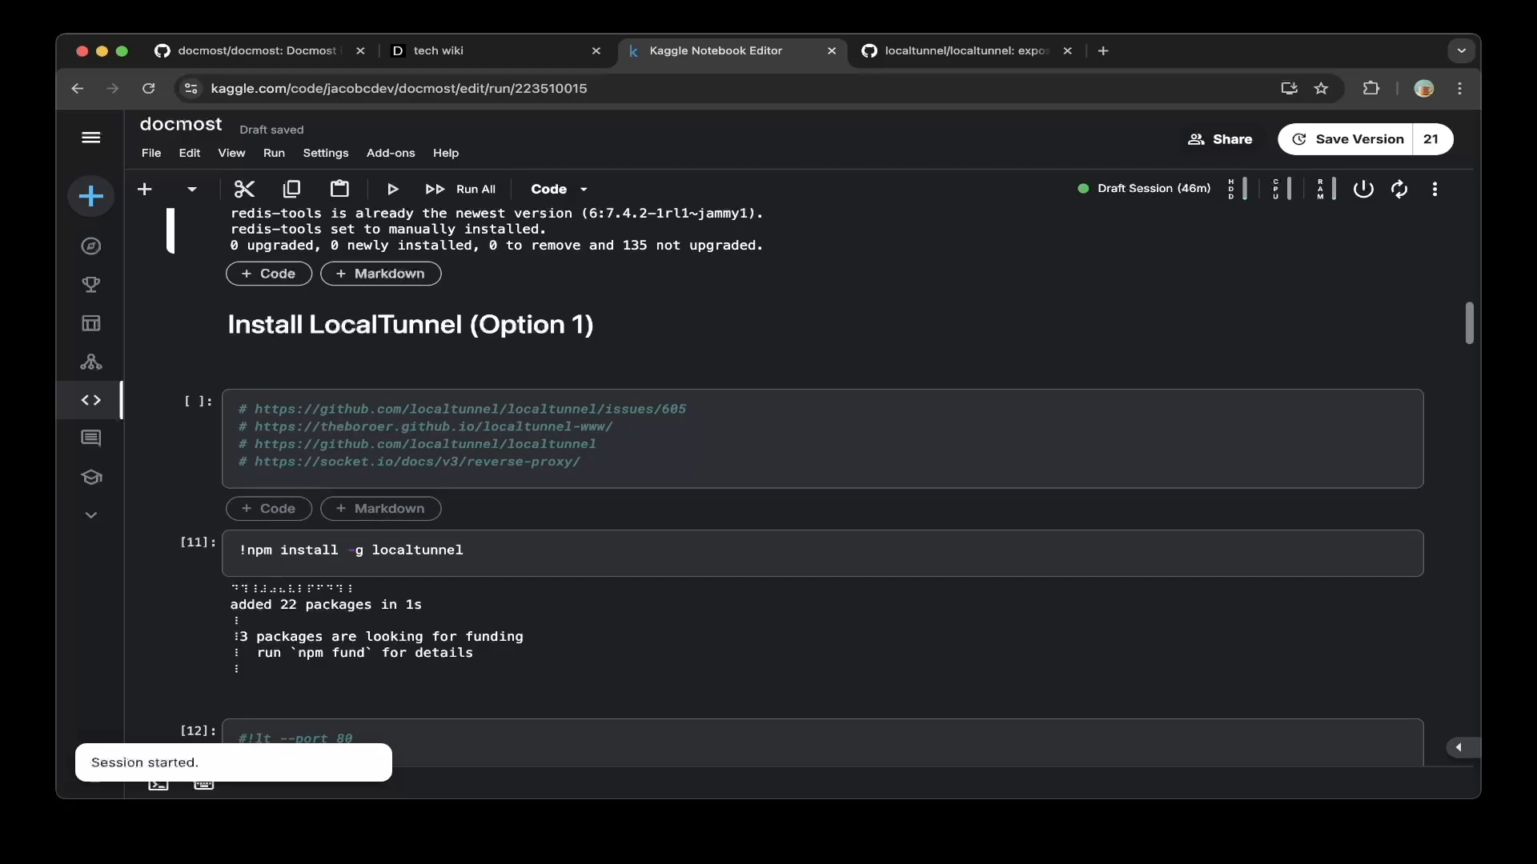
{"action": "scroll", "scroll_direction": "down", "scroll_amount": 3}
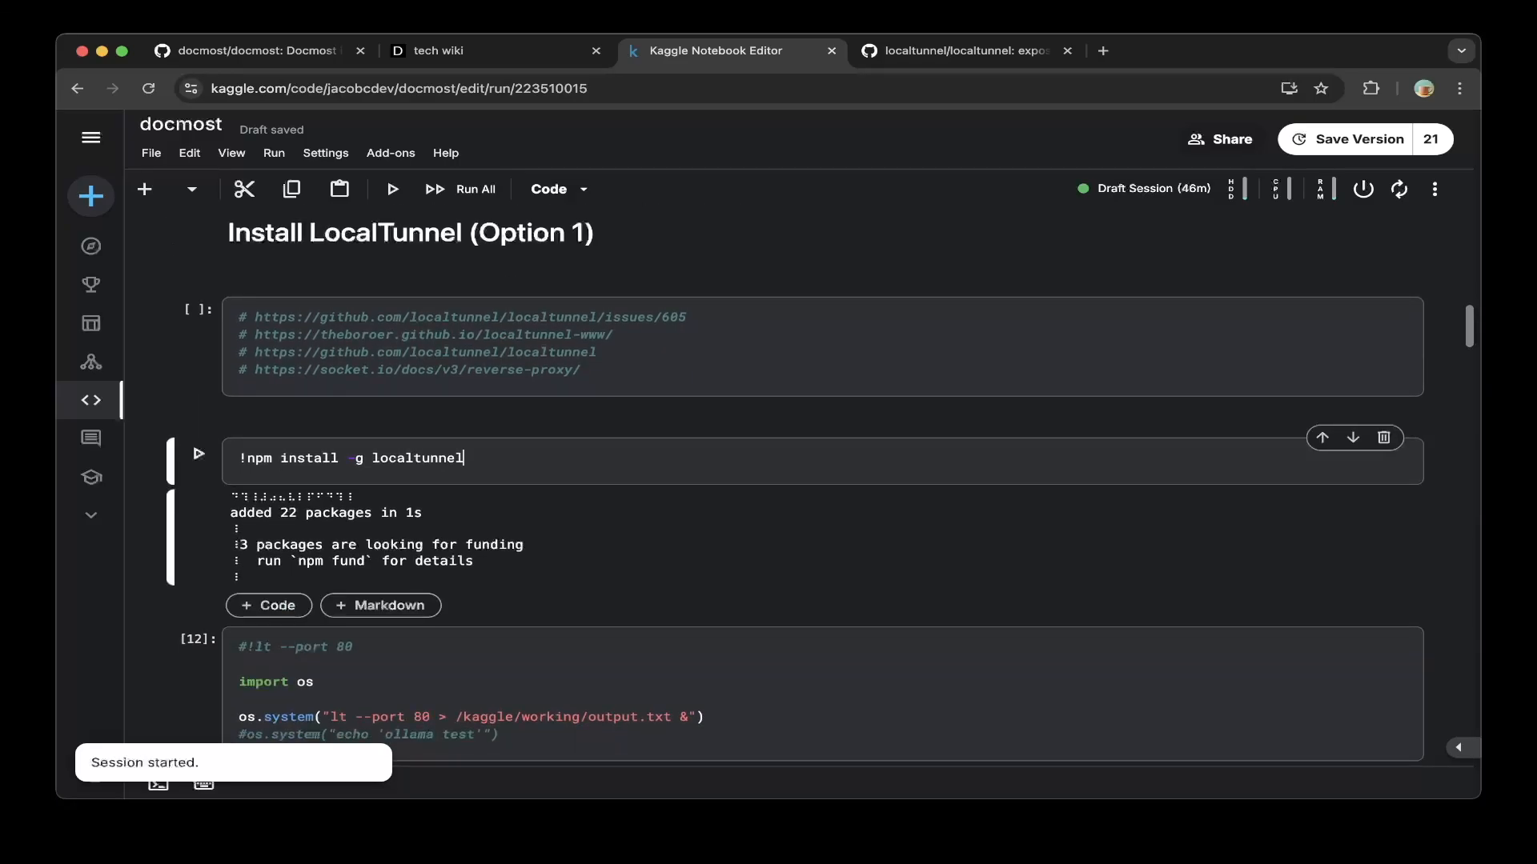
{"action": "scroll", "scroll_direction": "down", "scroll_amount": 3}
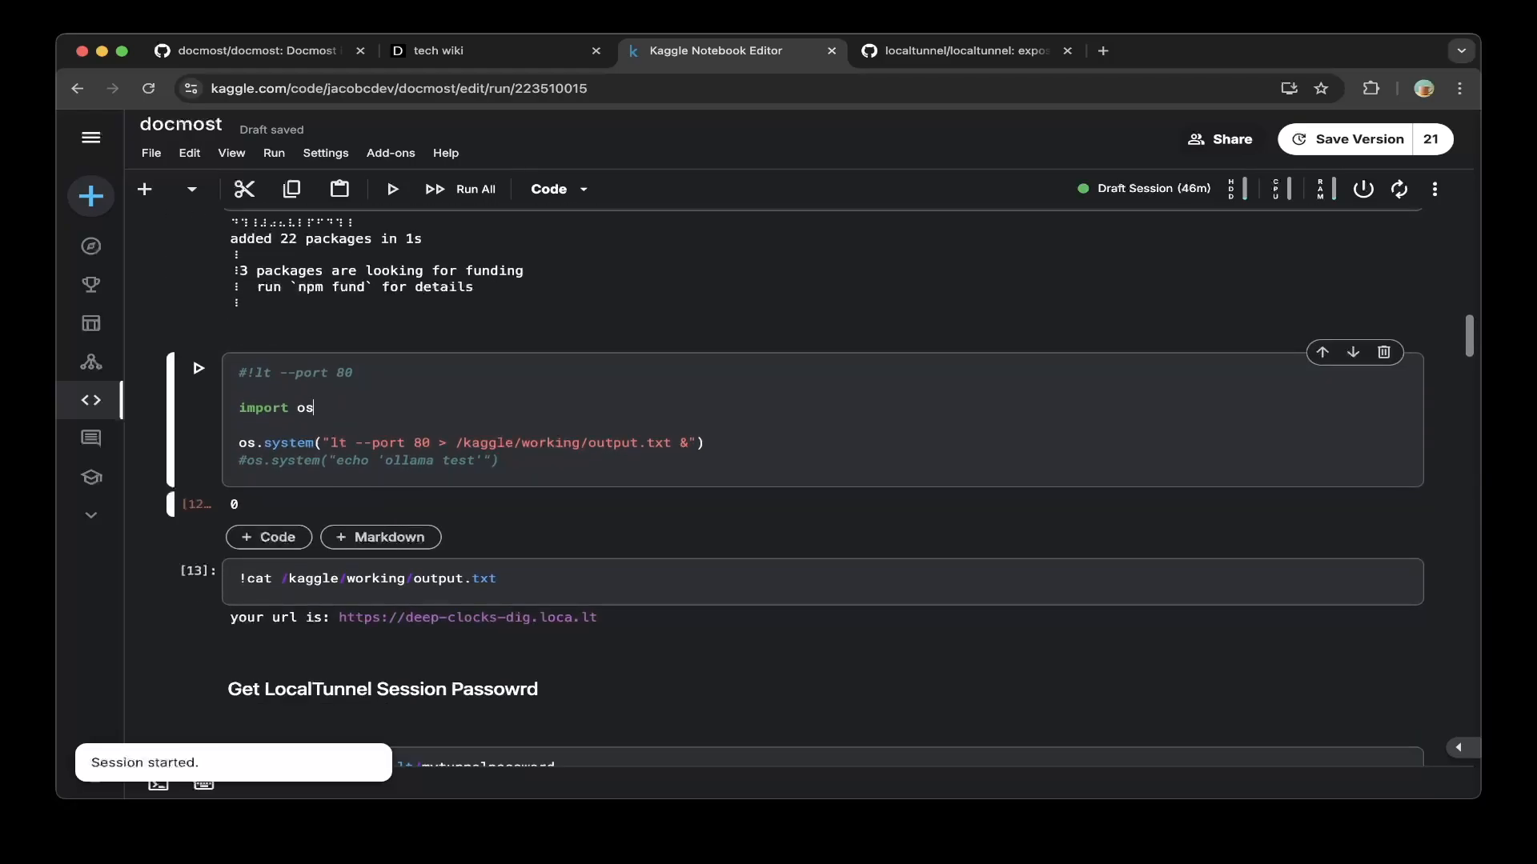
{"action": "left_click", "coordinate": [704, 442]}
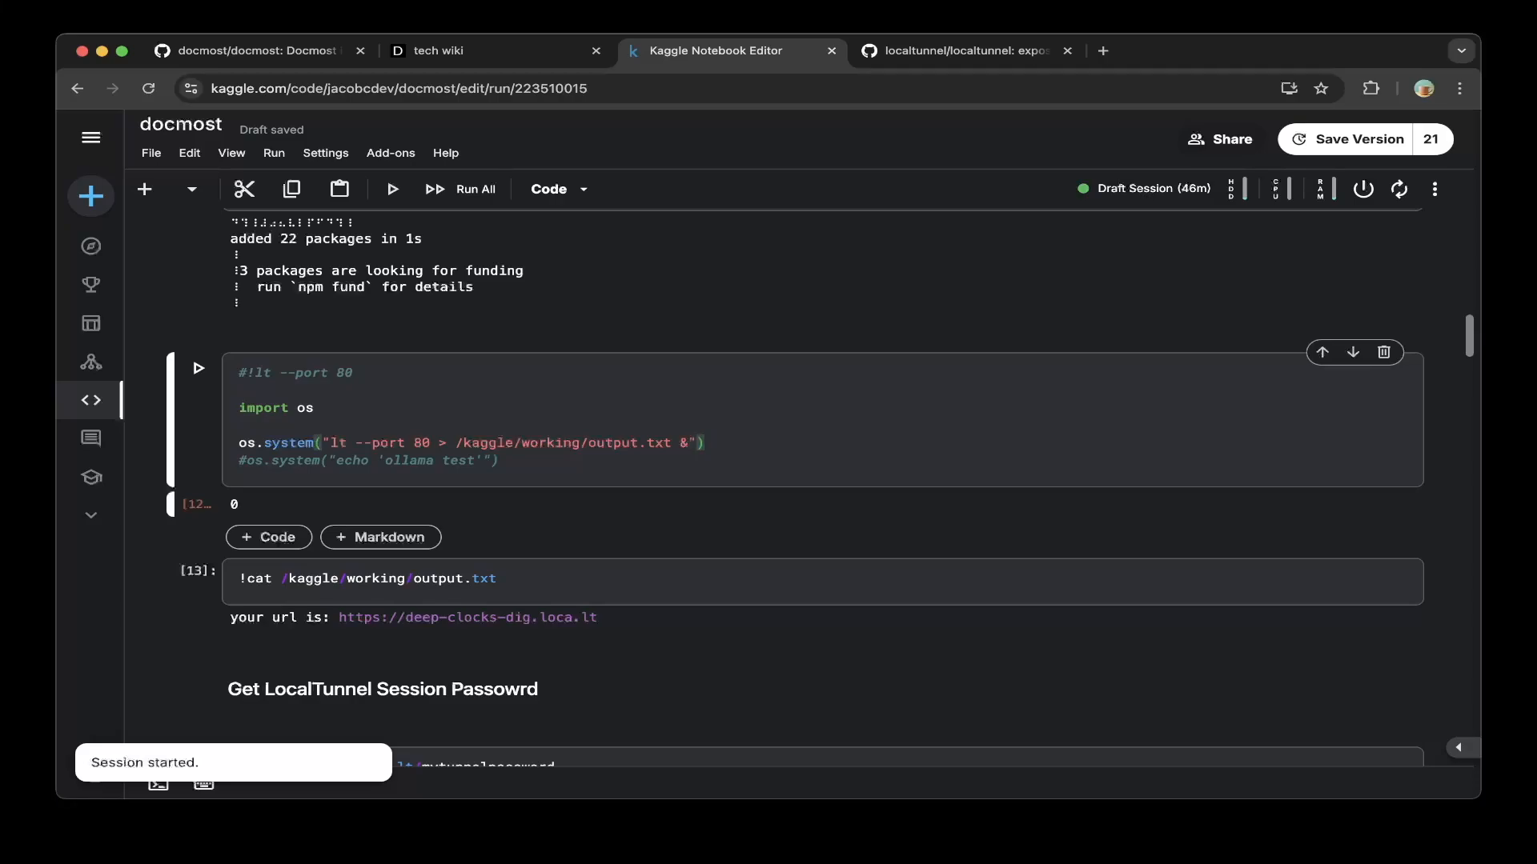
{"action": "scroll", "scroll_direction": "down", "scroll_amount": 3}
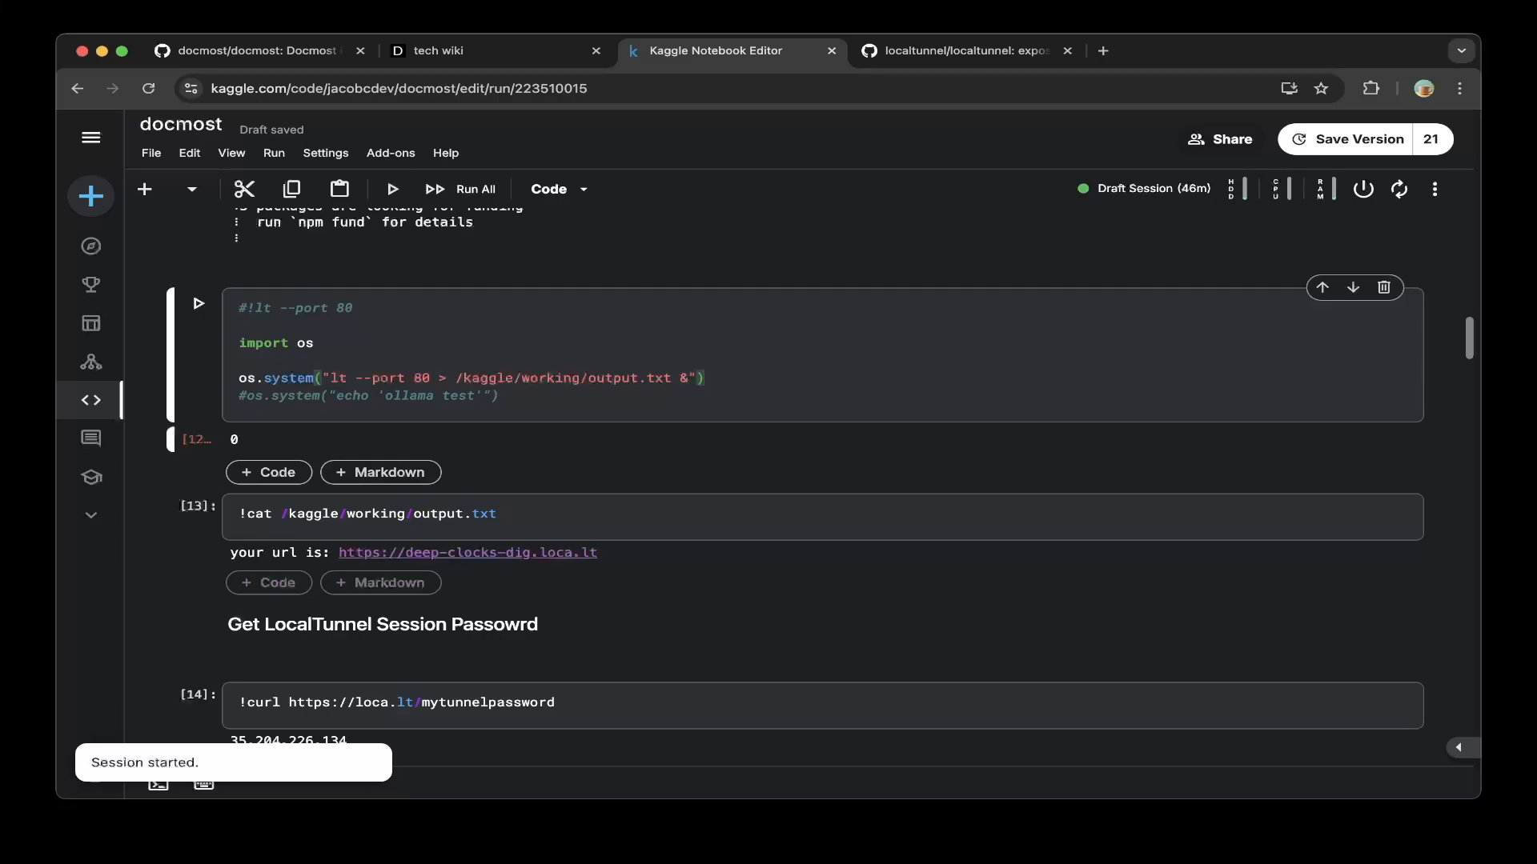
{"action": "left_click", "coordinate": [490, 514]}
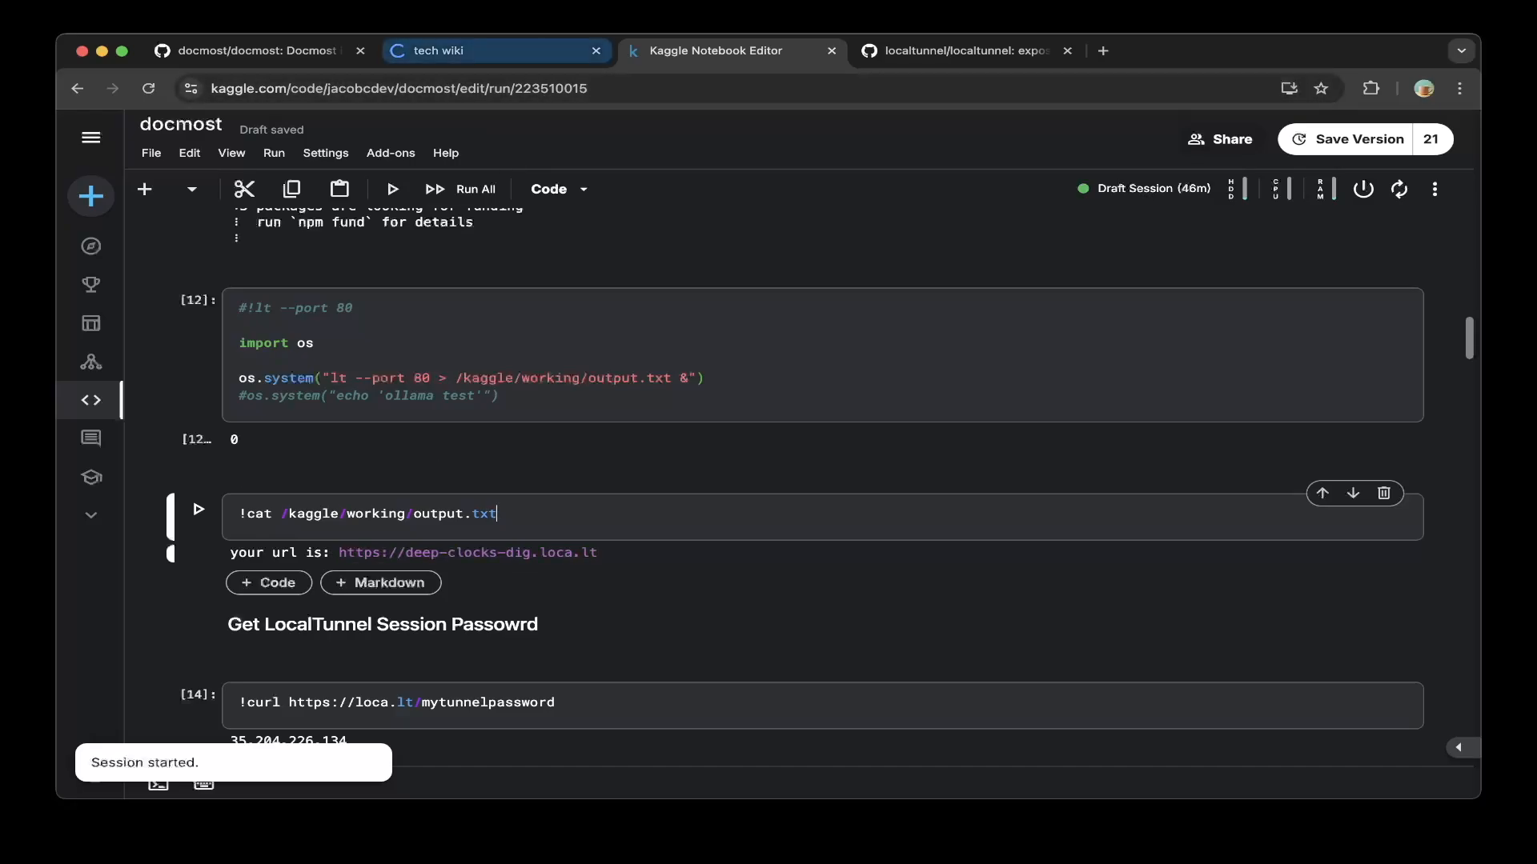
{"action": "scroll", "scroll_direction": "down", "scroll_amount": 3}
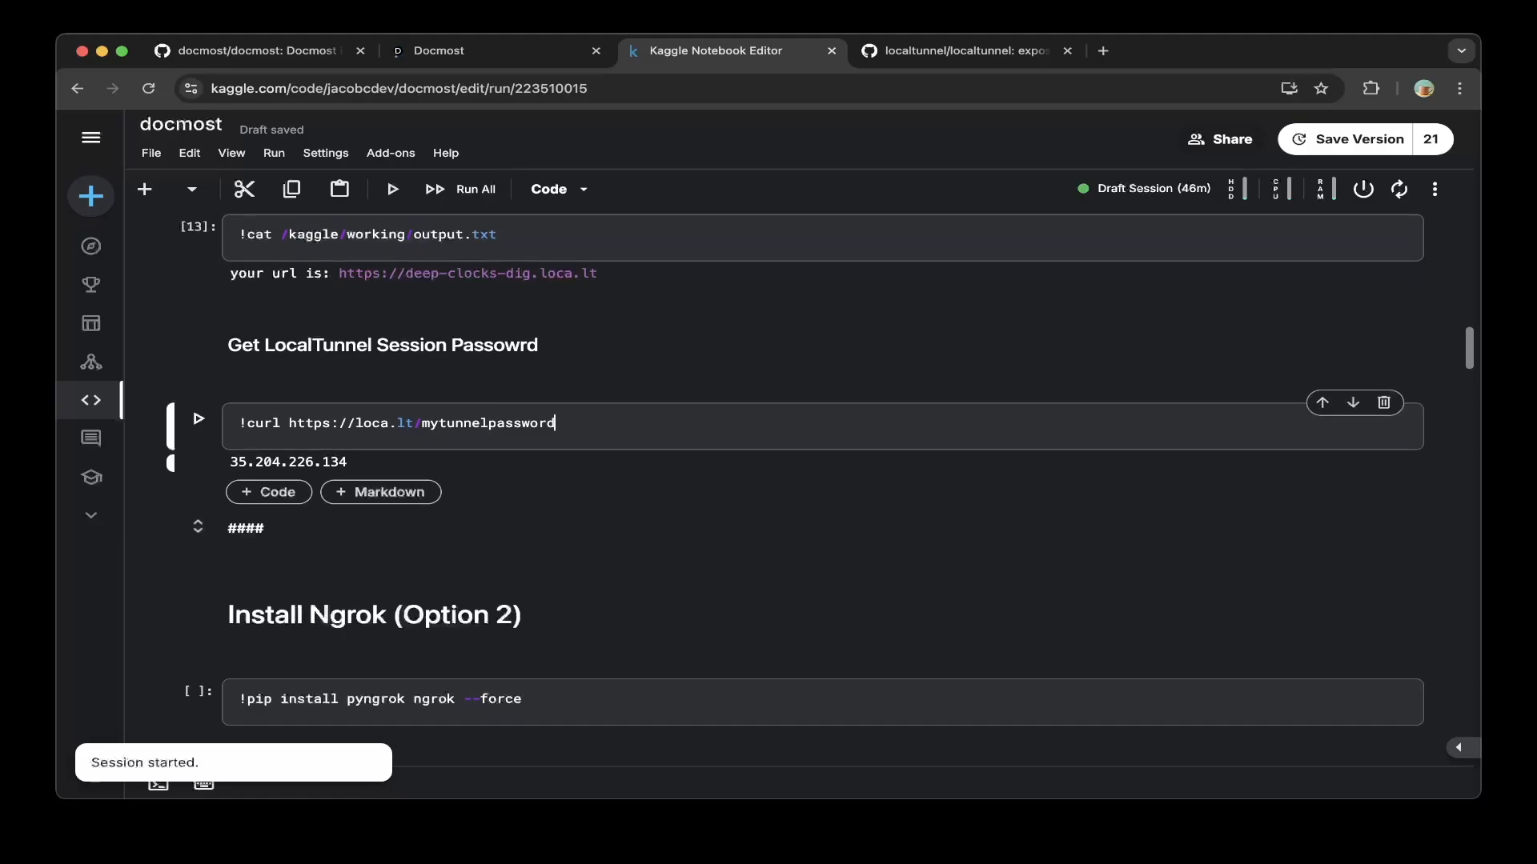
{"action": "scroll", "scroll_direction": "down", "scroll_amount": 3}
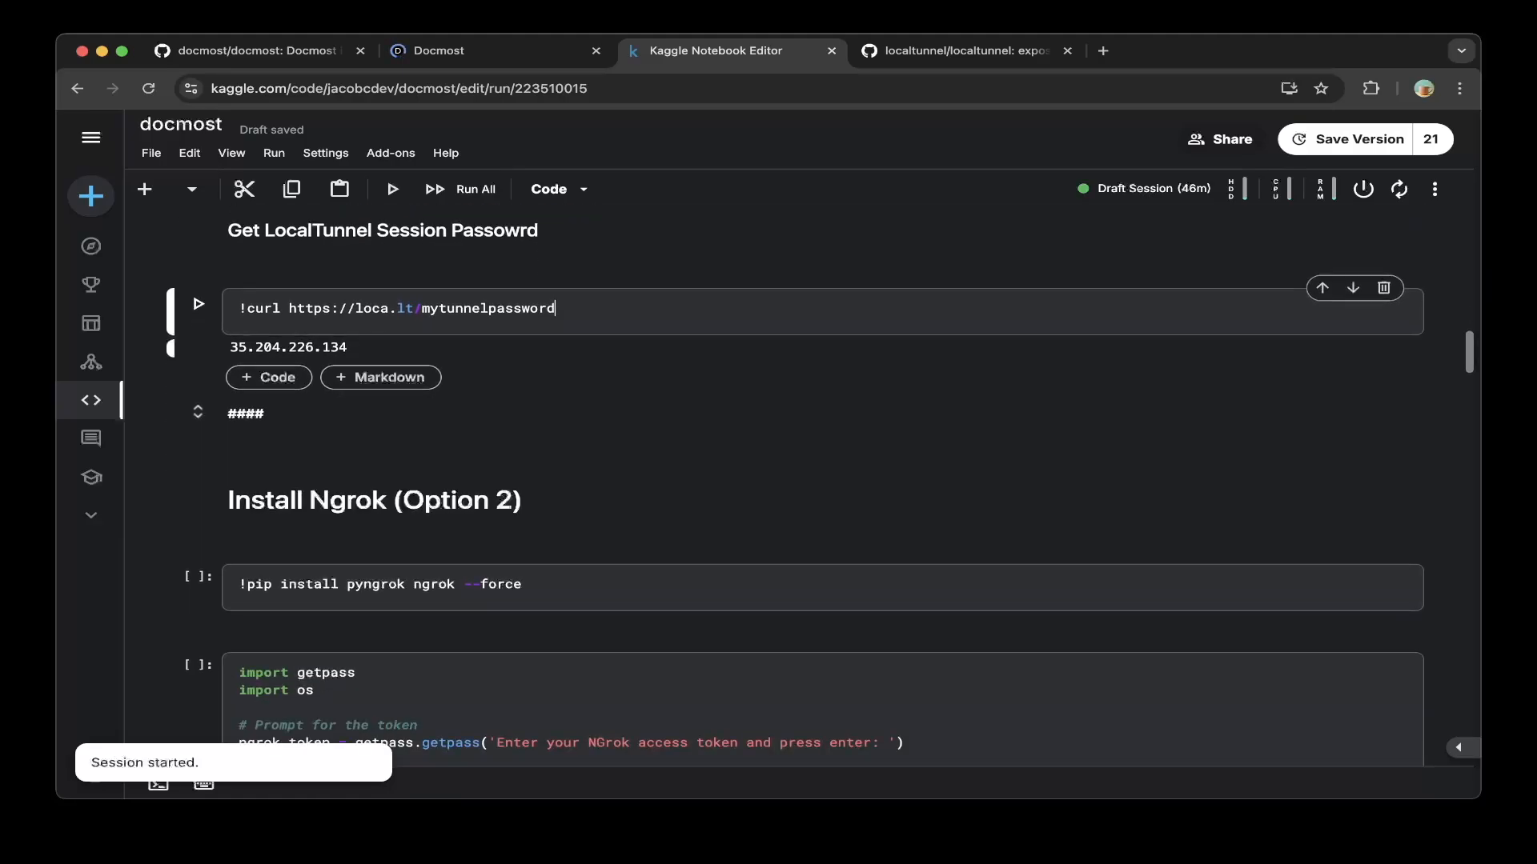
{"action": "scroll", "scroll_direction": "down", "scroll_amount": 3}
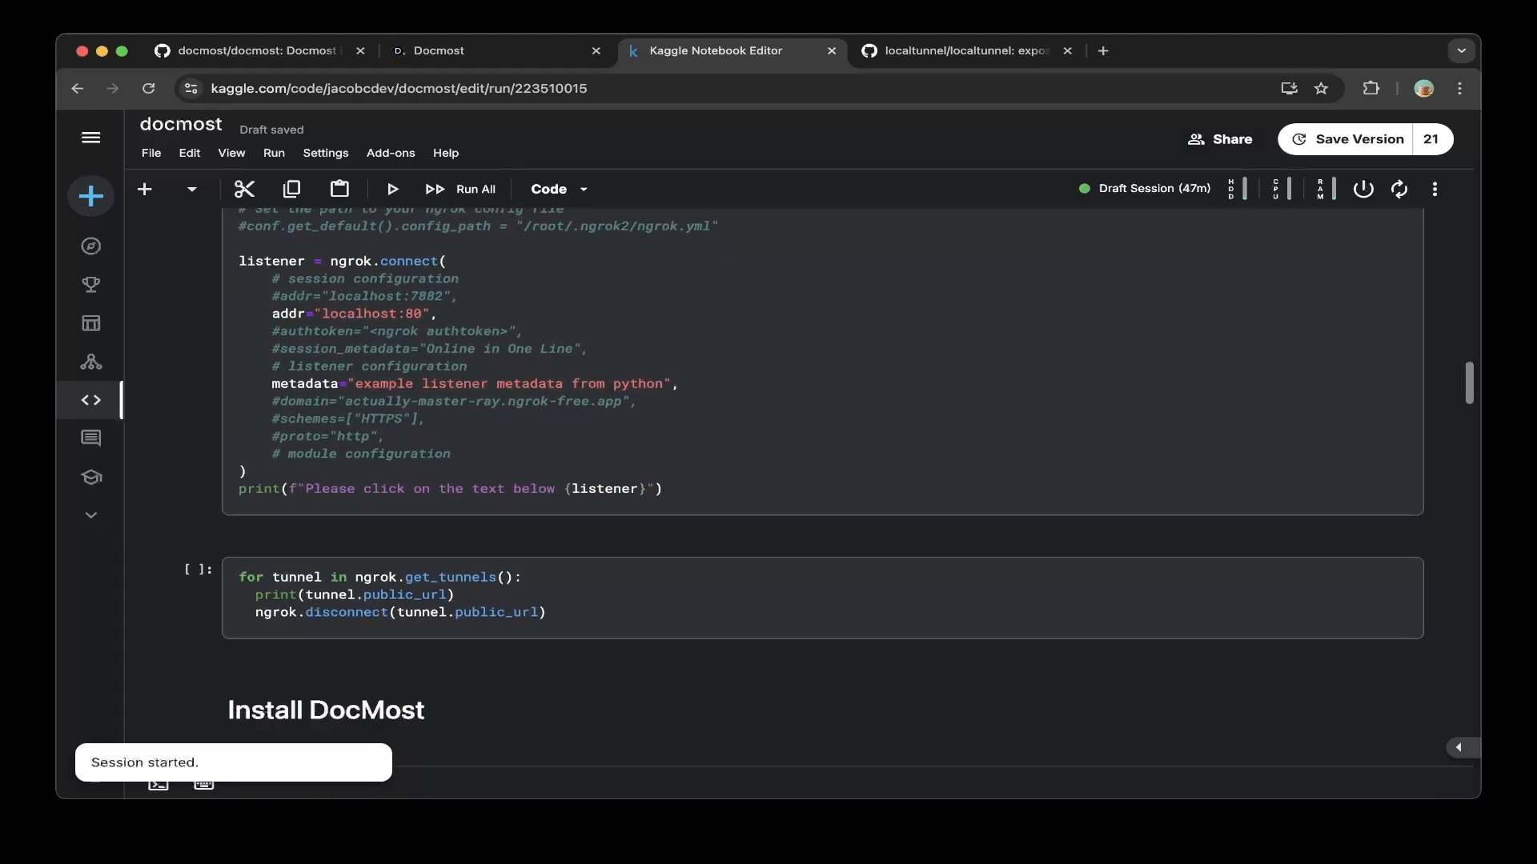
{"action": "scroll", "scroll_direction": "down", "scroll_amount": 3}
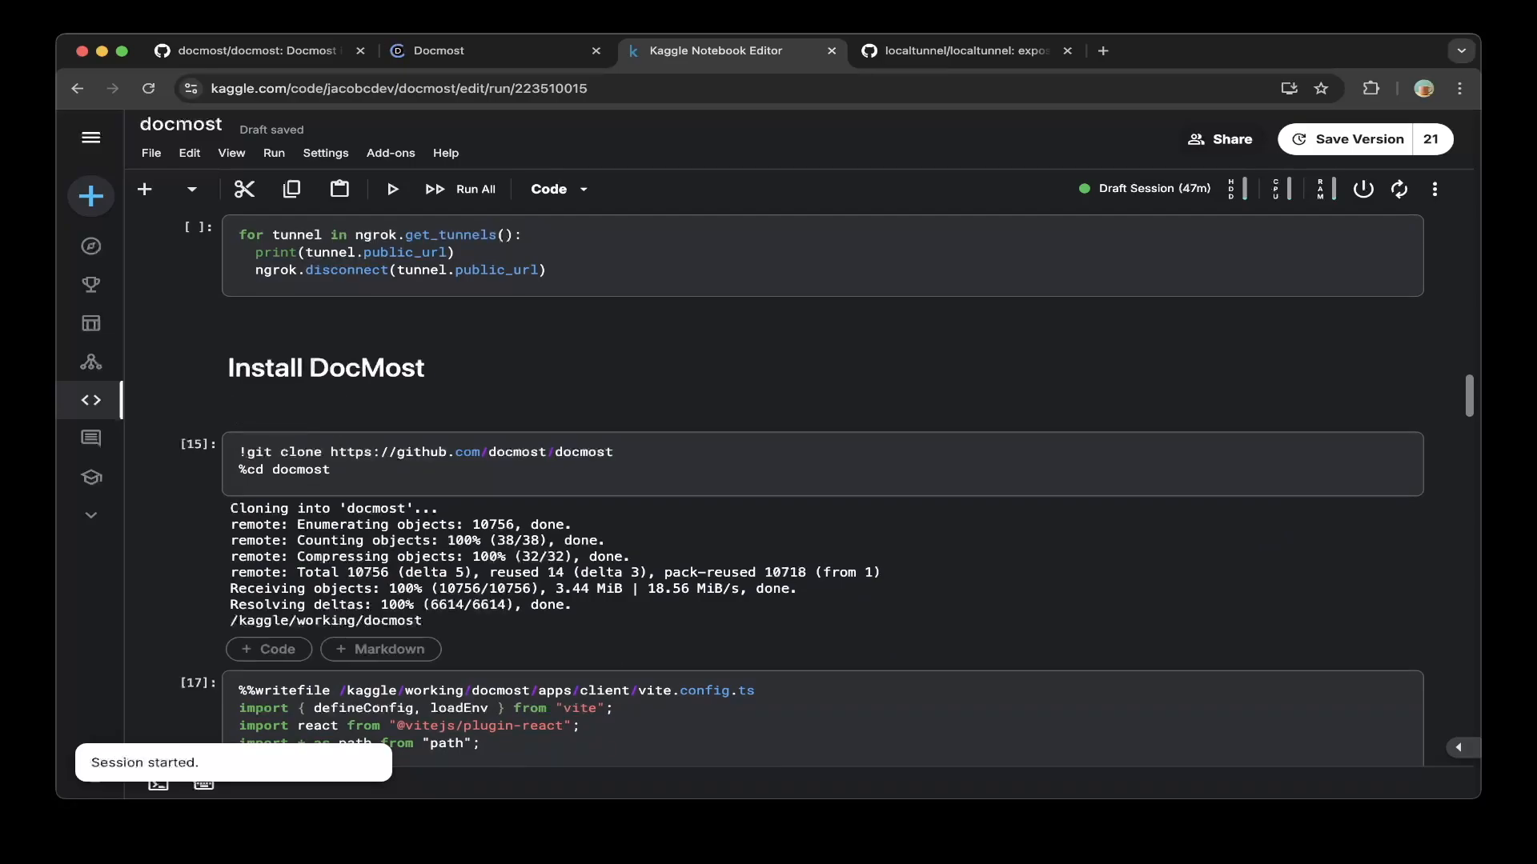
{"action": "left_click", "coordinate": [421, 469]}
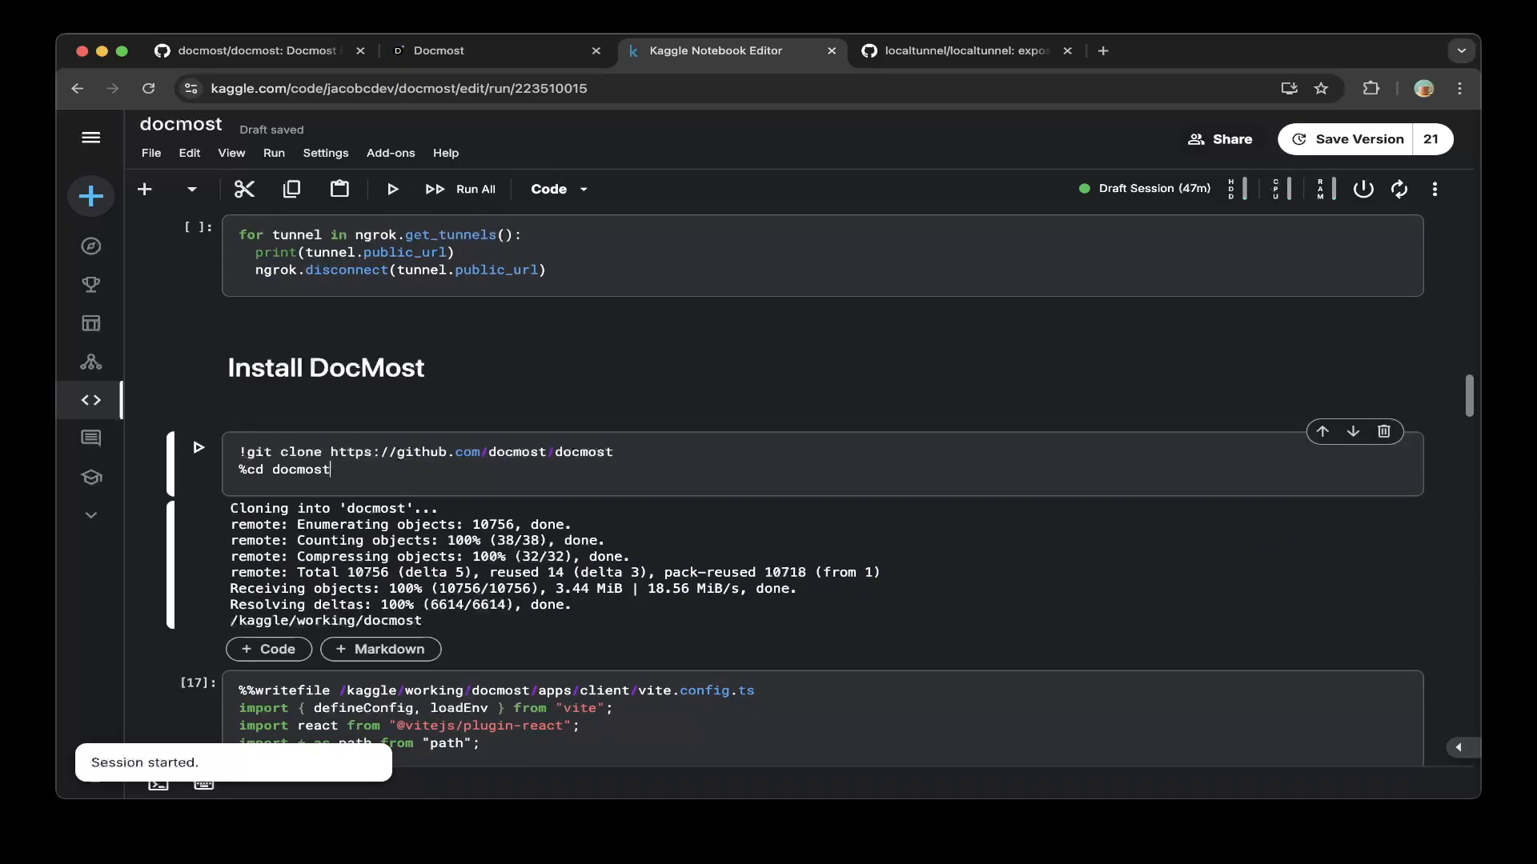
{"action": "scroll", "scroll_direction": "down", "scroll_amount": 3}
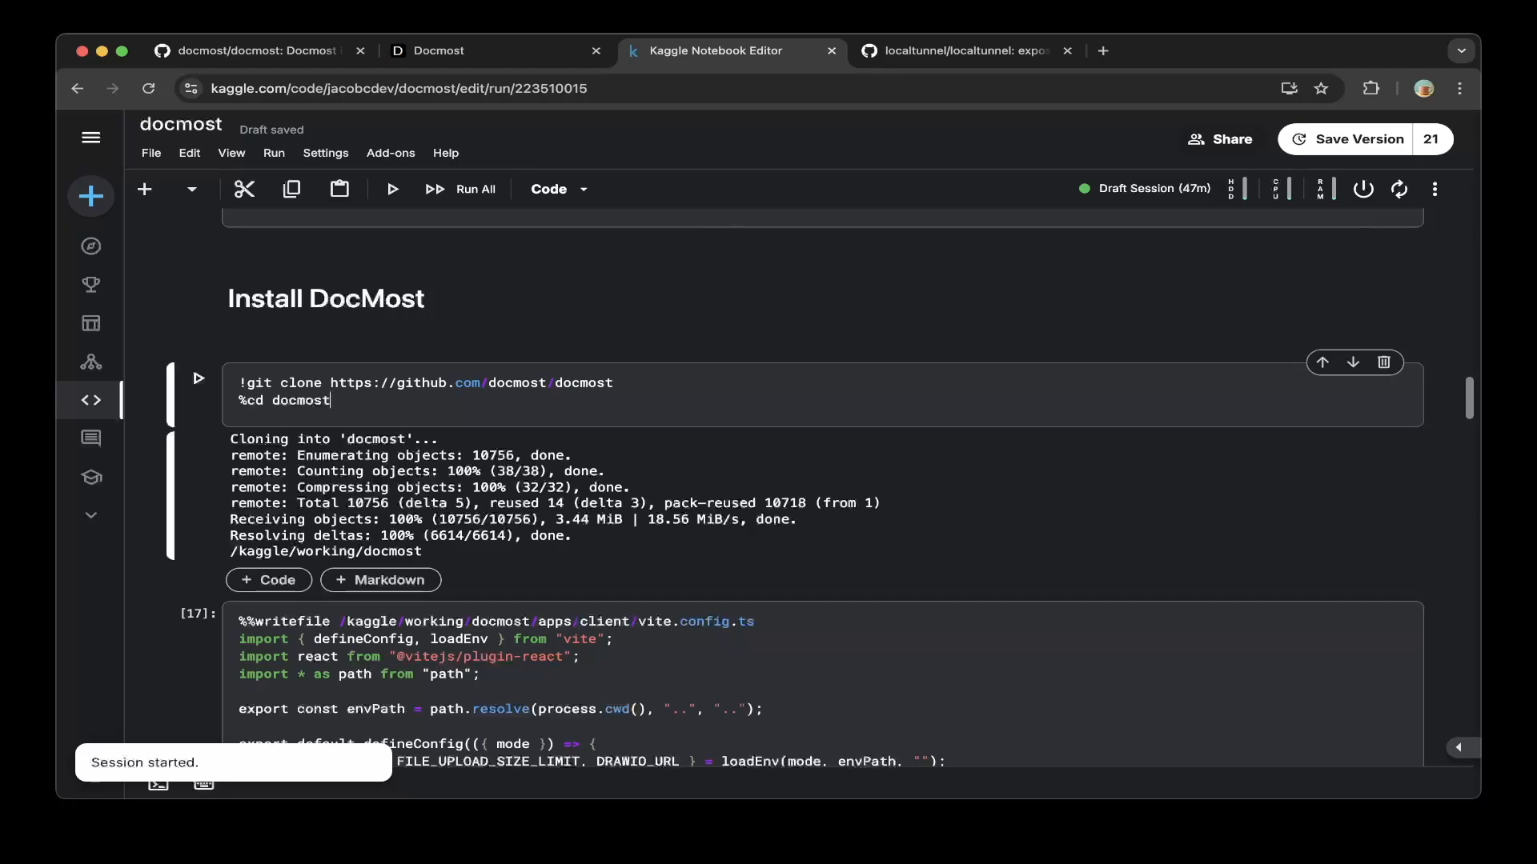
{"action": "scroll", "scroll_direction": "down", "scroll_amount": 3}
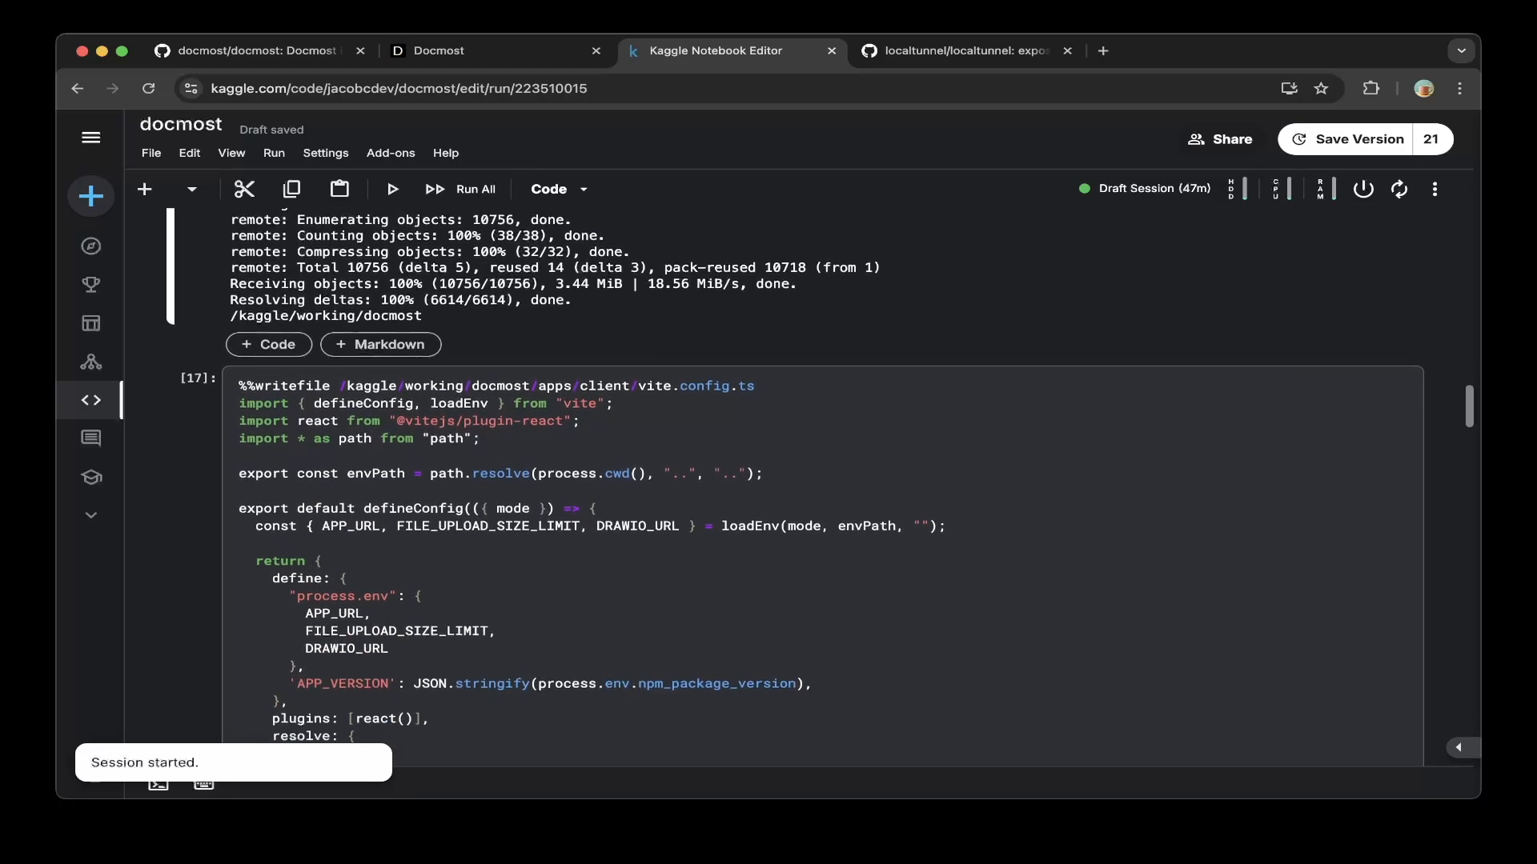
{"action": "scroll", "scroll_direction": "down", "scroll_amount": 3}
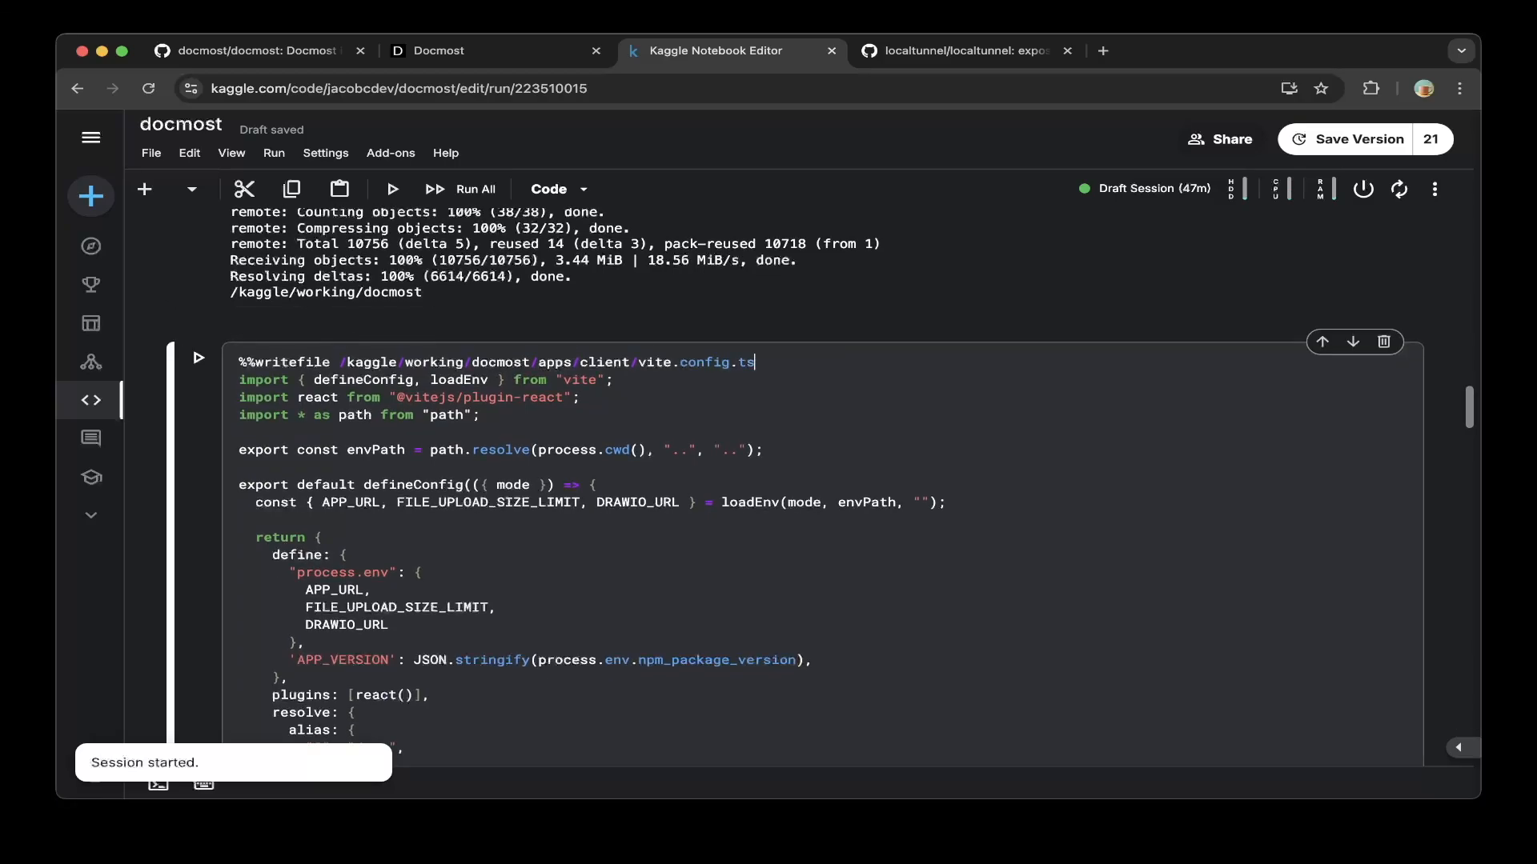
{"action": "scroll", "scroll_direction": "down", "scroll_amount": 3}
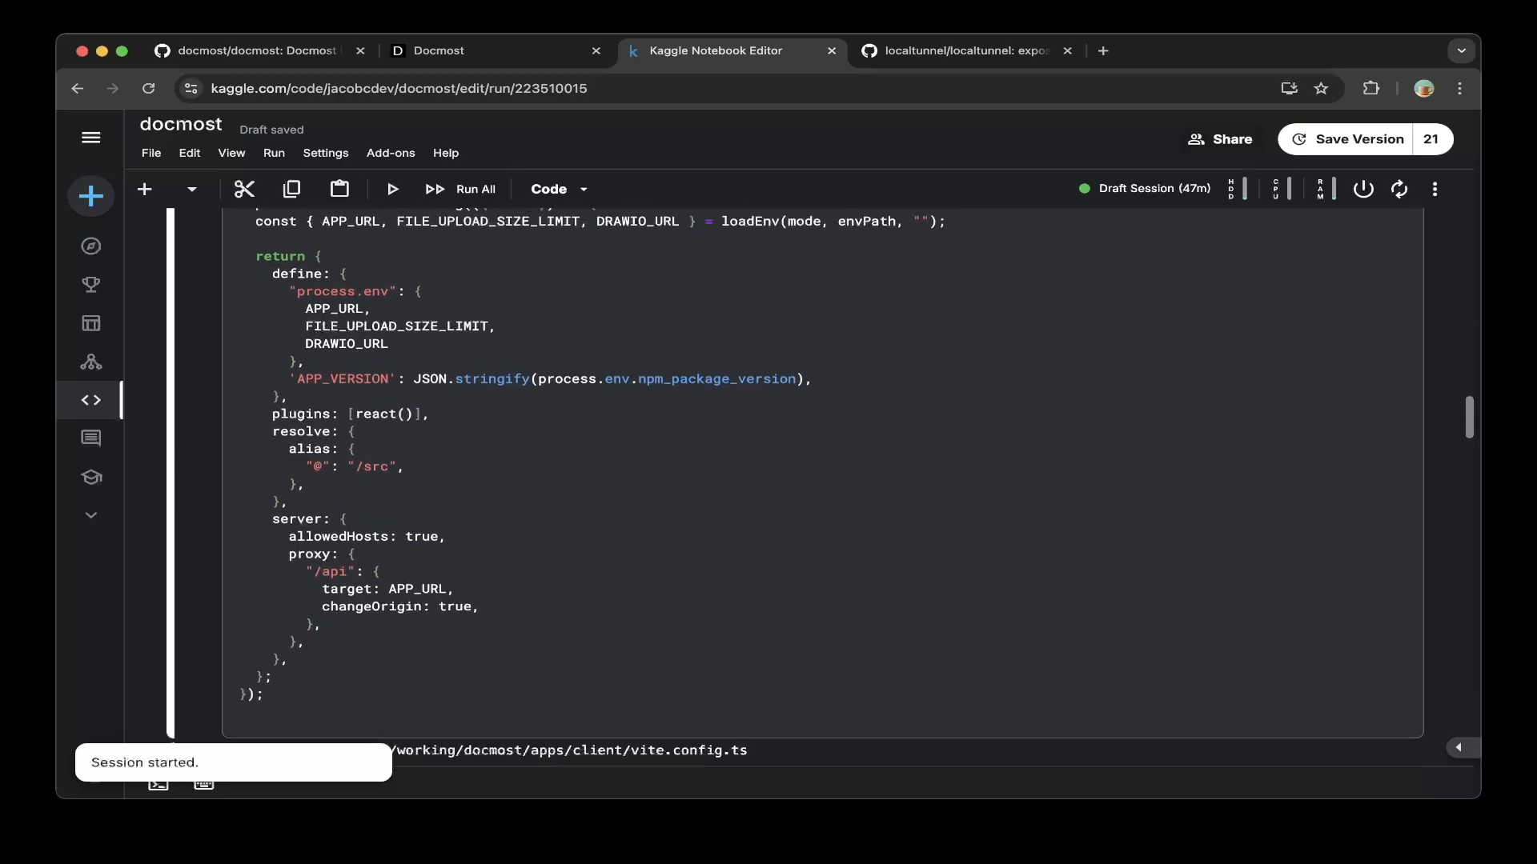
{"action": "scroll", "scroll_direction": "down", "scroll_amount": 3}
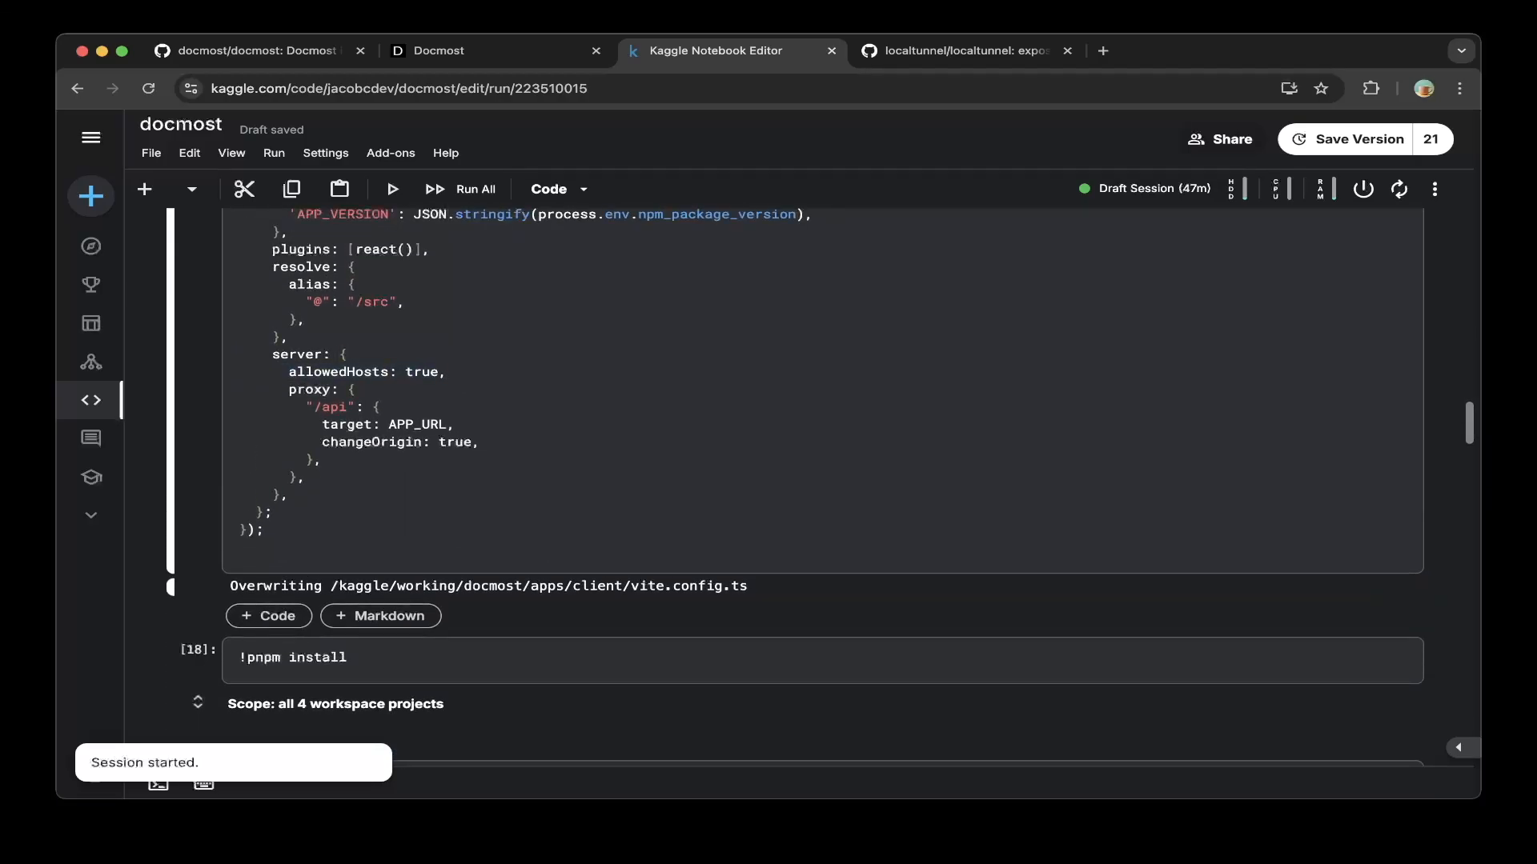
{"action": "left_click", "coordinate": [446, 371]}
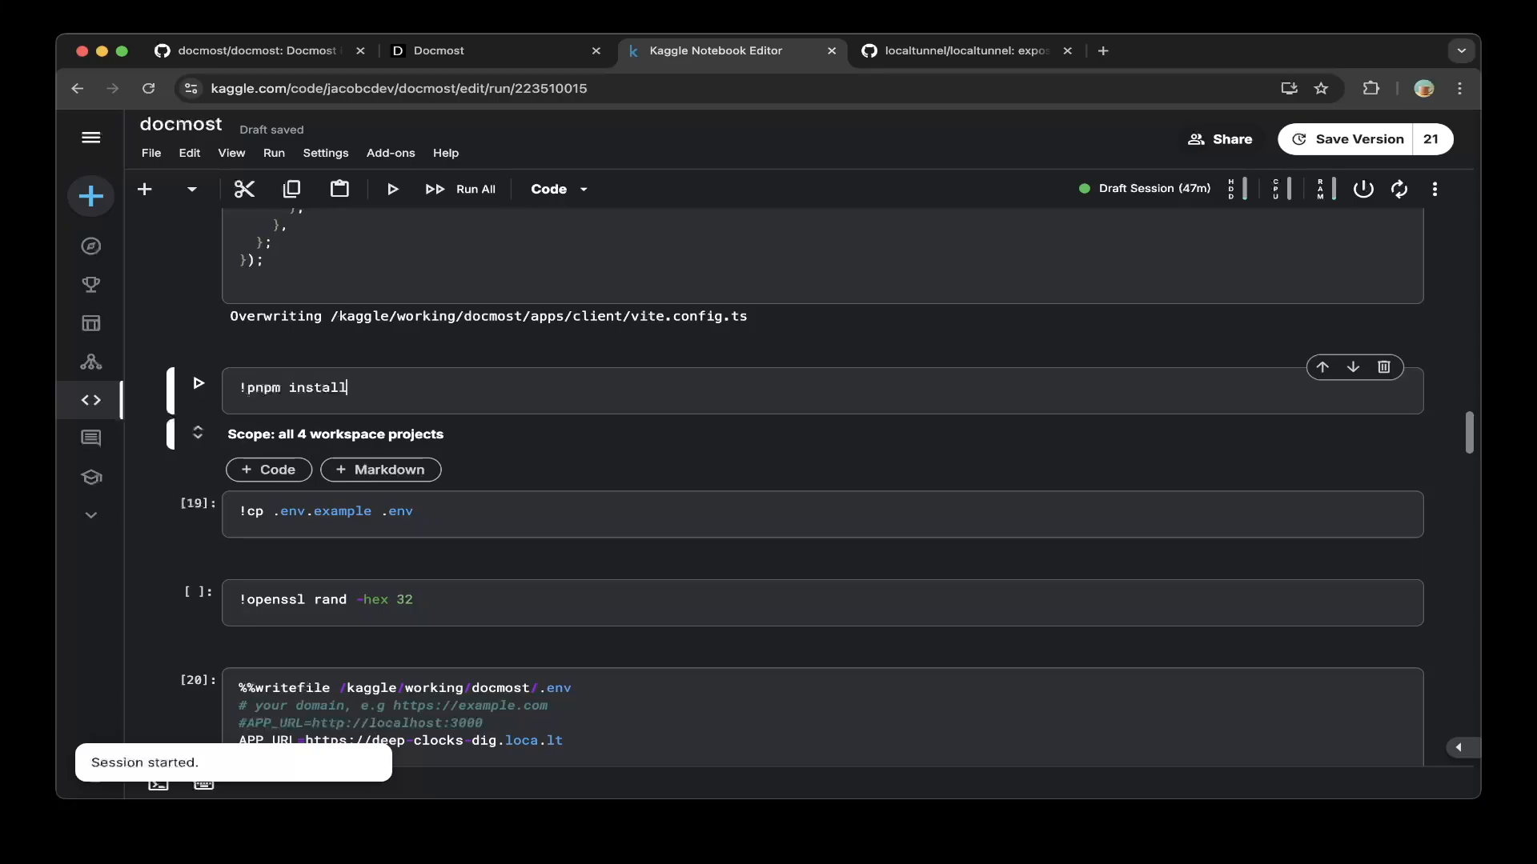
{"action": "scroll", "scroll_direction": "down", "scroll_amount": 3}
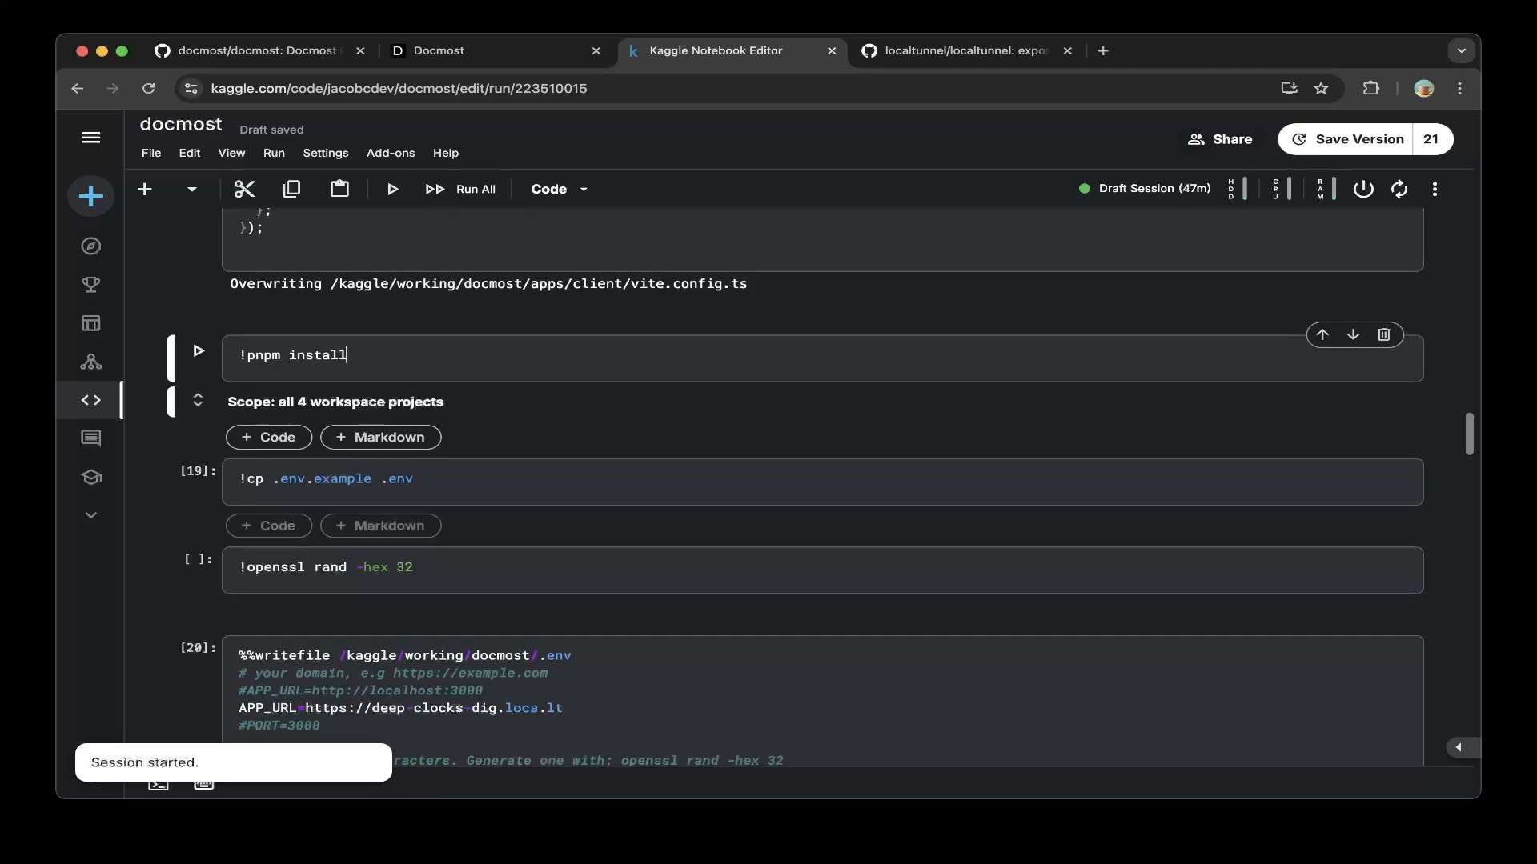
{"action": "scroll", "scroll_direction": "down", "scroll_amount": 3}
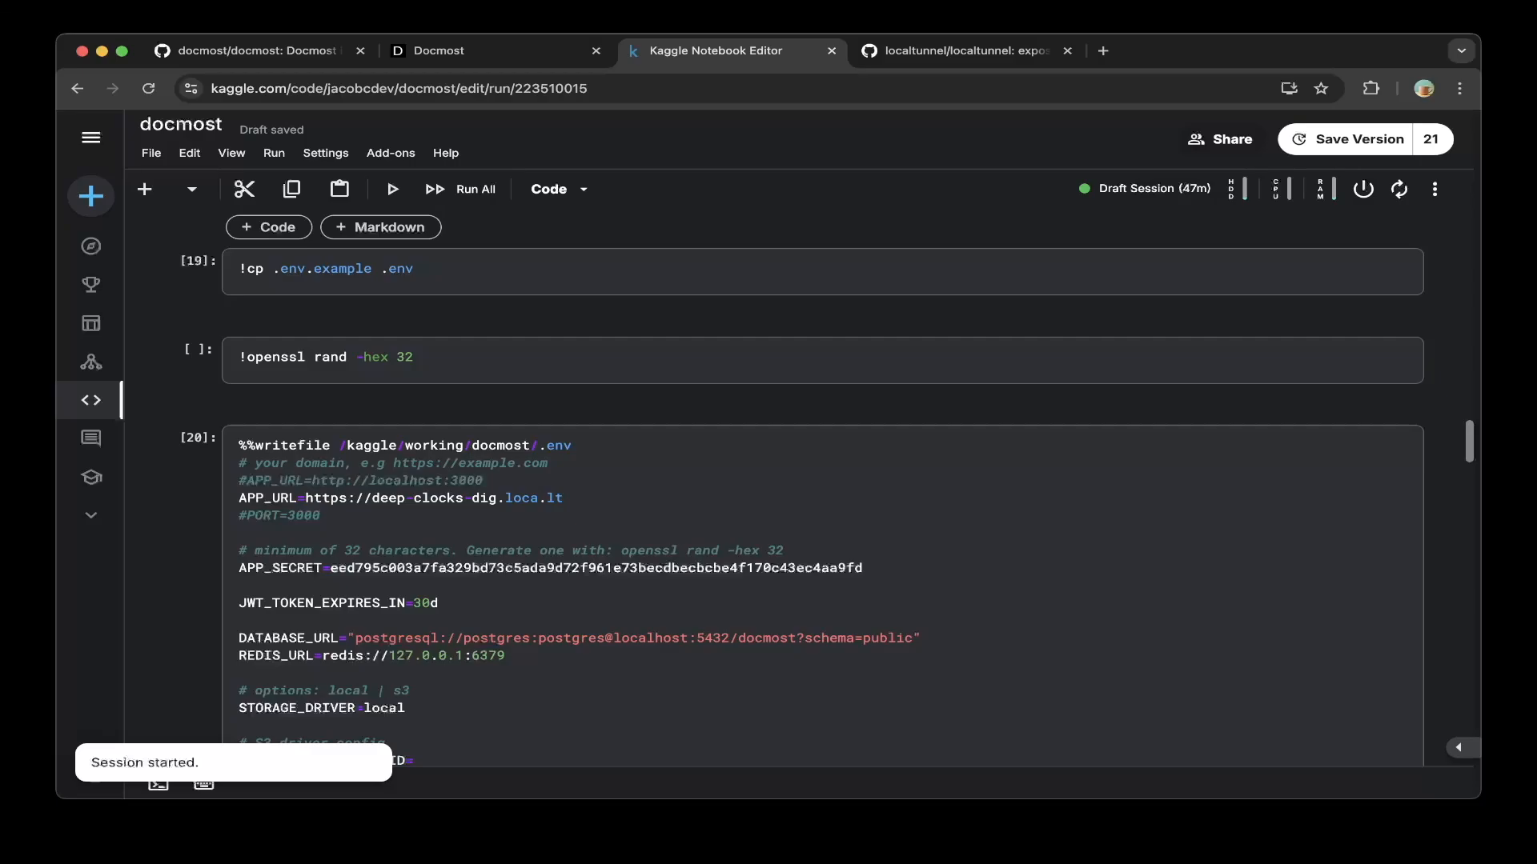
{"action": "left_click", "coordinate": [564, 498]}
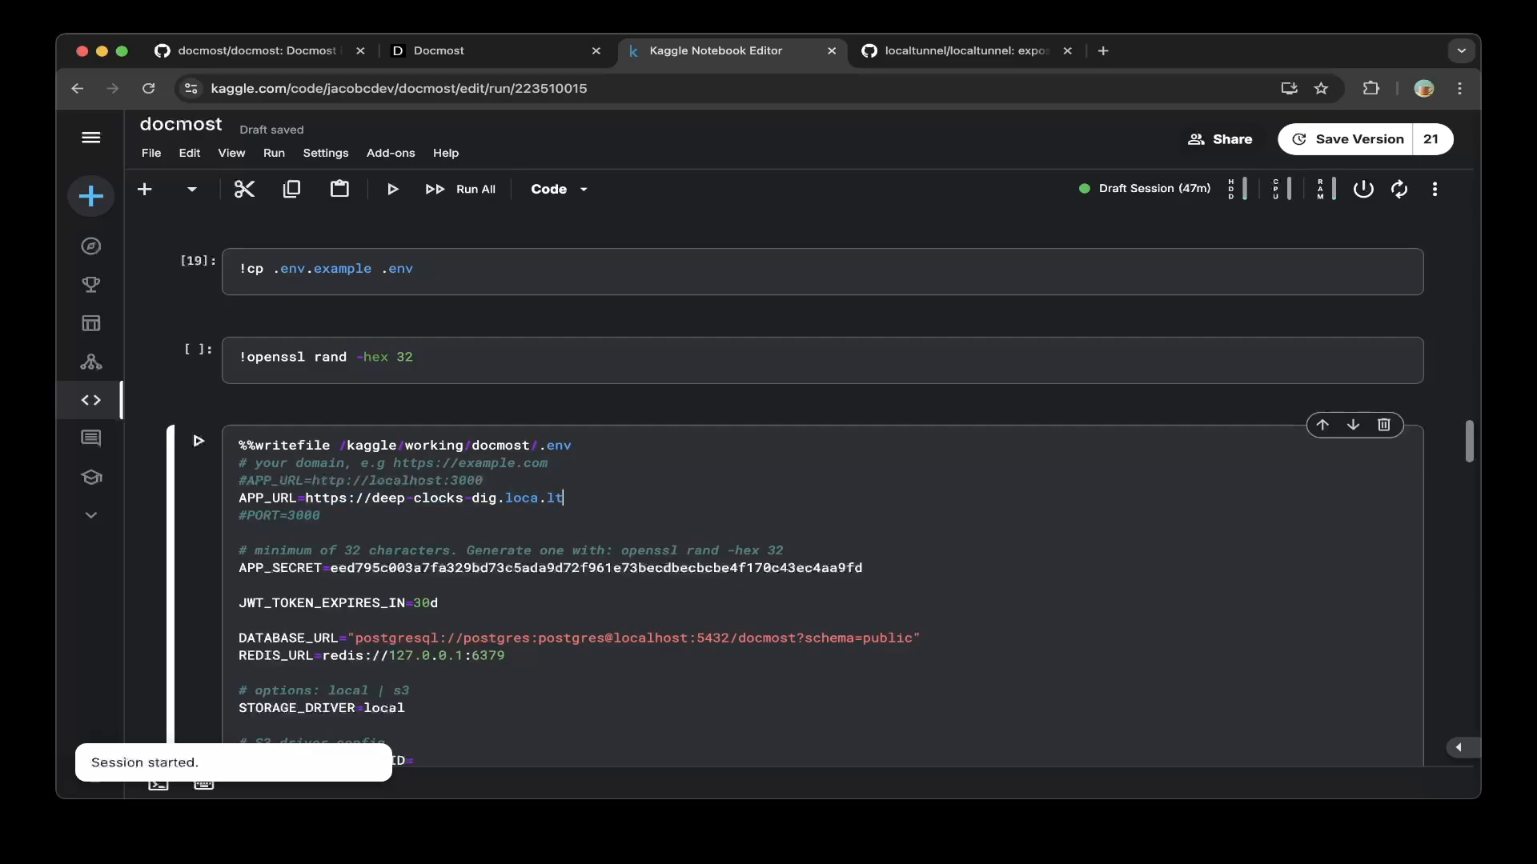
{"action": "scroll", "scroll_direction": "down", "scroll_amount": 3}
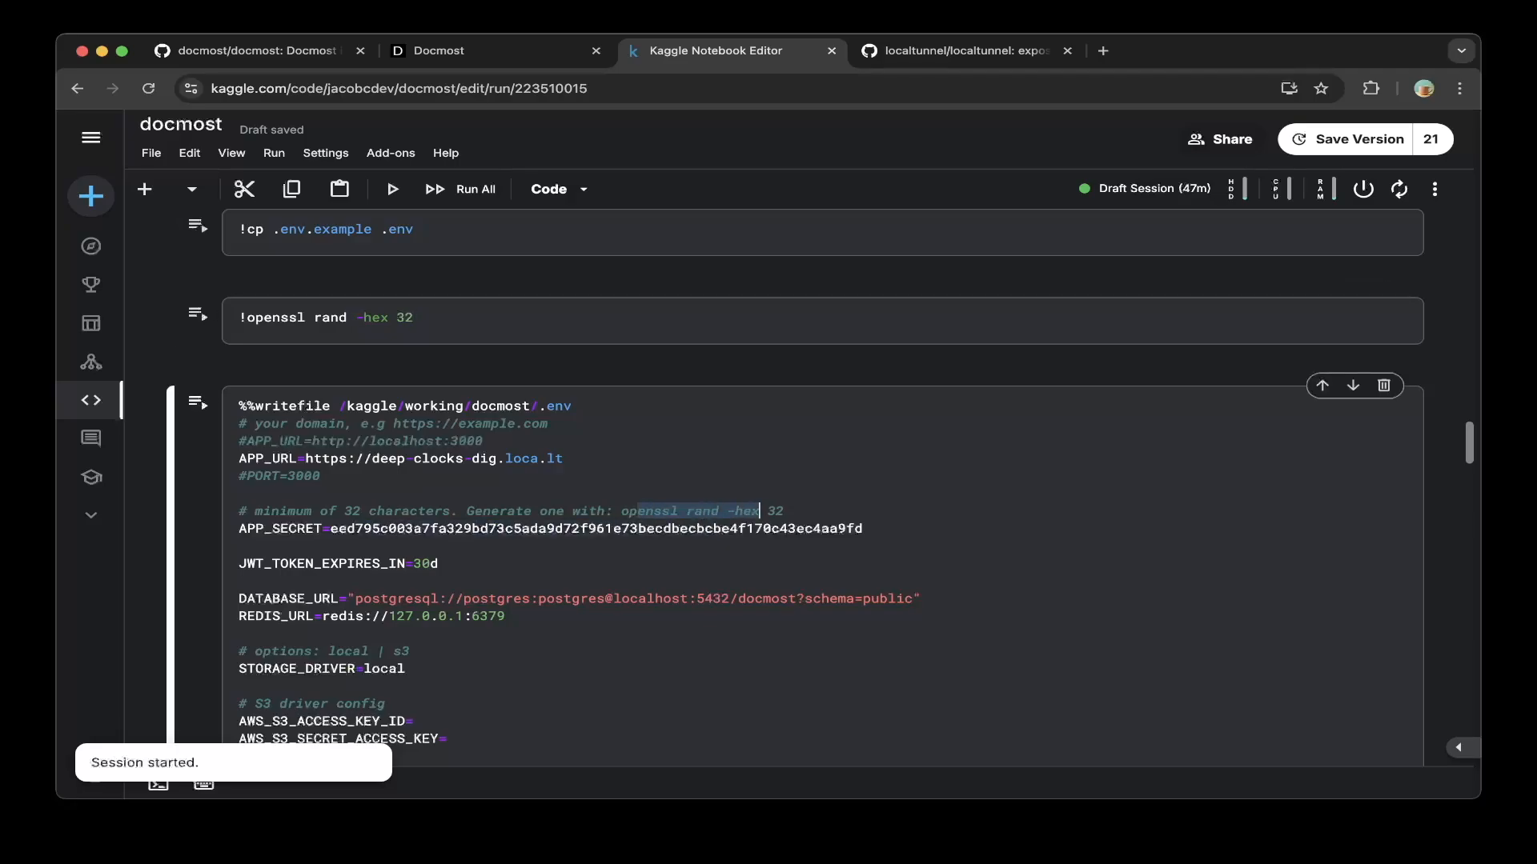
{"action": "scroll", "scroll_direction": "down", "scroll_amount": 3}
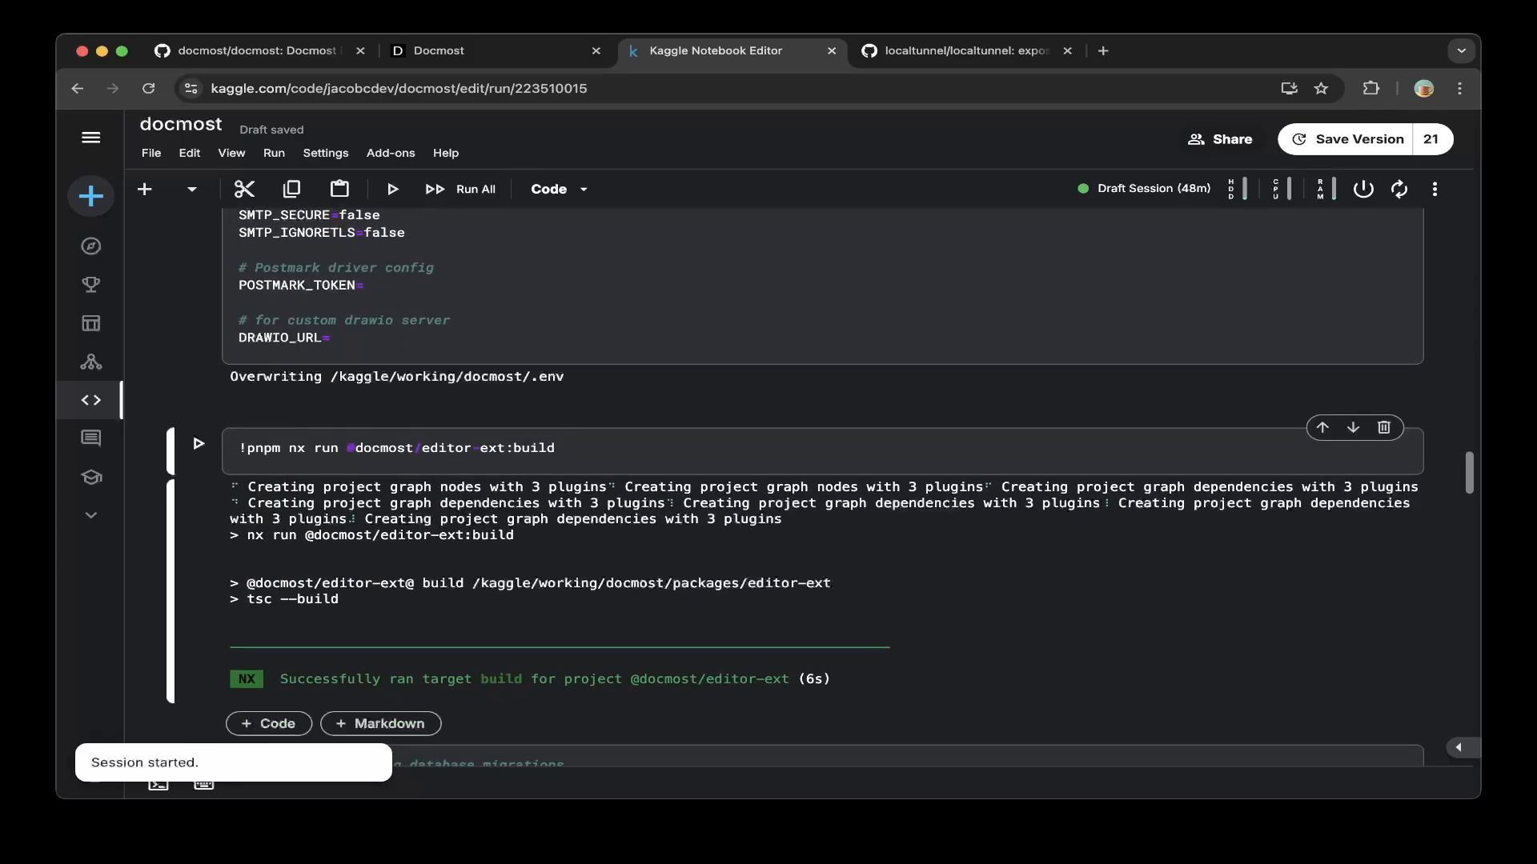
{"action": "left_click", "coordinate": [442, 448]}
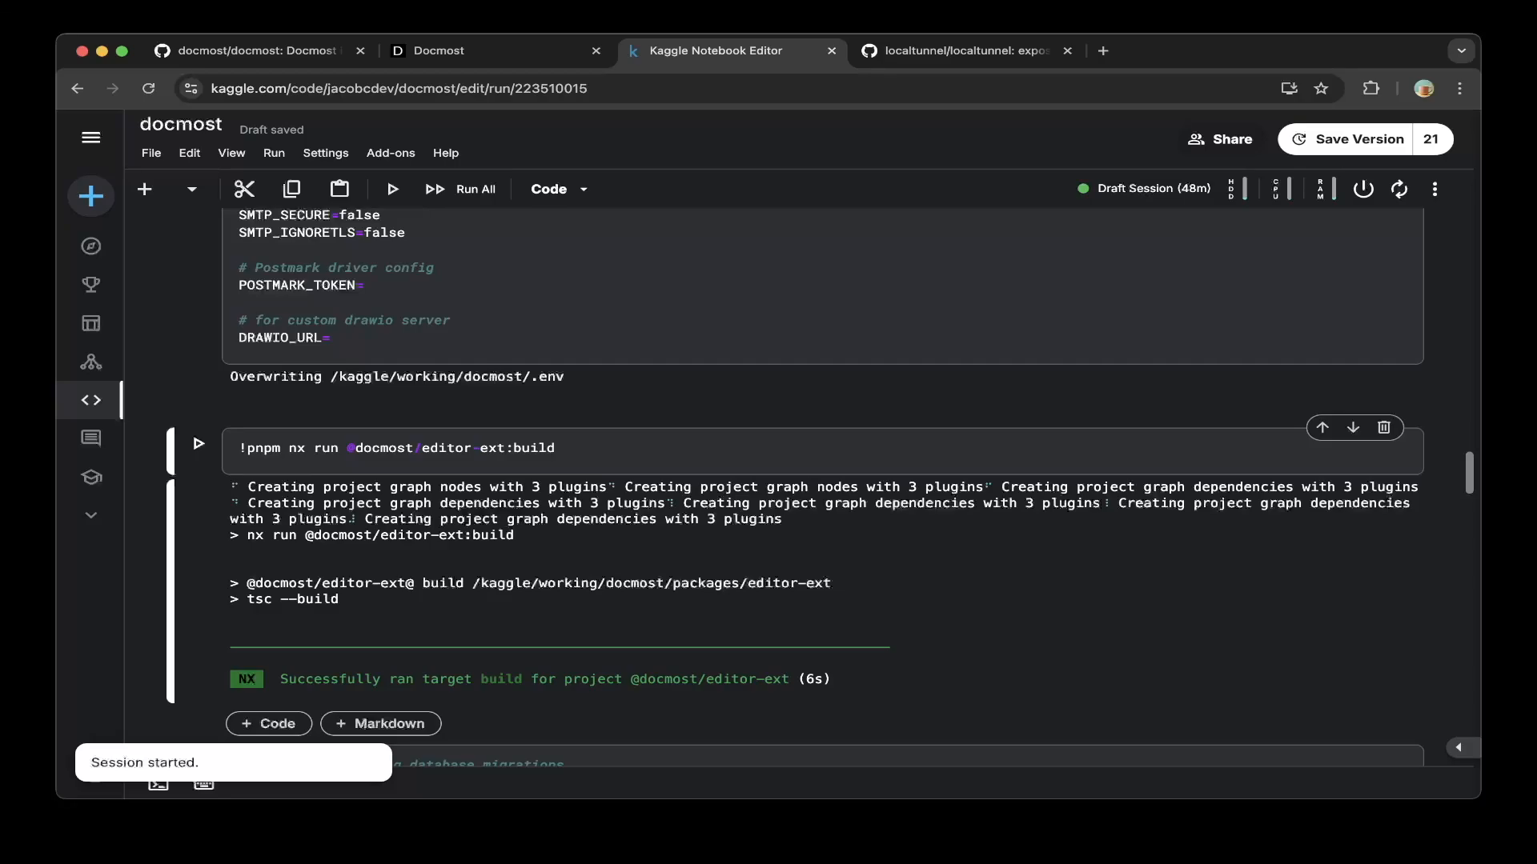
{"action": "scroll", "scroll_direction": "down", "scroll_amount": 3}
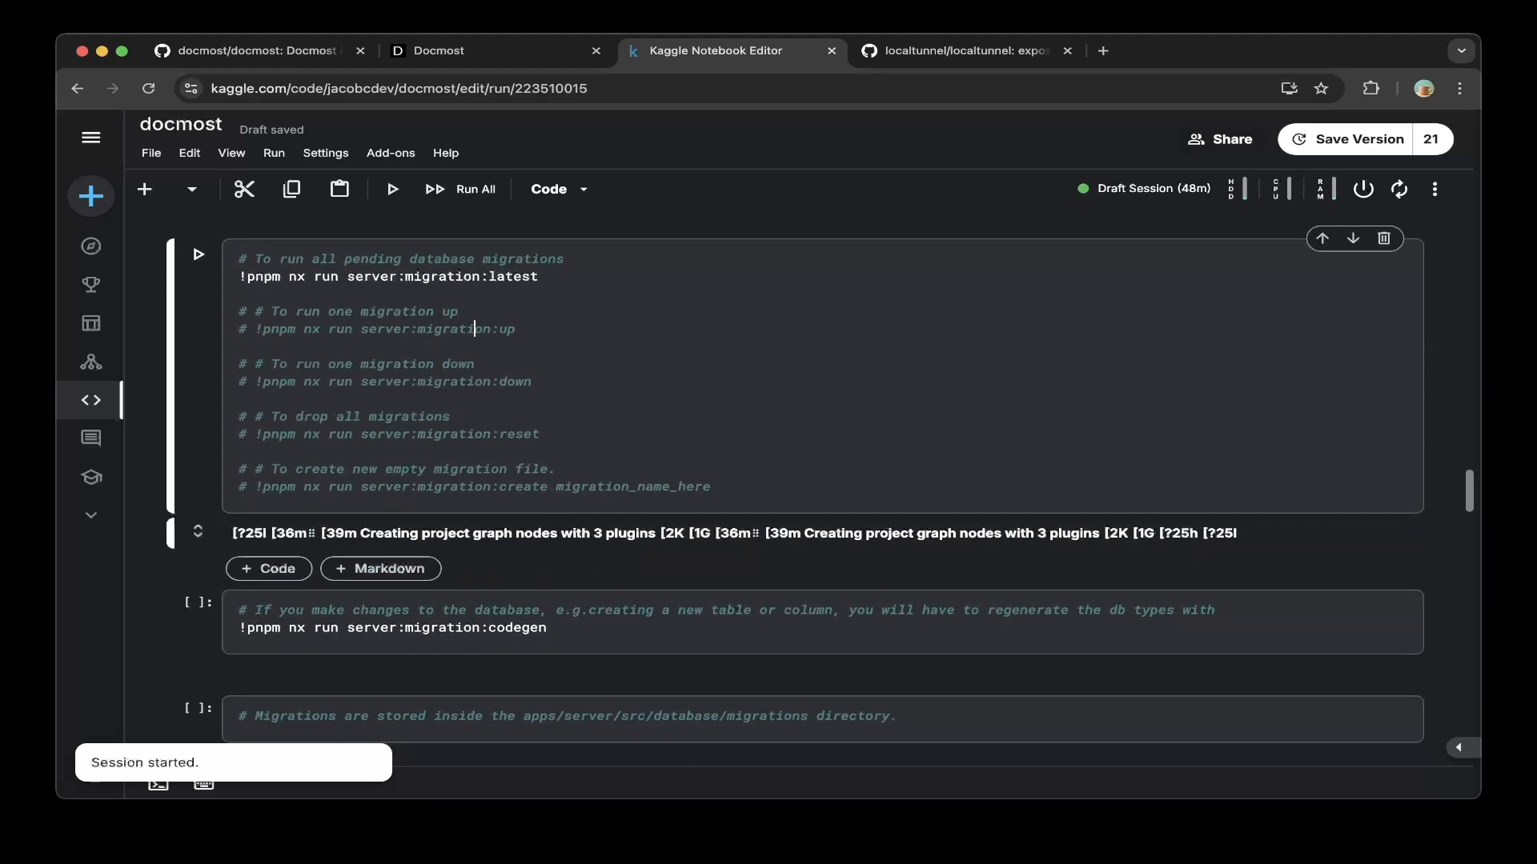
{"action": "left_click", "coordinate": [538, 277]}
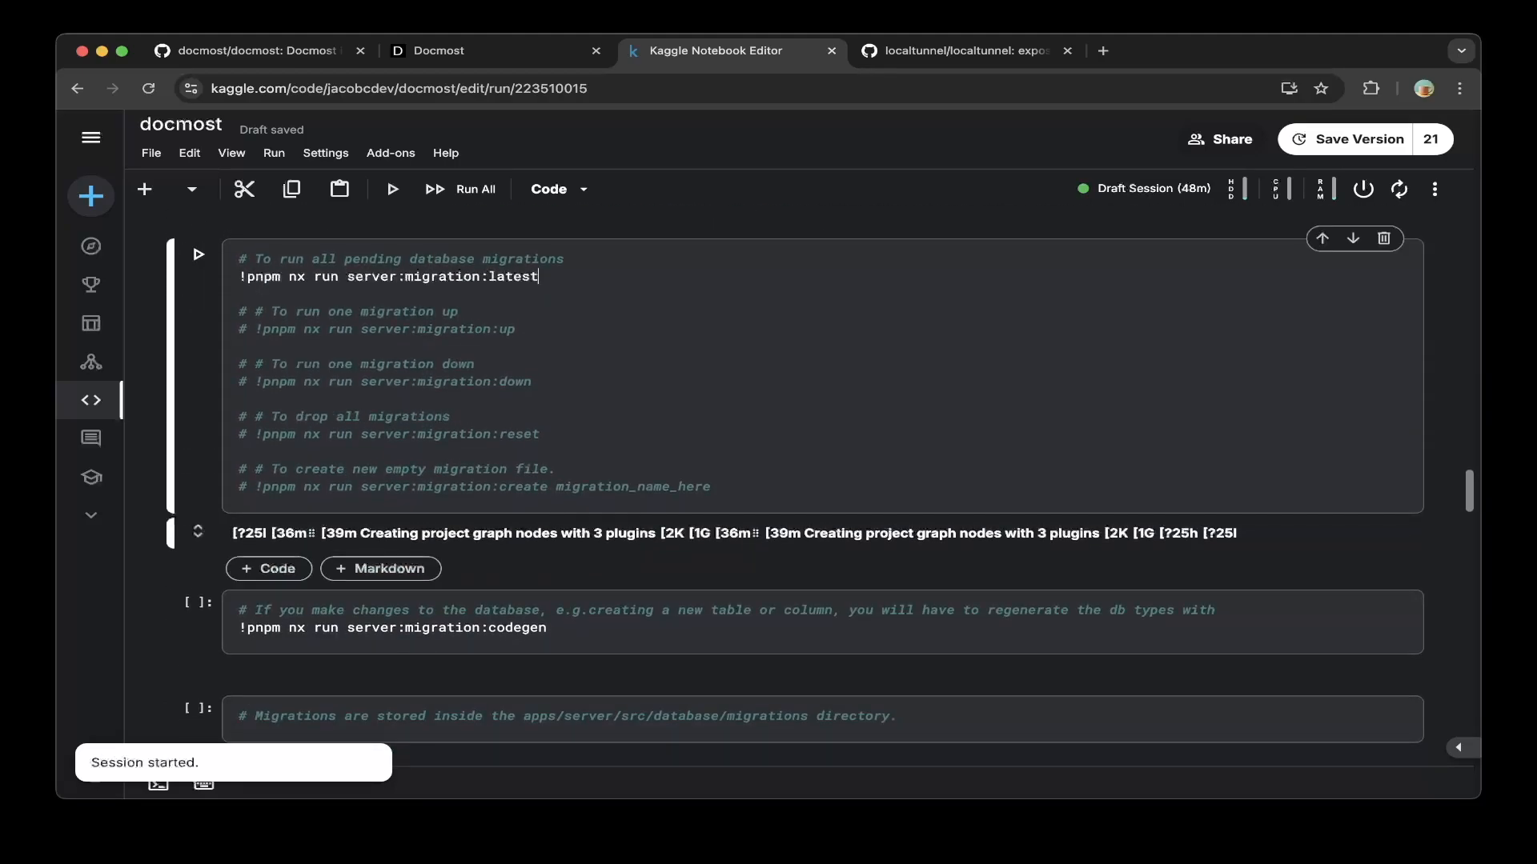
{"action": "key", "text": "Return"}
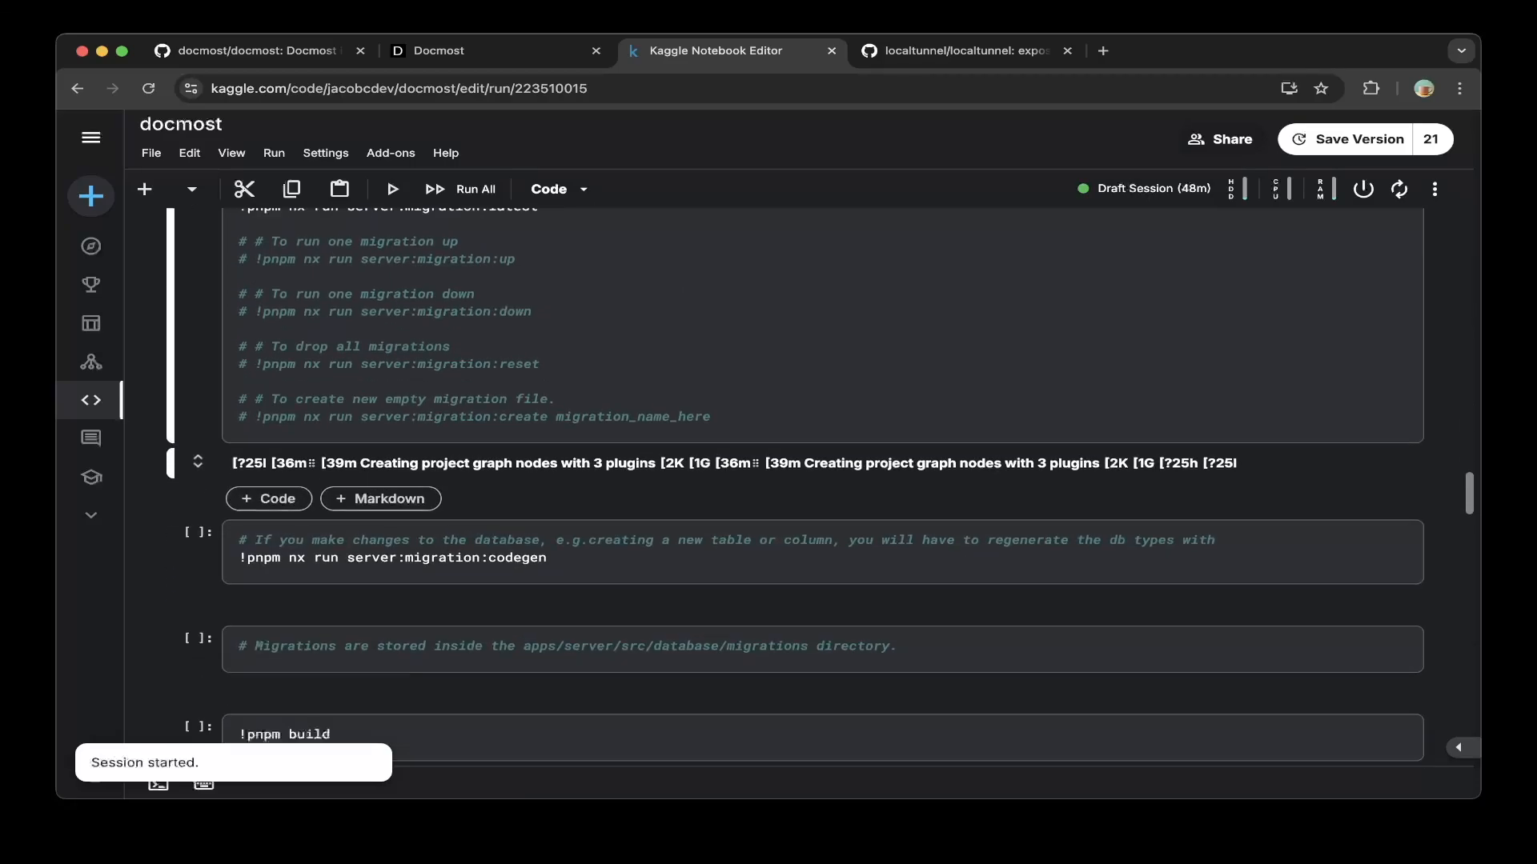
{"action": "scroll", "scroll_direction": "down", "scroll_amount": 3}
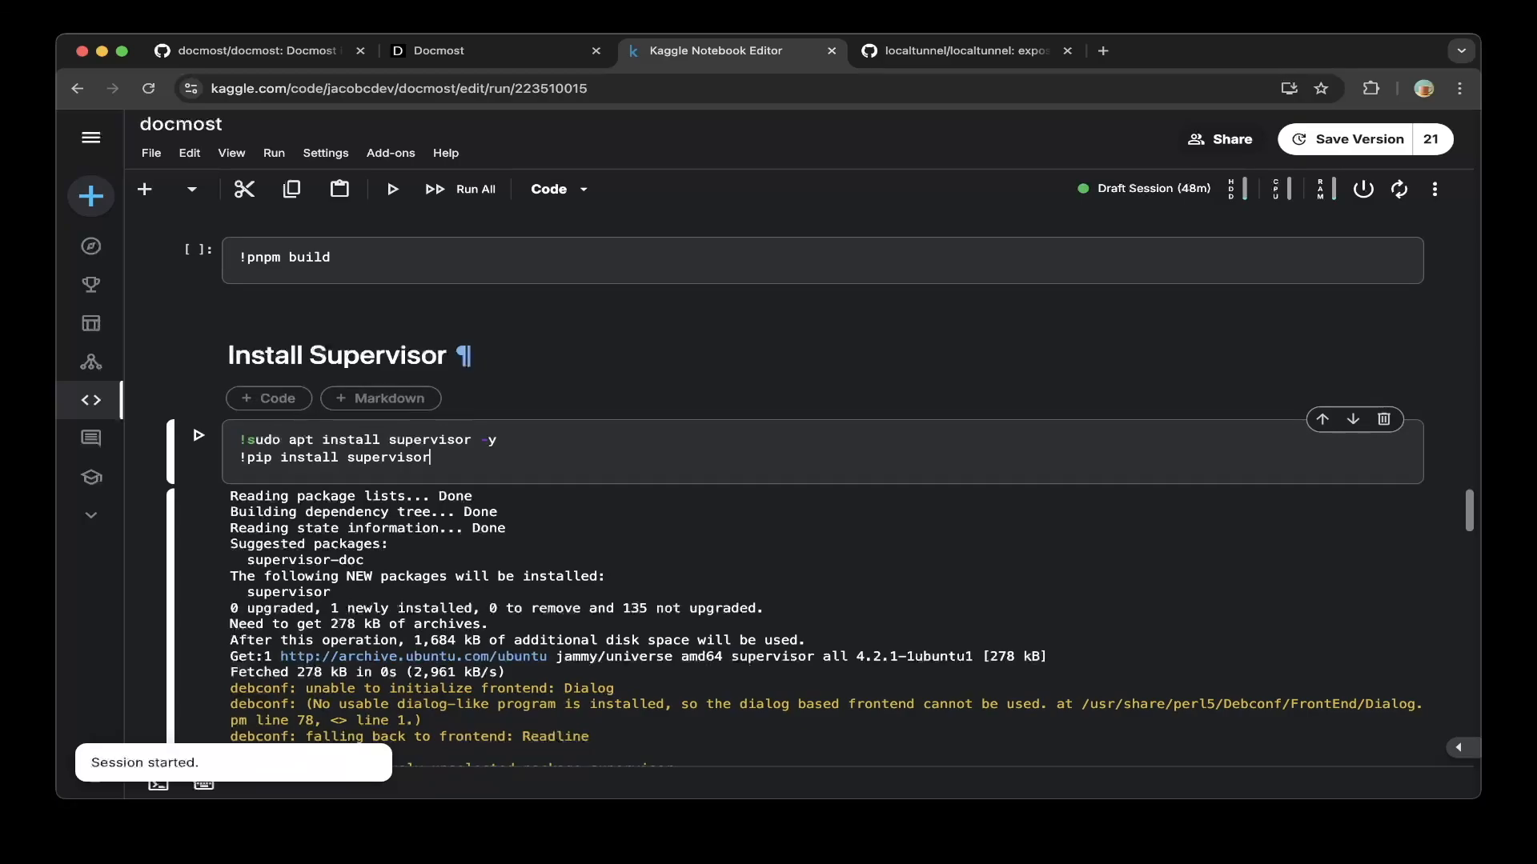
{"action": "scroll", "scroll_direction": "down", "scroll_amount": 3}
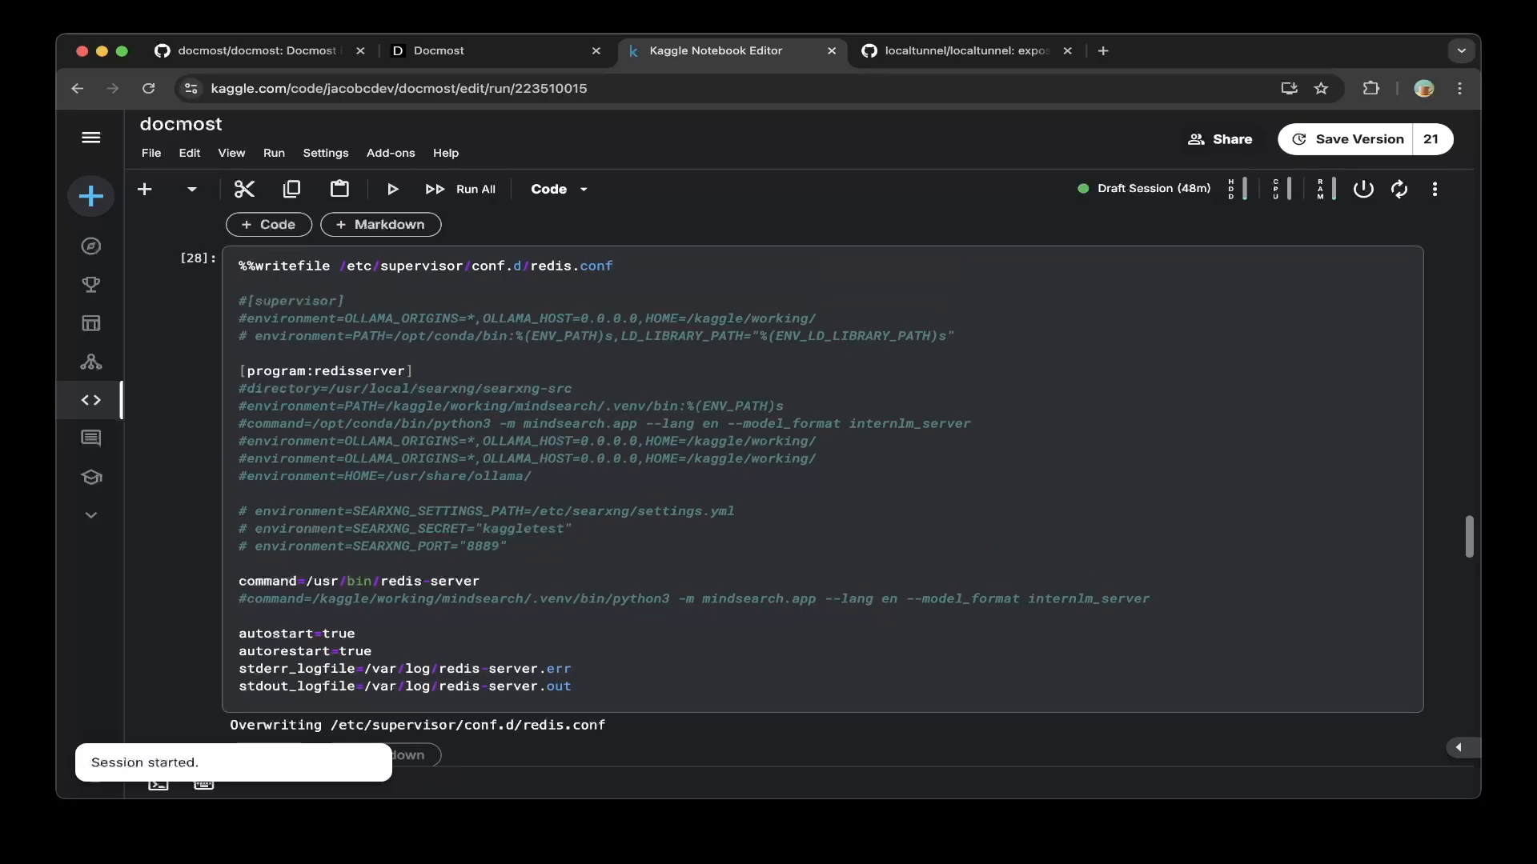
{"action": "scroll", "scroll_direction": "down", "scroll_amount": 3}
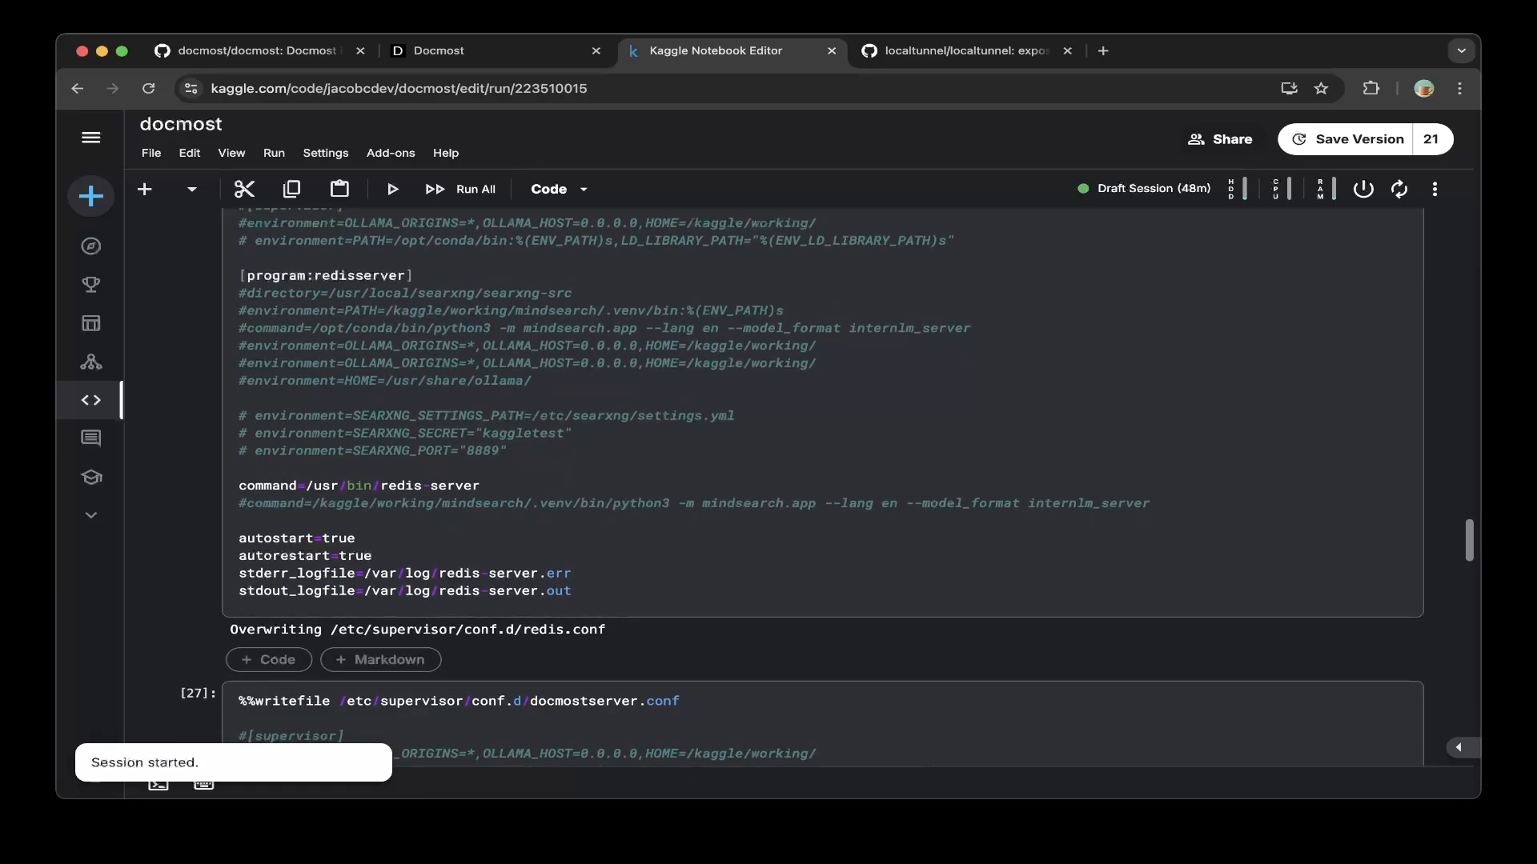
{"action": "scroll", "scroll_direction": "down", "scroll_amount": 3}
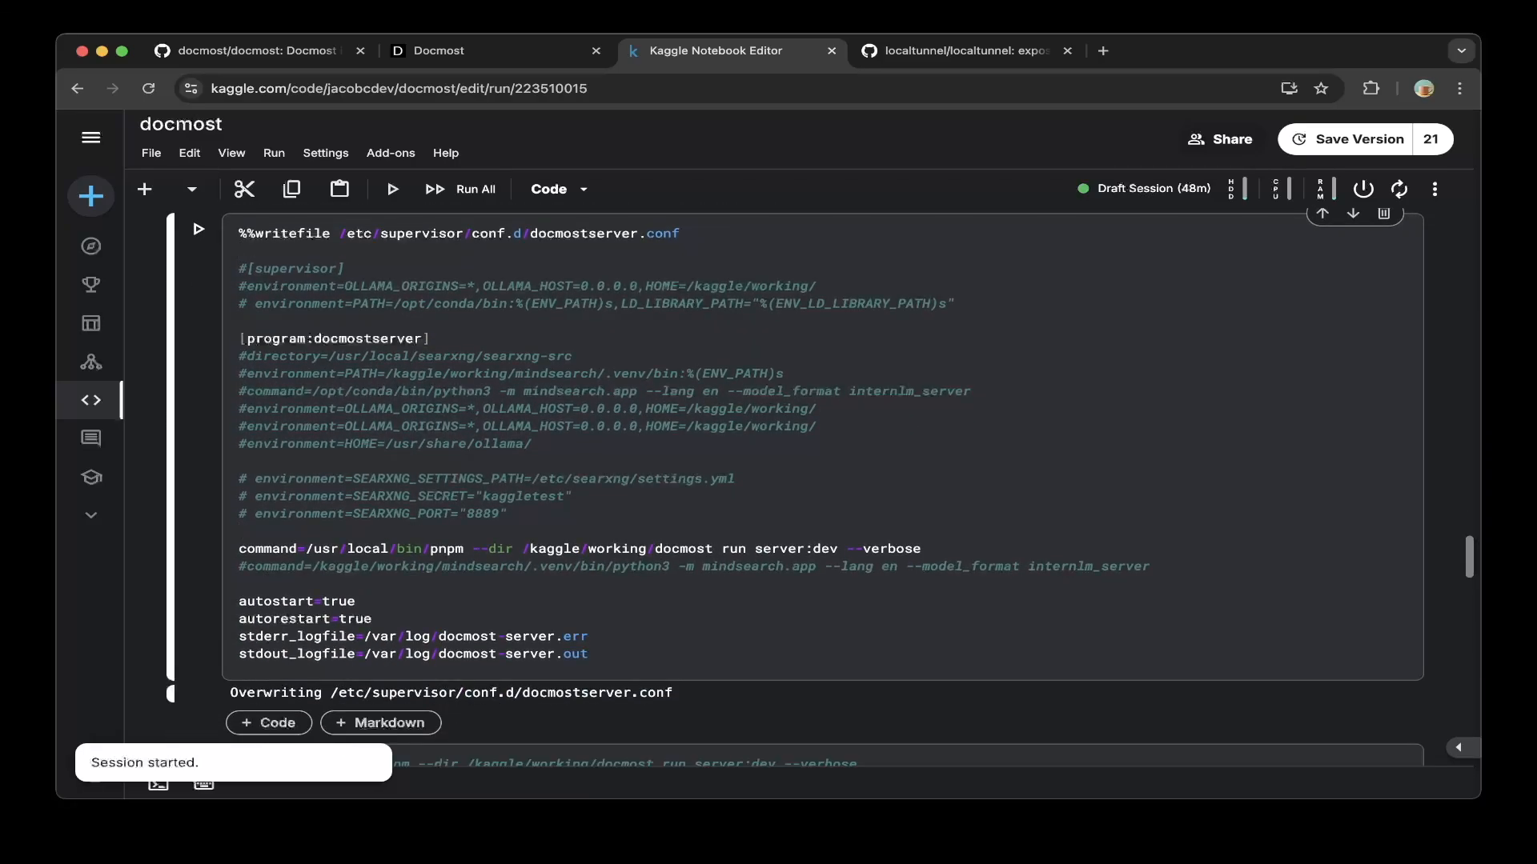
{"action": "left_click", "coordinate": [240, 531]}
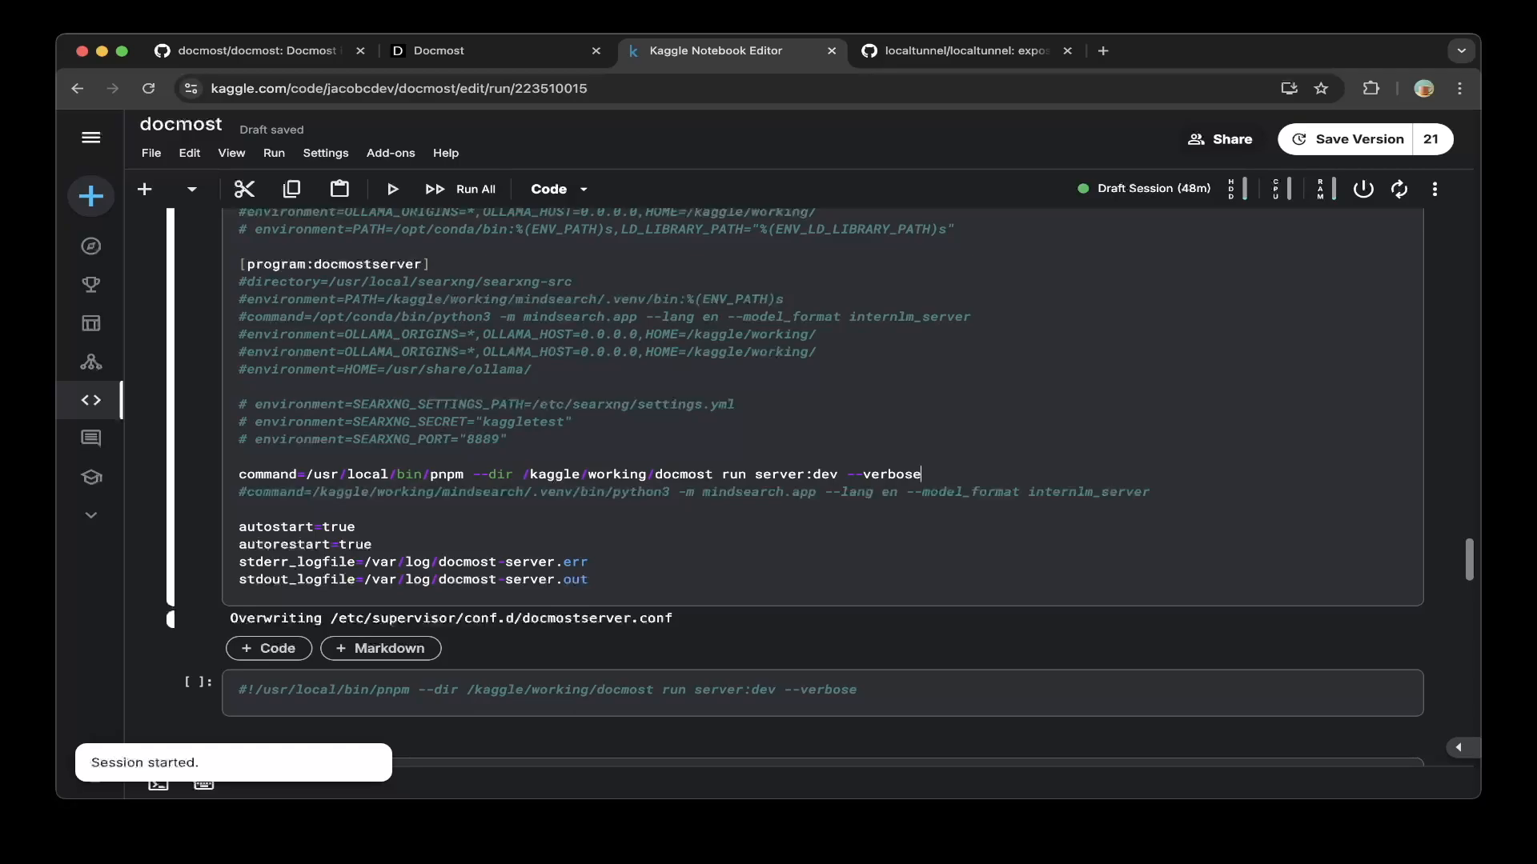
{"action": "scroll", "scroll_direction": "down", "scroll_amount": 3}
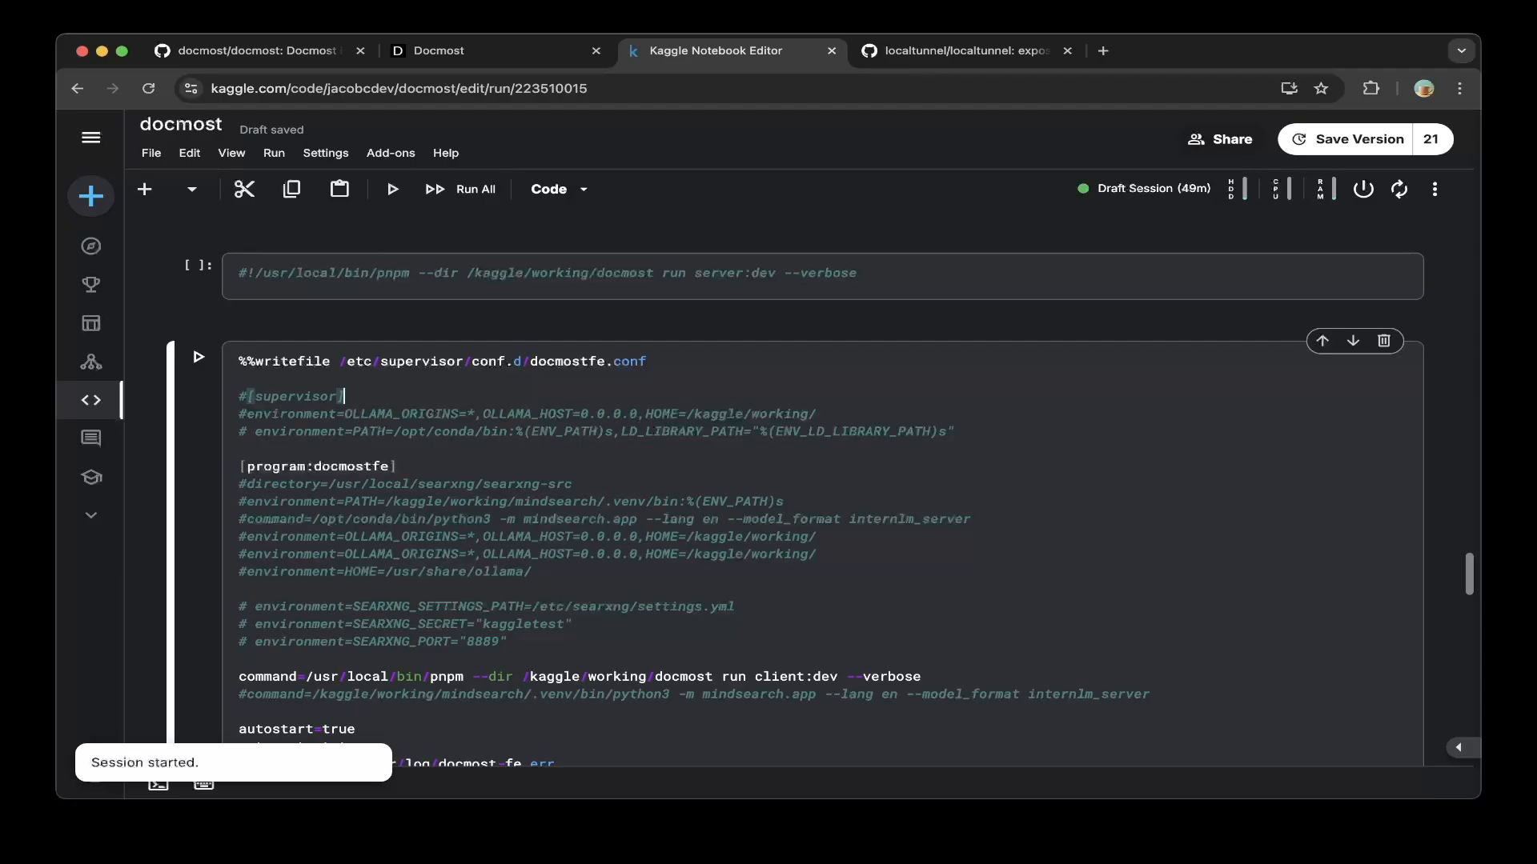
{"action": "left_click", "coordinate": [198, 355]}
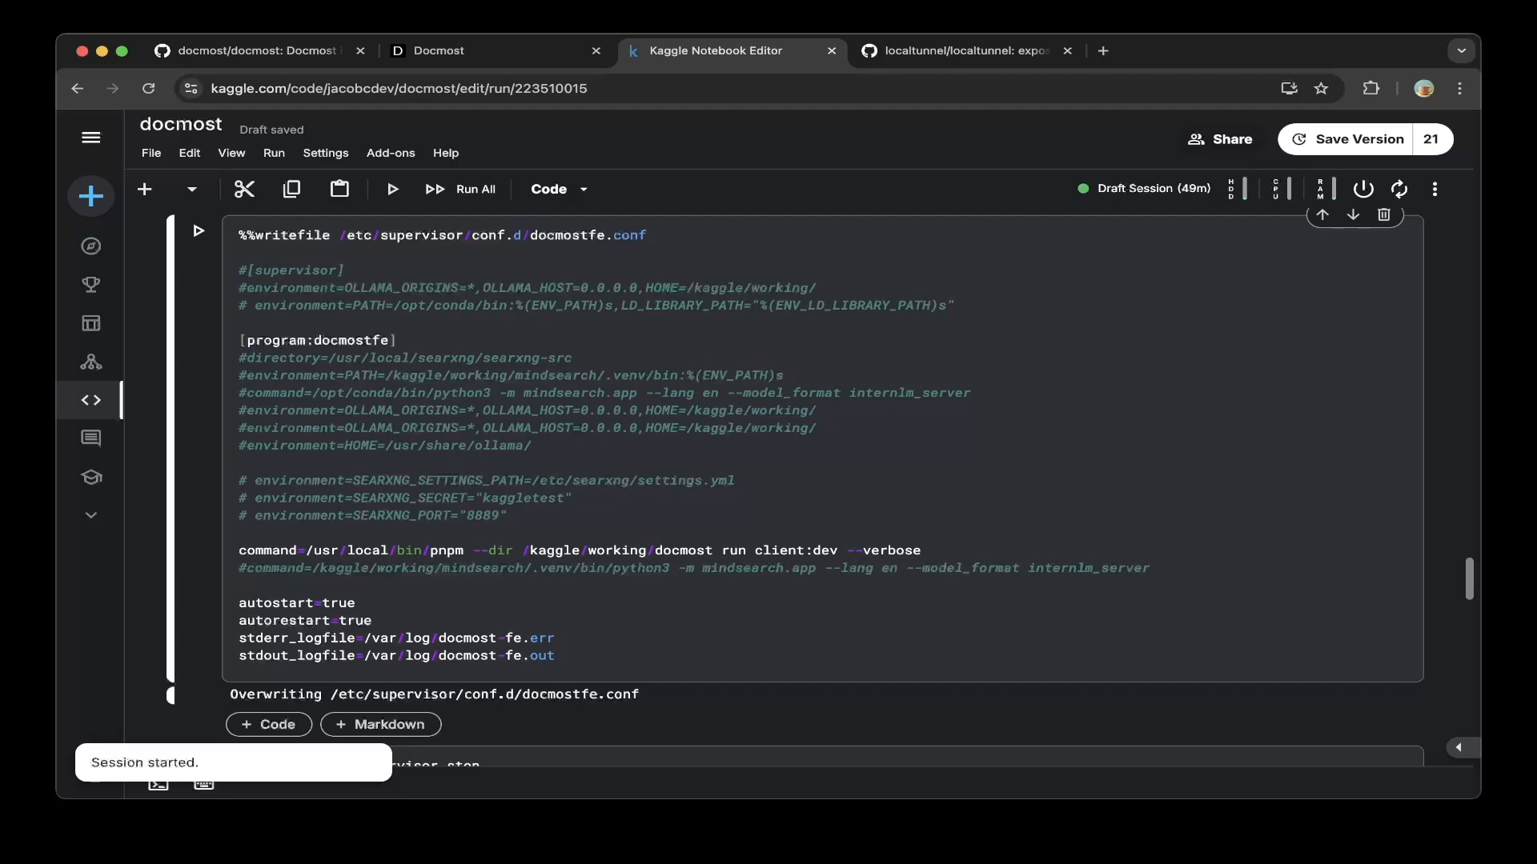
{"action": "left_click", "coordinate": [504, 516]}
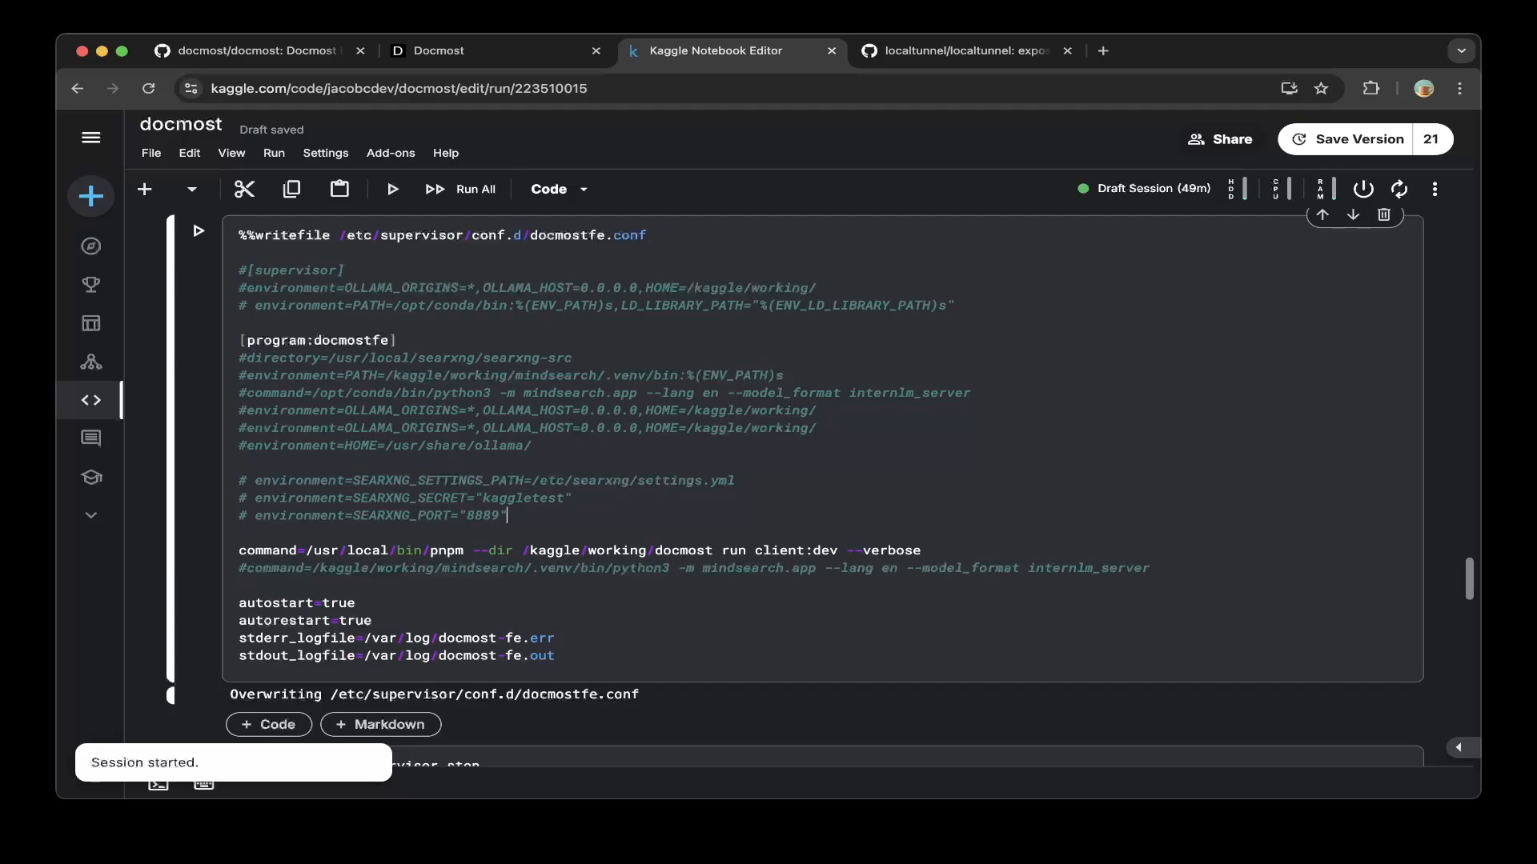
{"action": "scroll", "scroll_direction": "down", "scroll_amount": 3}
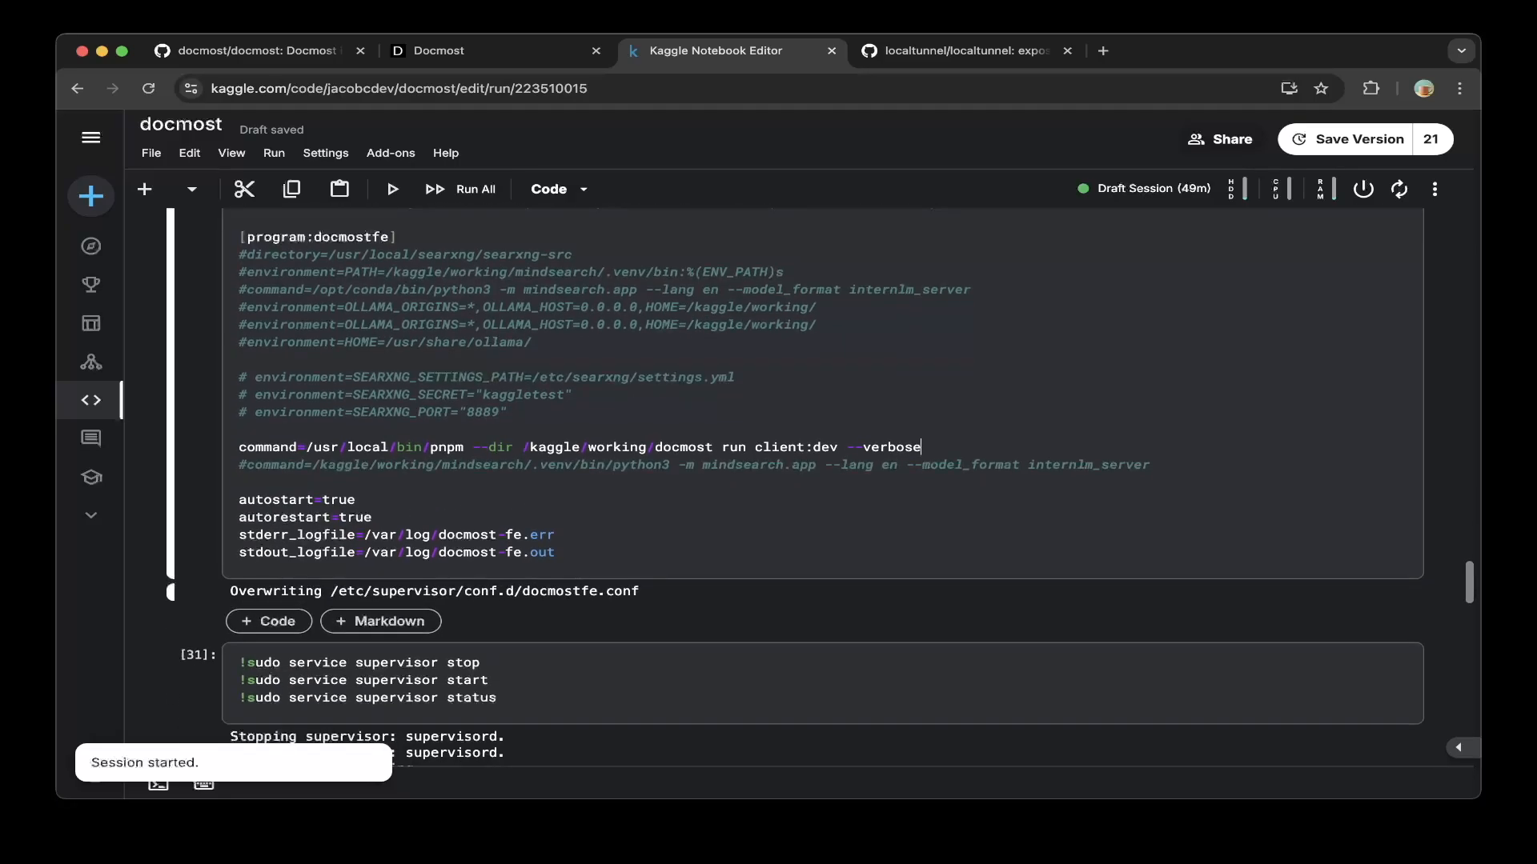
{"action": "scroll", "scroll_direction": "down", "scroll_amount": 3}
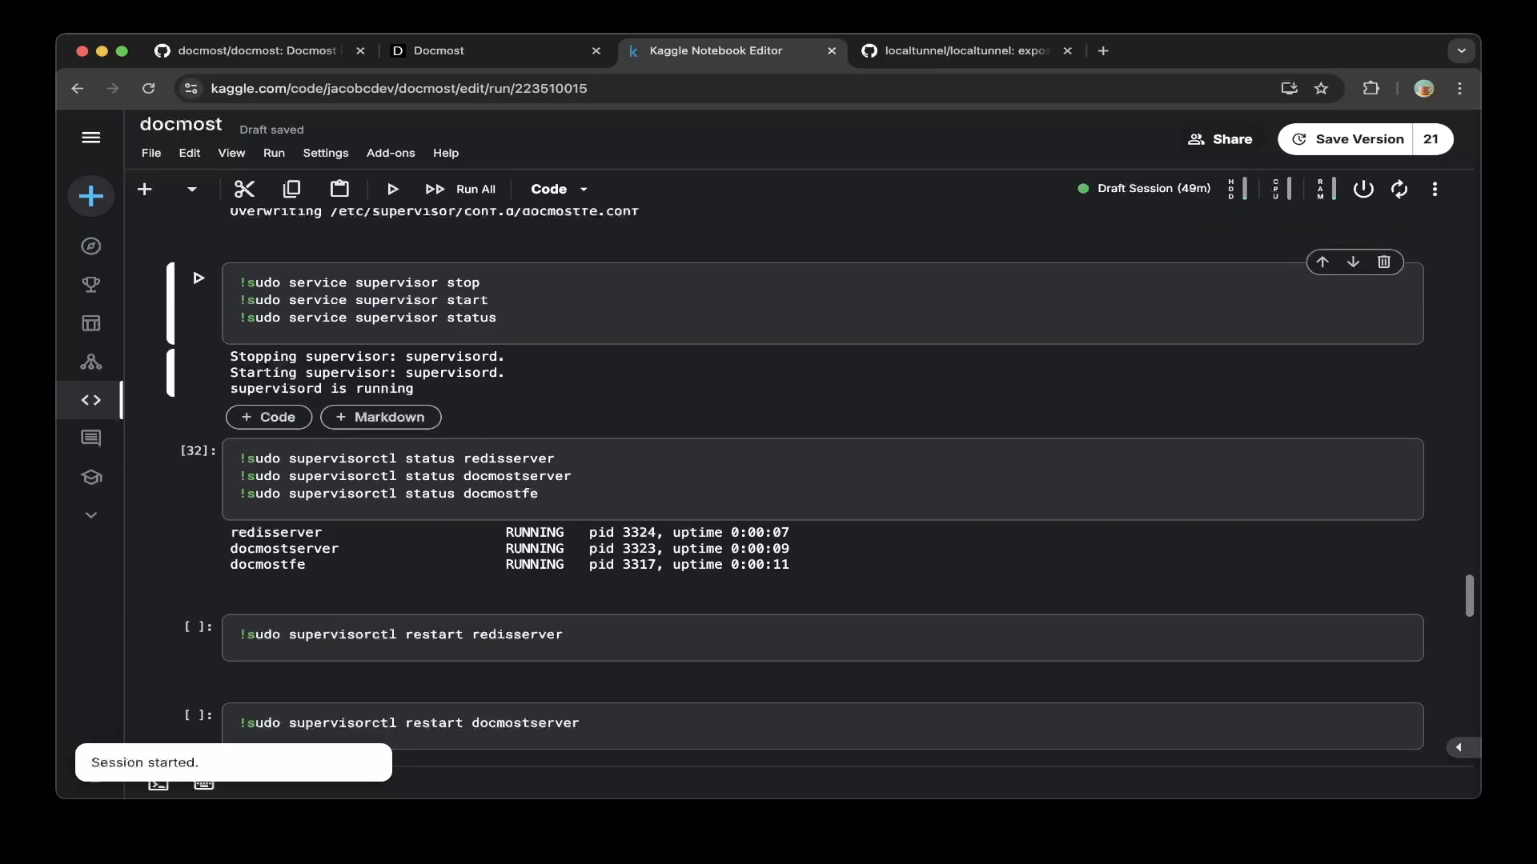
{"action": "scroll", "scroll_direction": "down", "scroll_amount": 3}
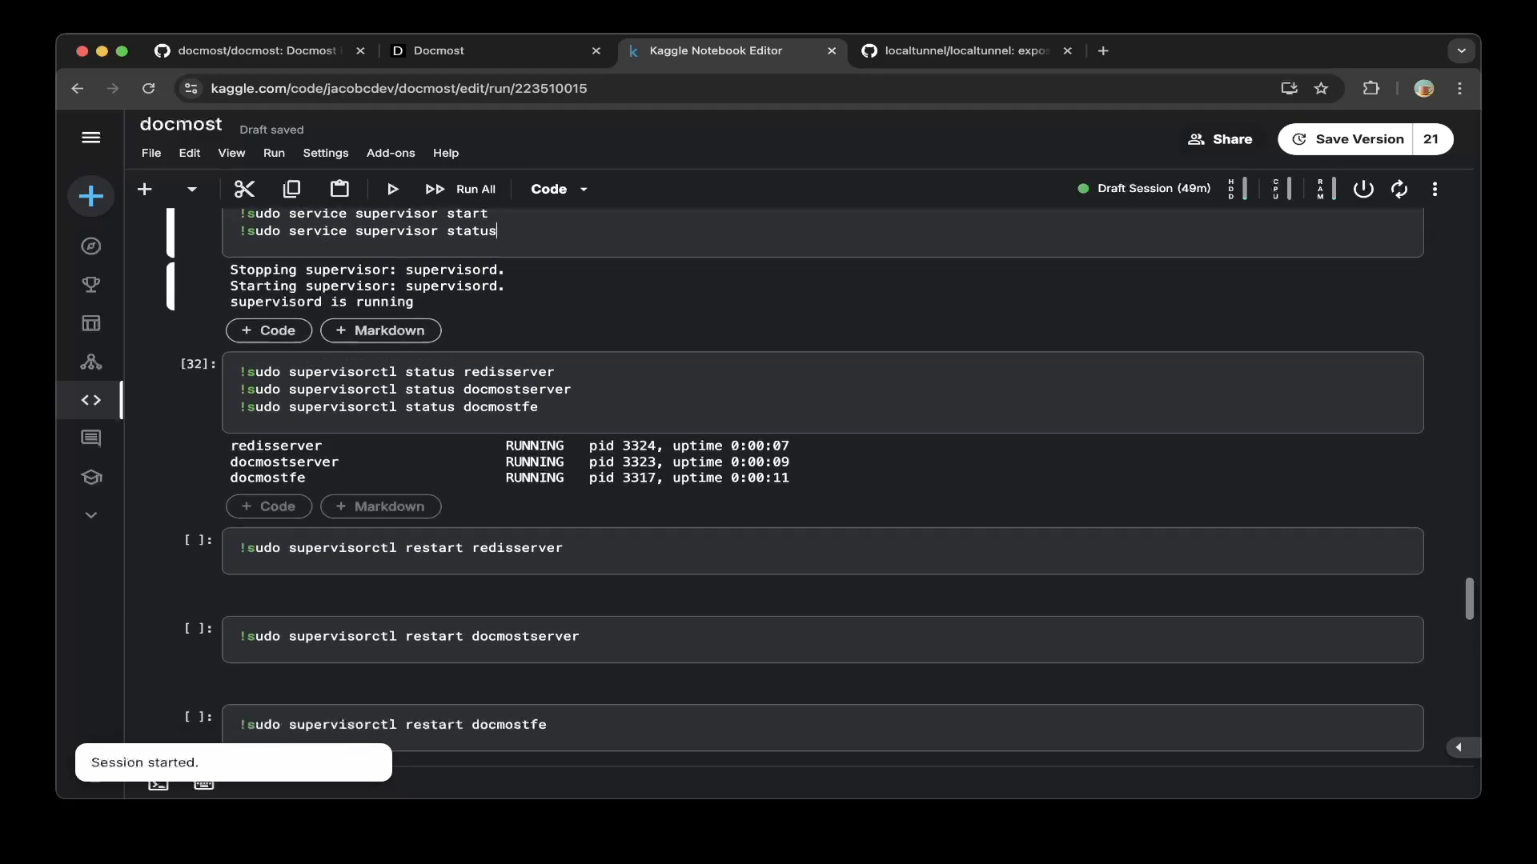
{"action": "scroll", "scroll_direction": "down", "scroll_amount": 3}
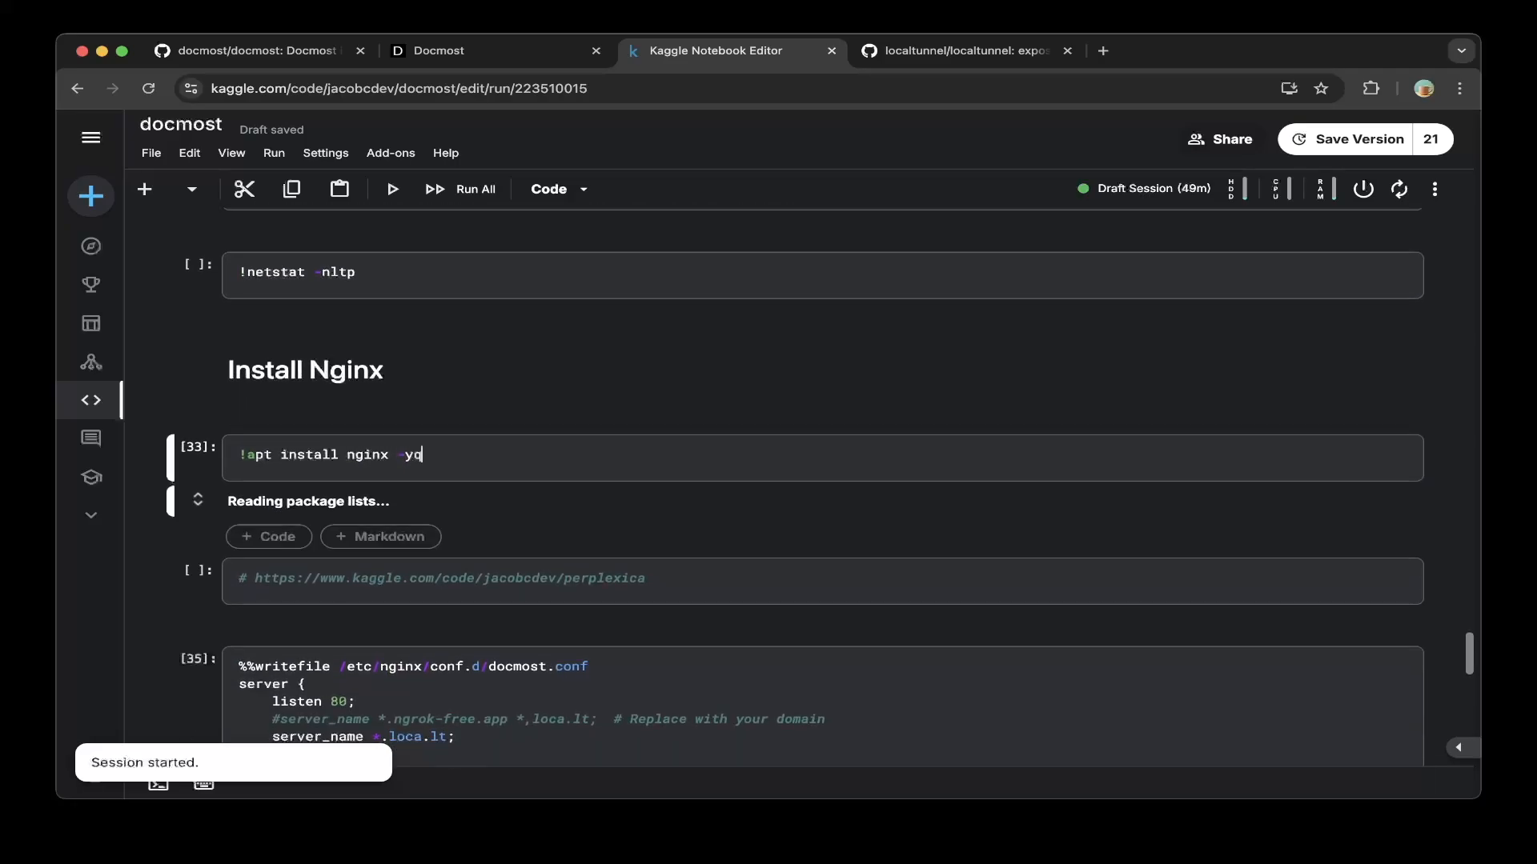
{"action": "scroll", "scroll_direction": "up", "scroll_amount": 3}
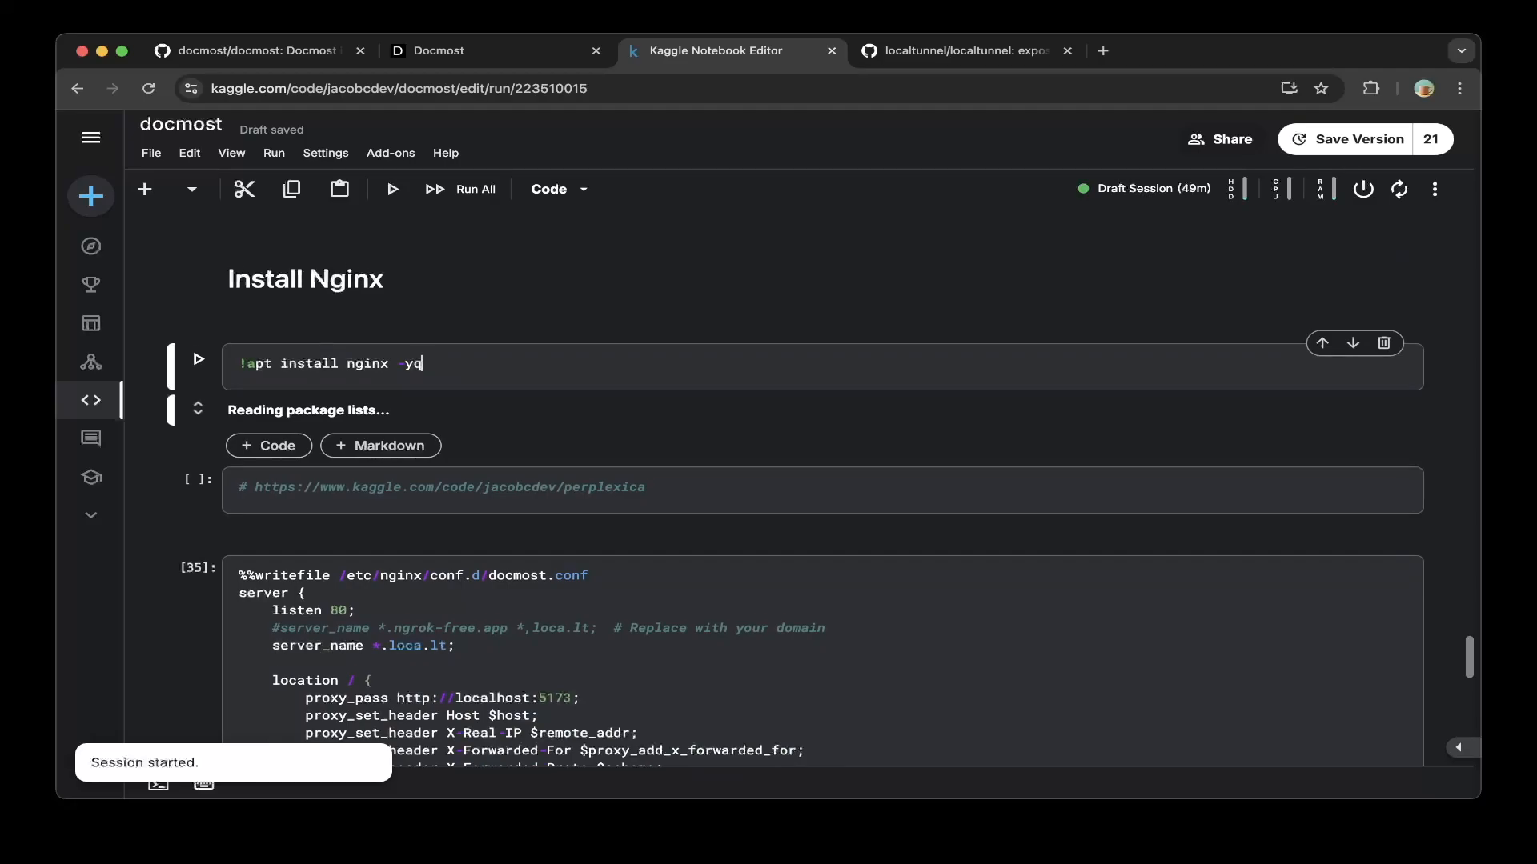
{"action": "scroll", "scroll_direction": "down", "scroll_amount": 3}
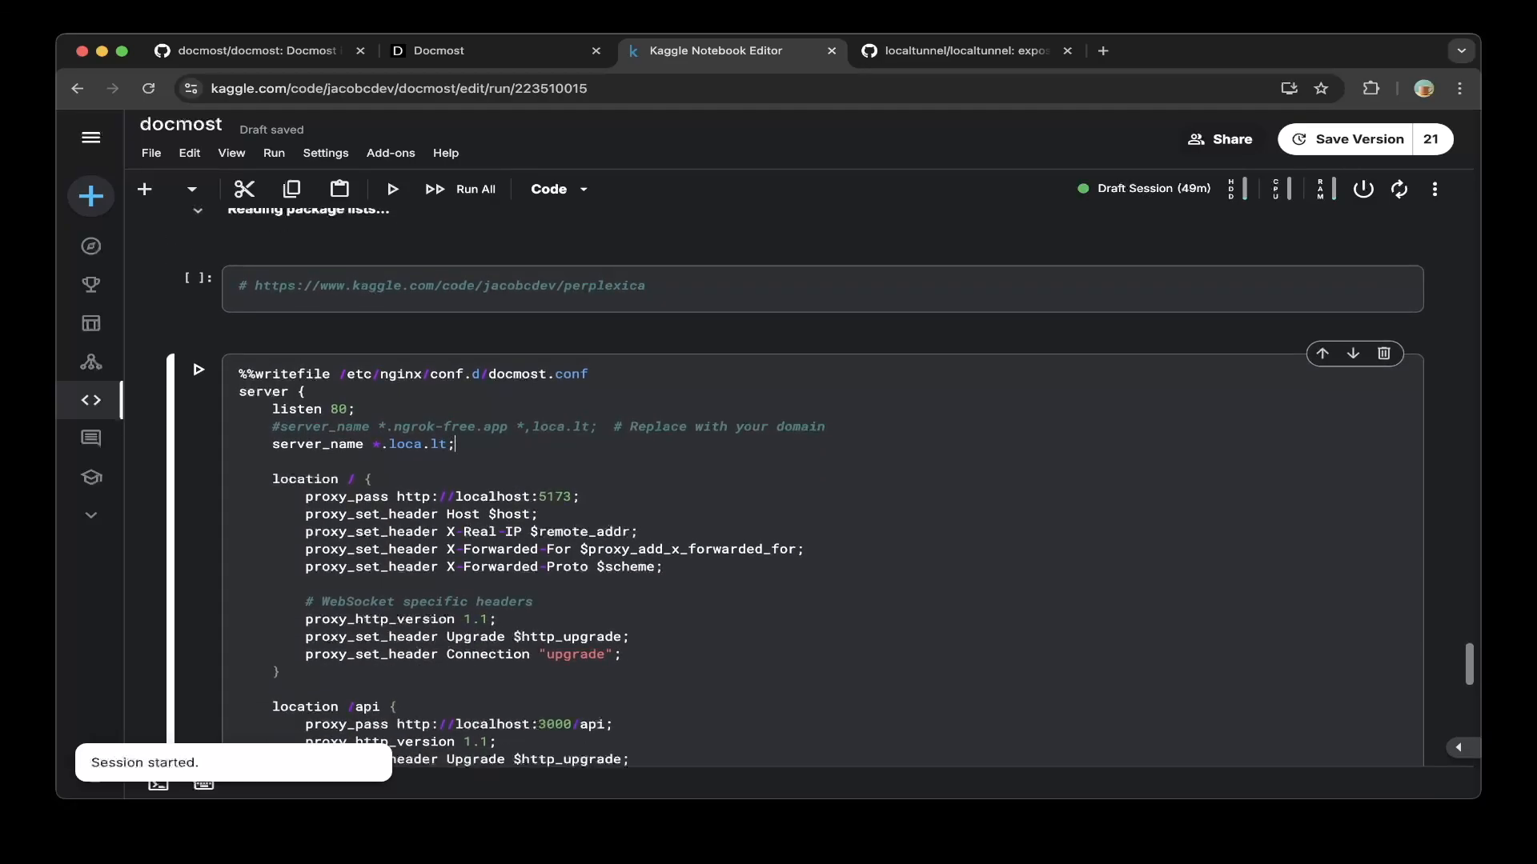
{"action": "scroll", "scroll_direction": "up", "scroll_amount": 3}
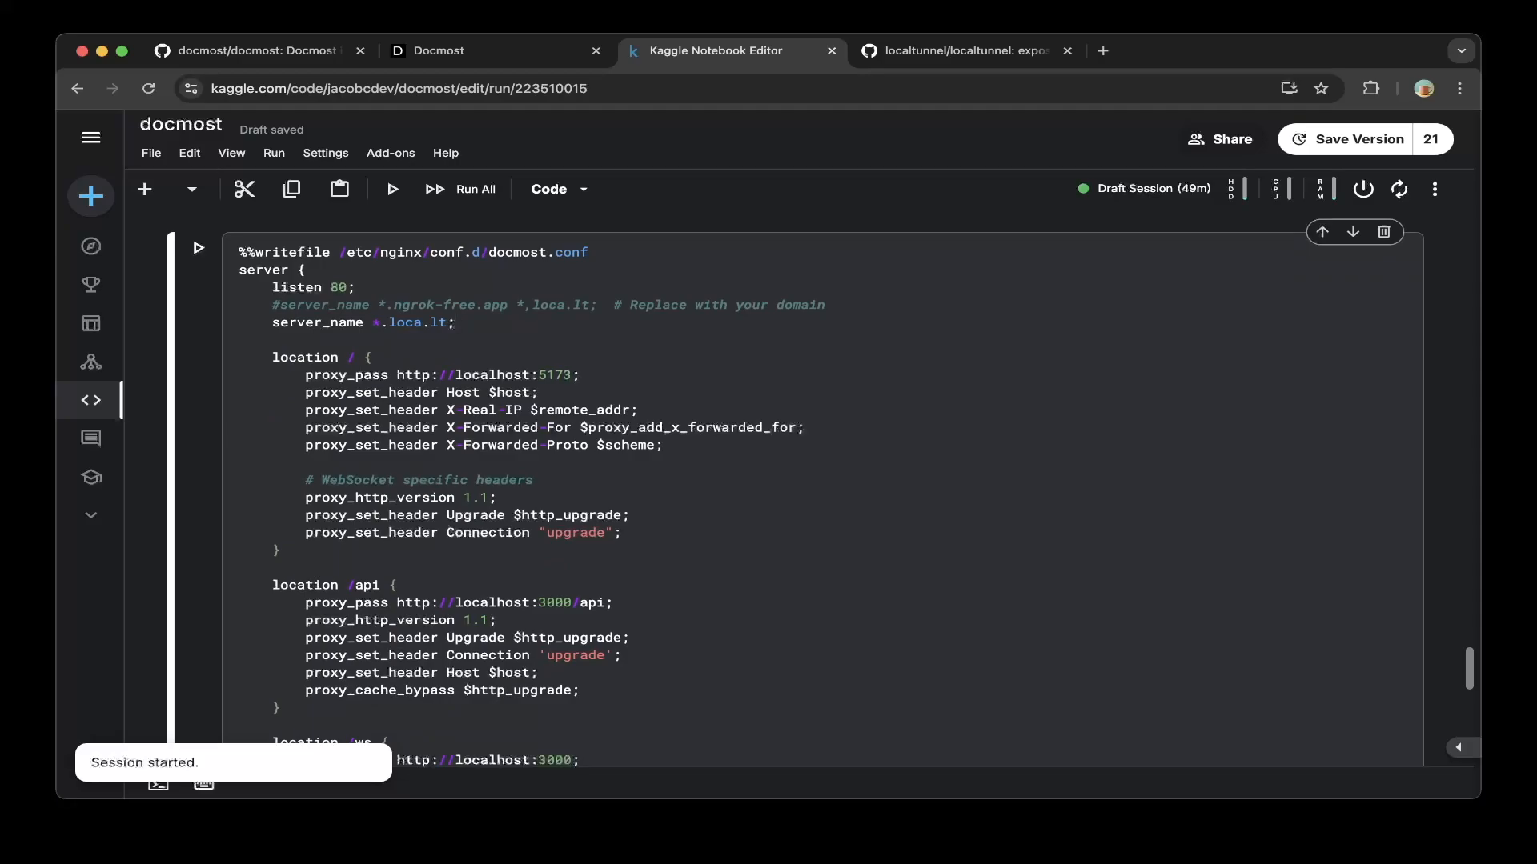
{"action": "scroll", "scroll_direction": "down", "scroll_amount": 3}
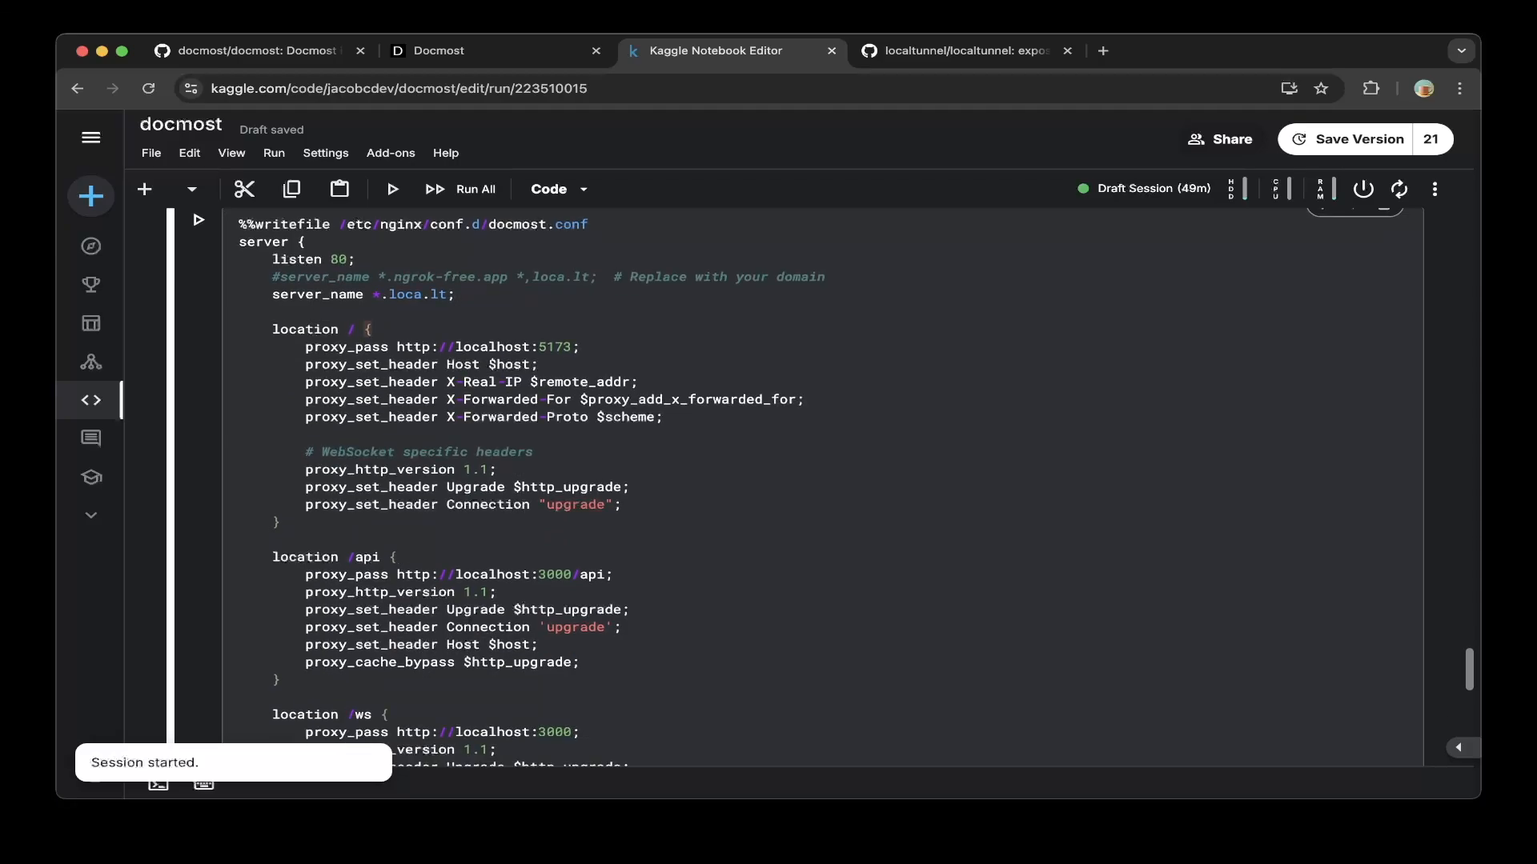
{"action": "left_click", "coordinate": [578, 346]}
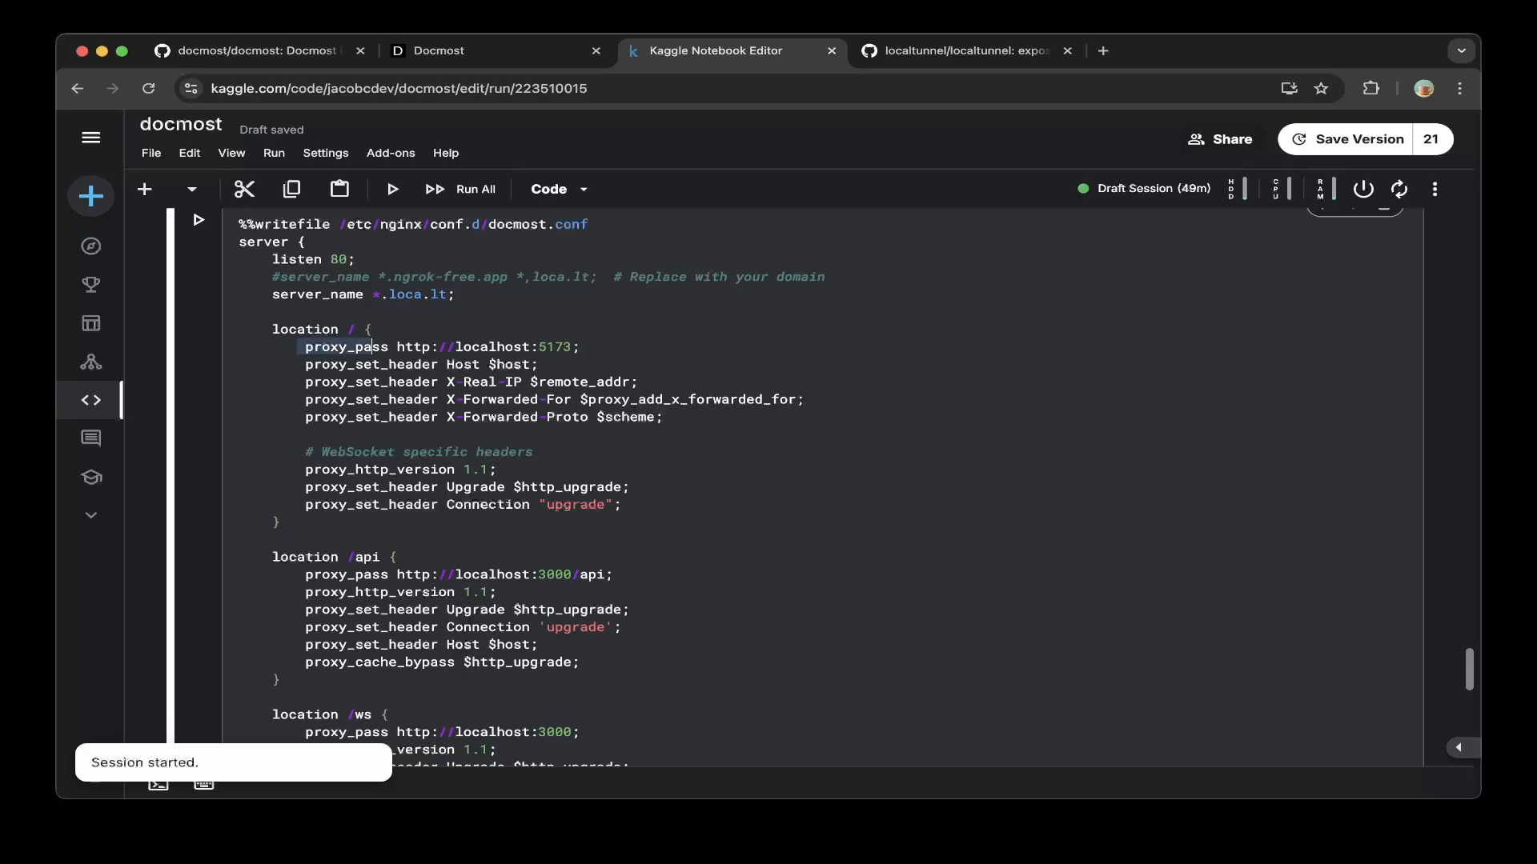
{"action": "scroll", "scroll_direction": "down", "scroll_amount": 3}
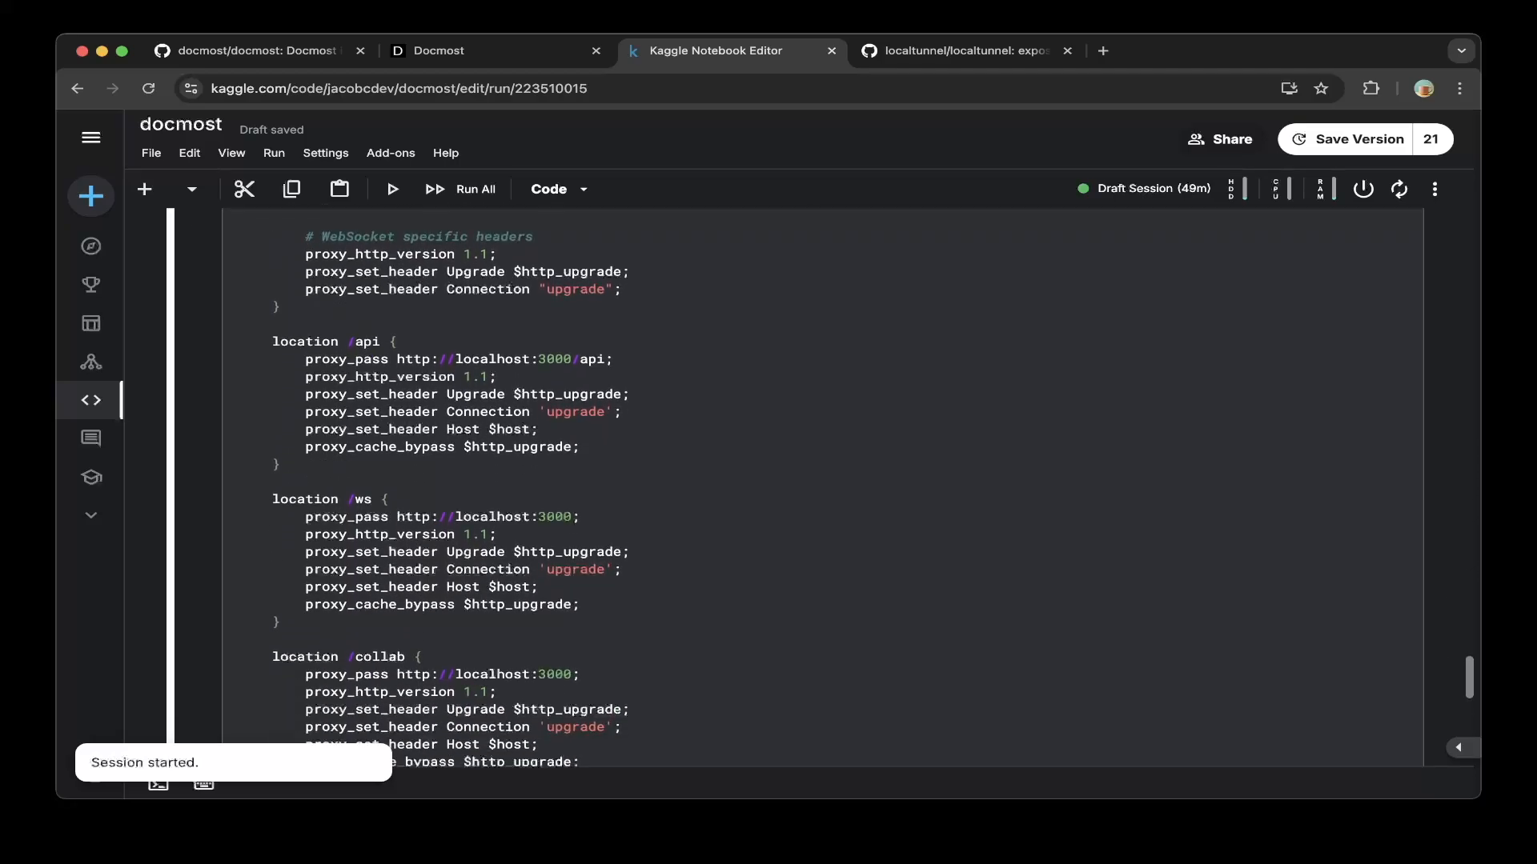
{"action": "scroll", "scroll_direction": "down", "scroll_amount": 3}
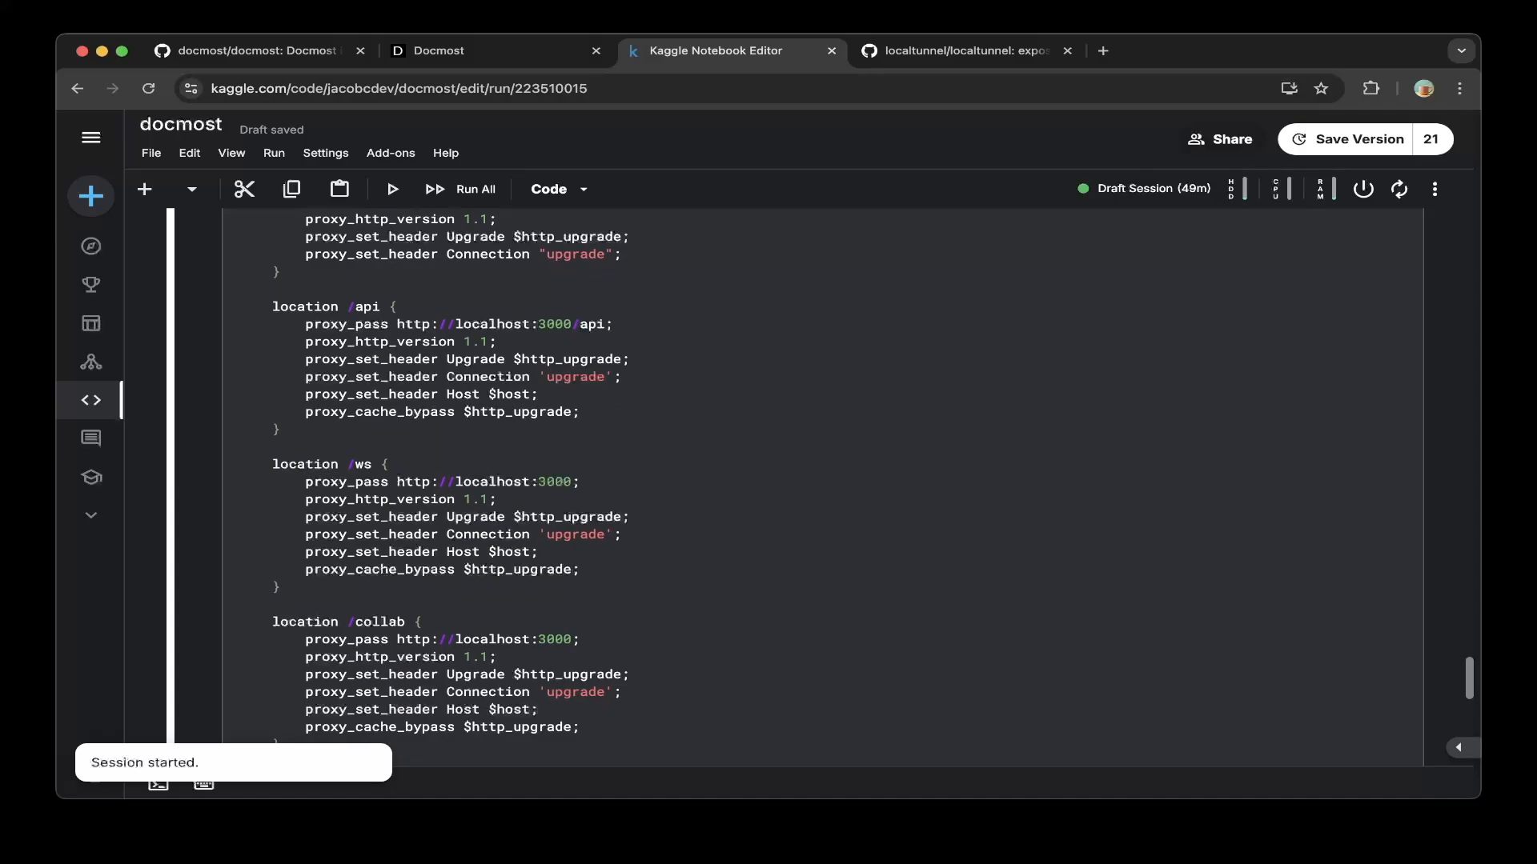
{"action": "scroll", "scroll_direction": "down", "scroll_amount": 3}
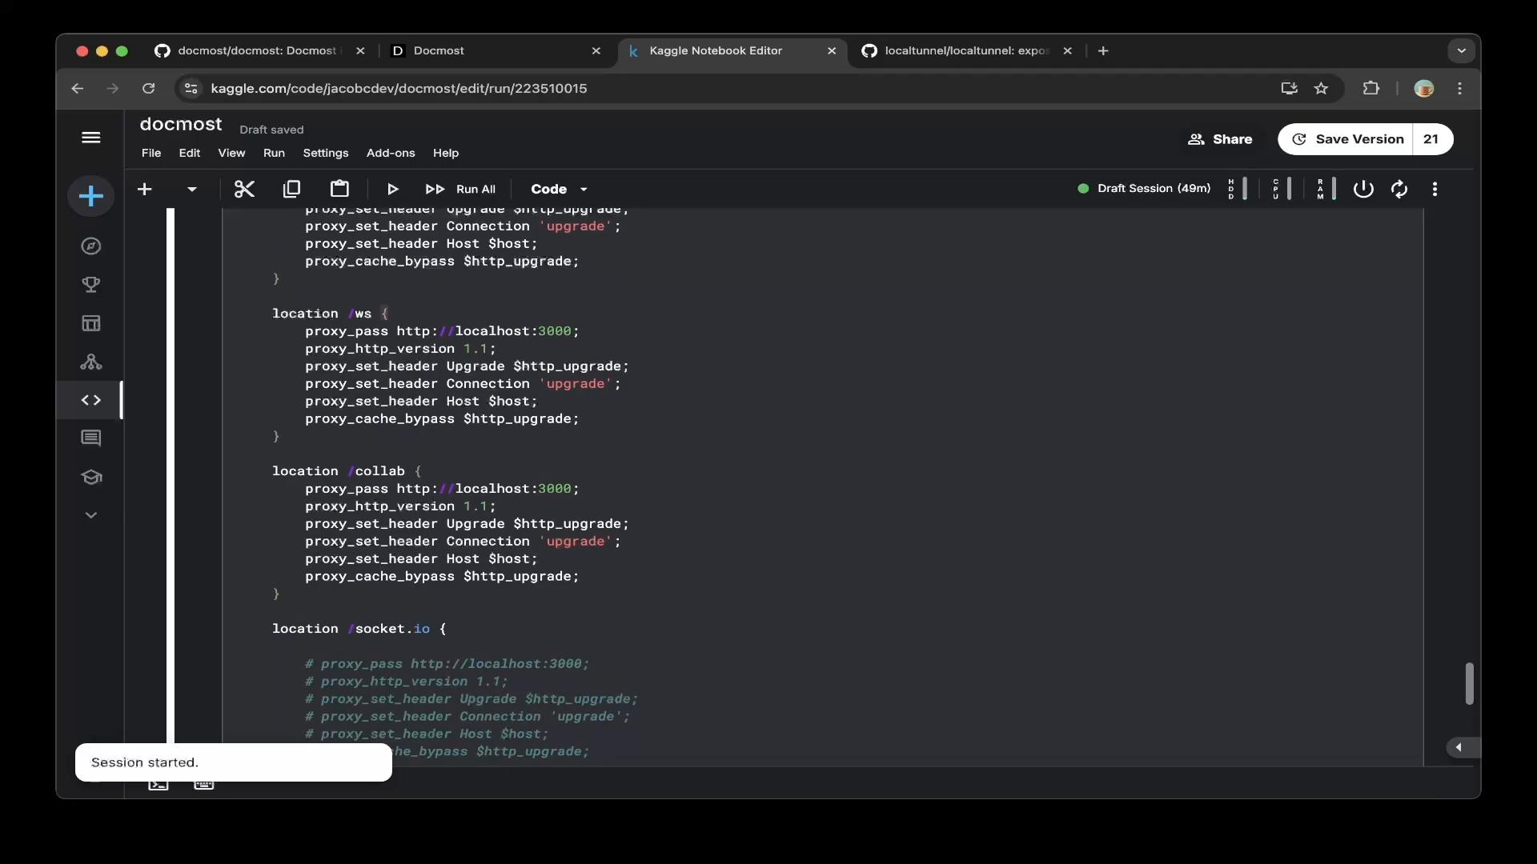
{"action": "scroll", "scroll_direction": "down", "scroll_amount": 3}
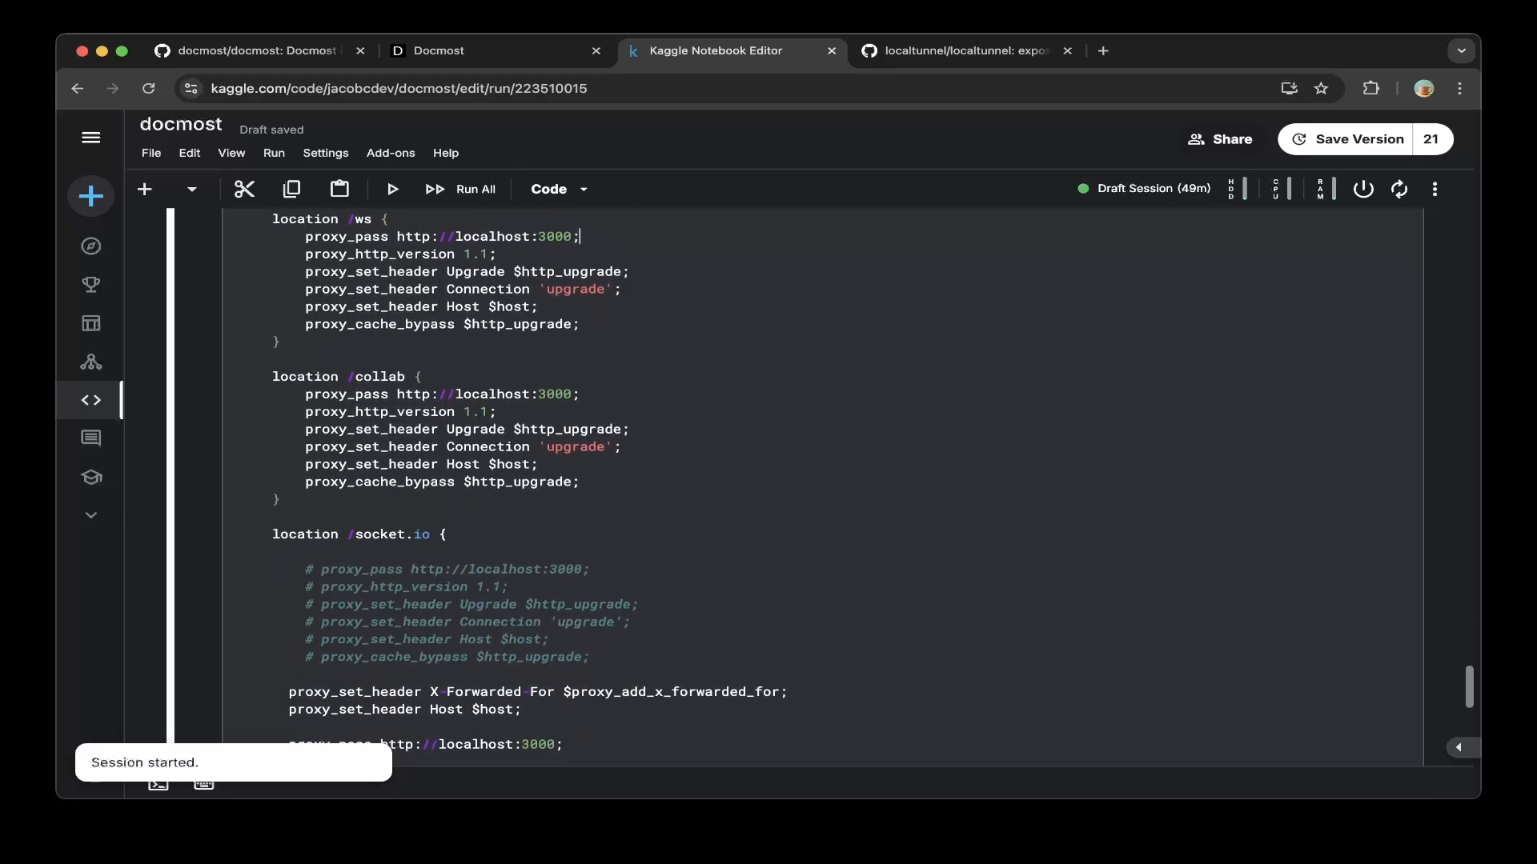
{"action": "scroll", "scroll_direction": "down", "scroll_amount": 3}
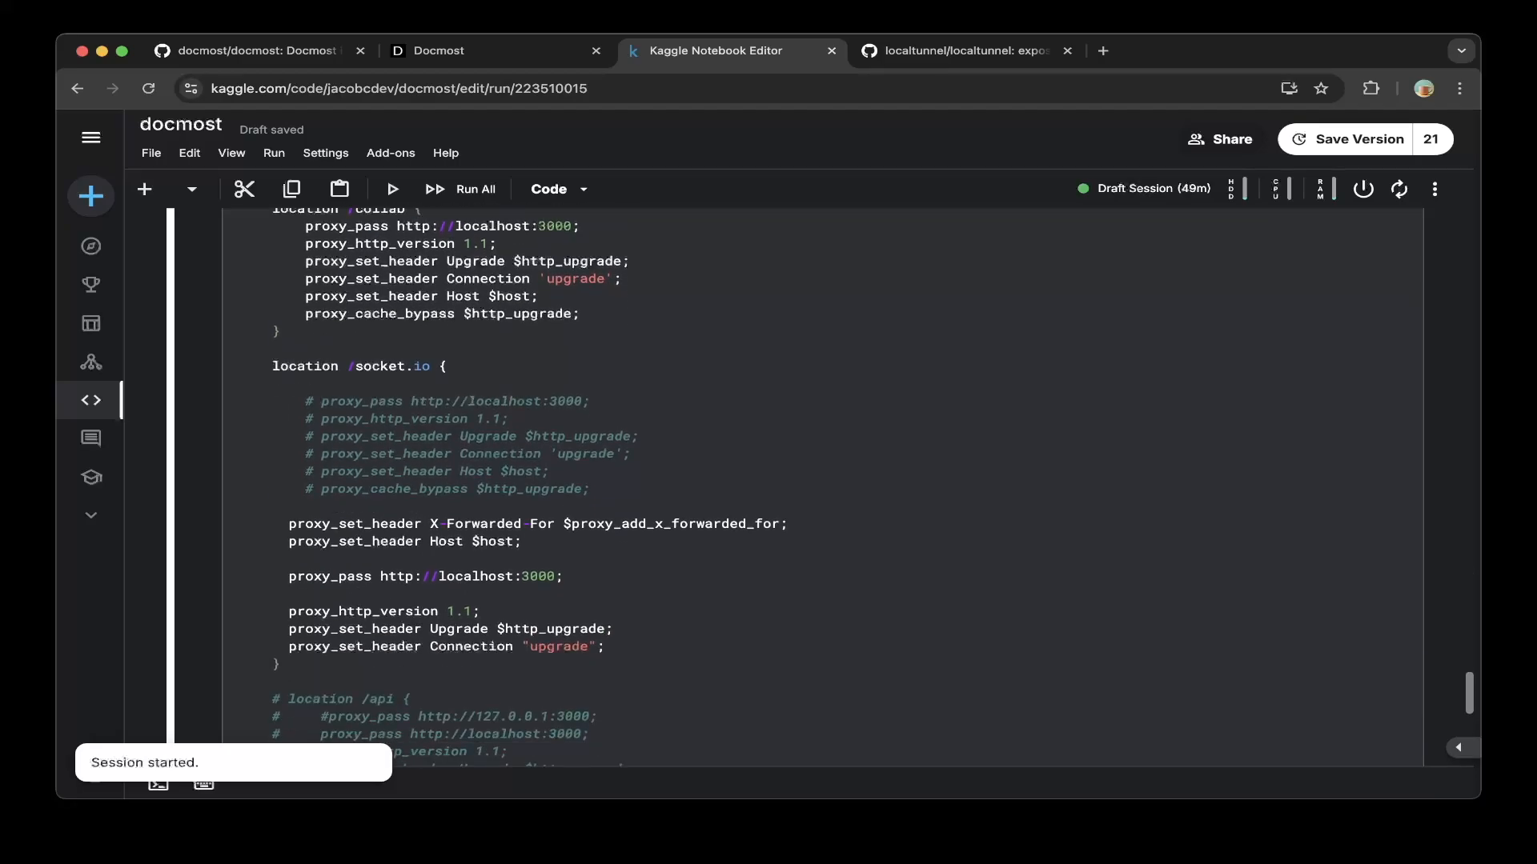
{"action": "left_click", "coordinate": [562, 576]}
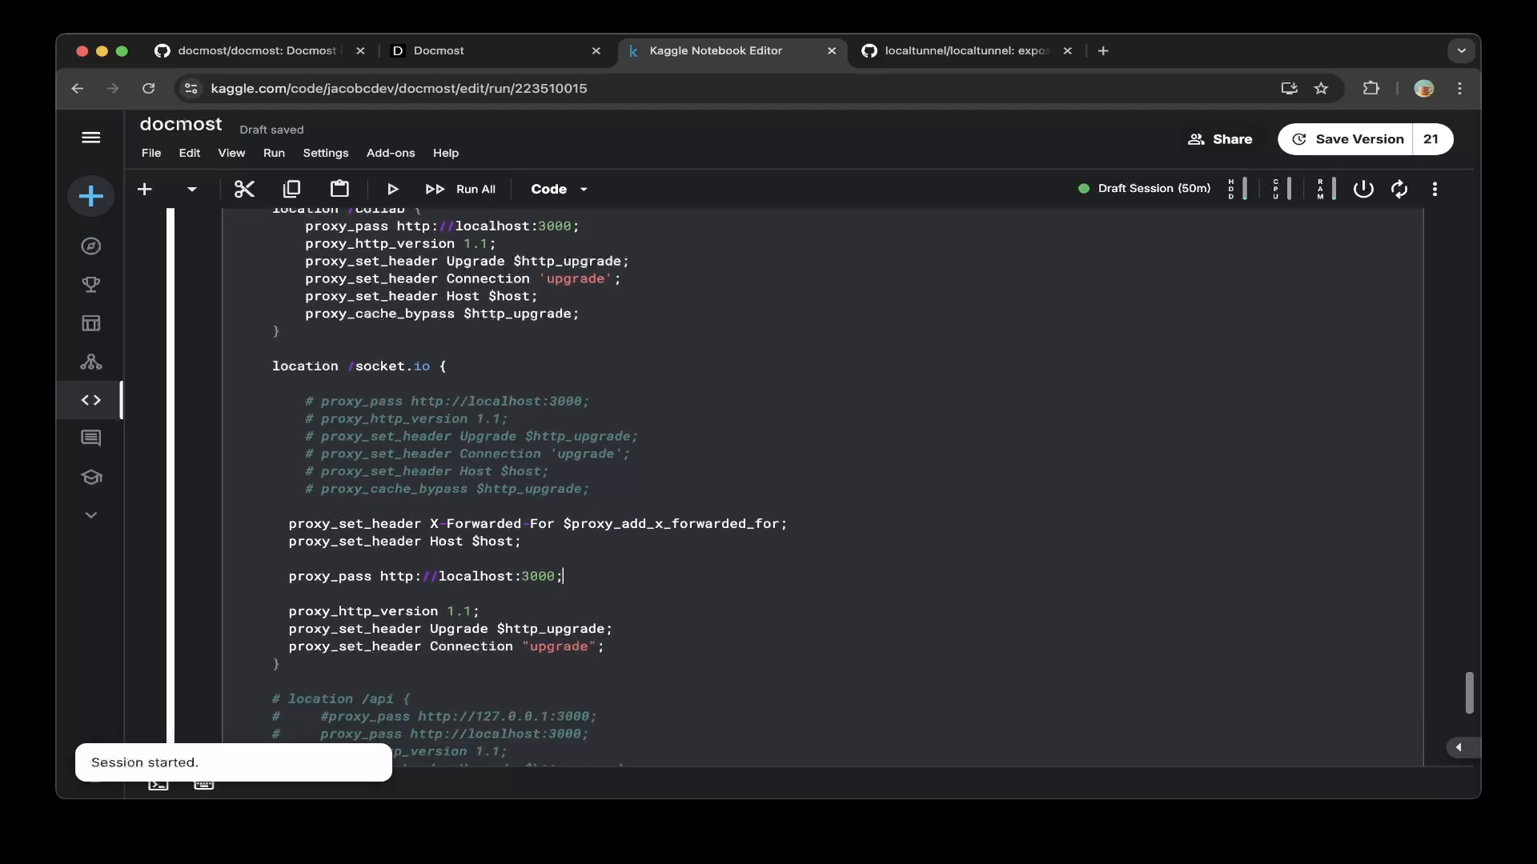
{"action": "scroll", "scroll_direction": "down", "scroll_amount": 3}
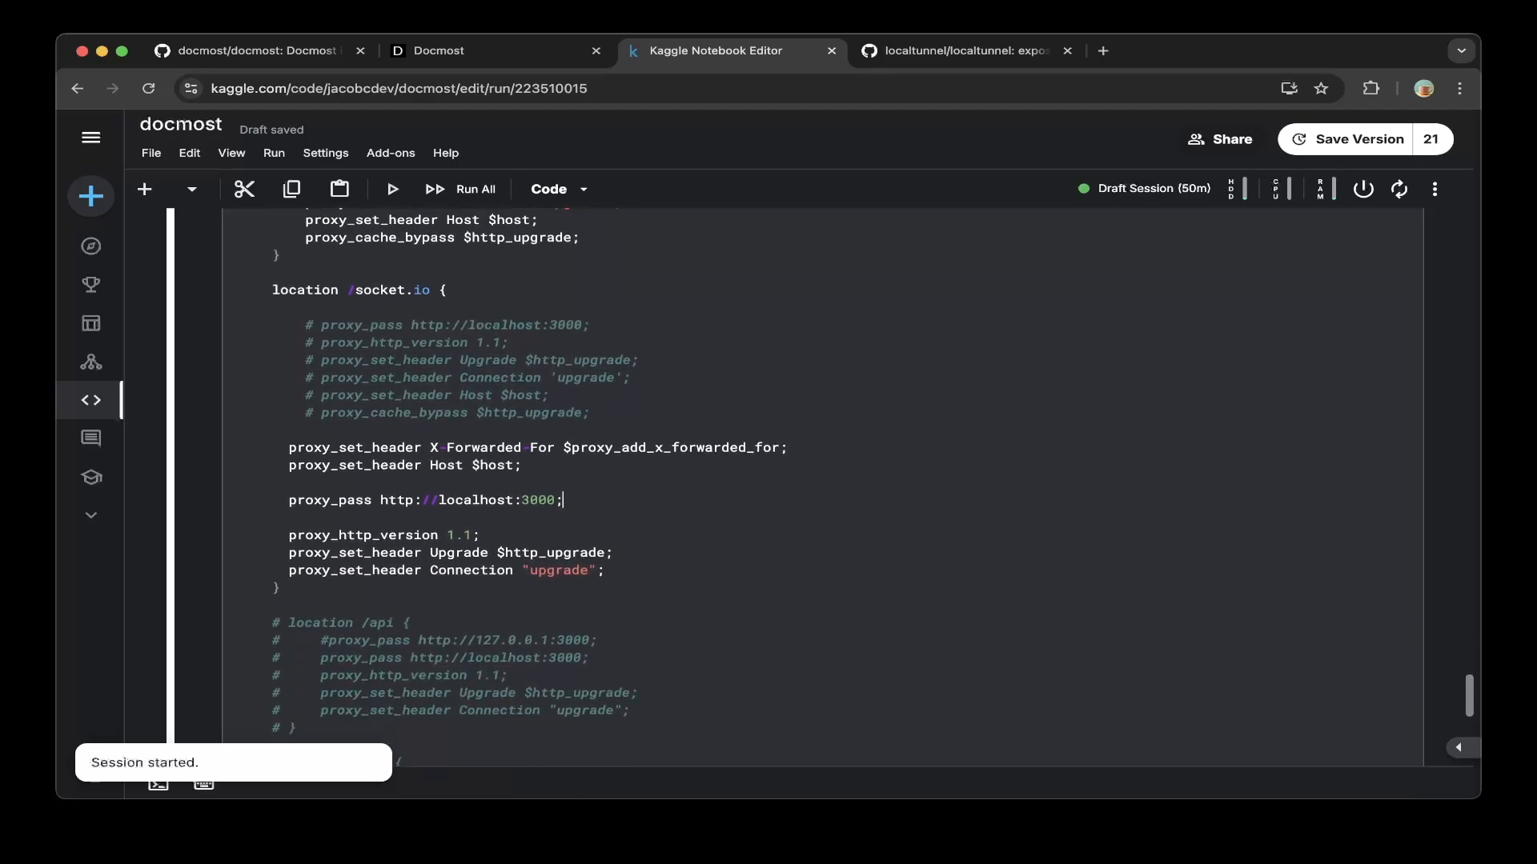
{"action": "scroll", "scroll_direction": "down", "scroll_amount": 3}
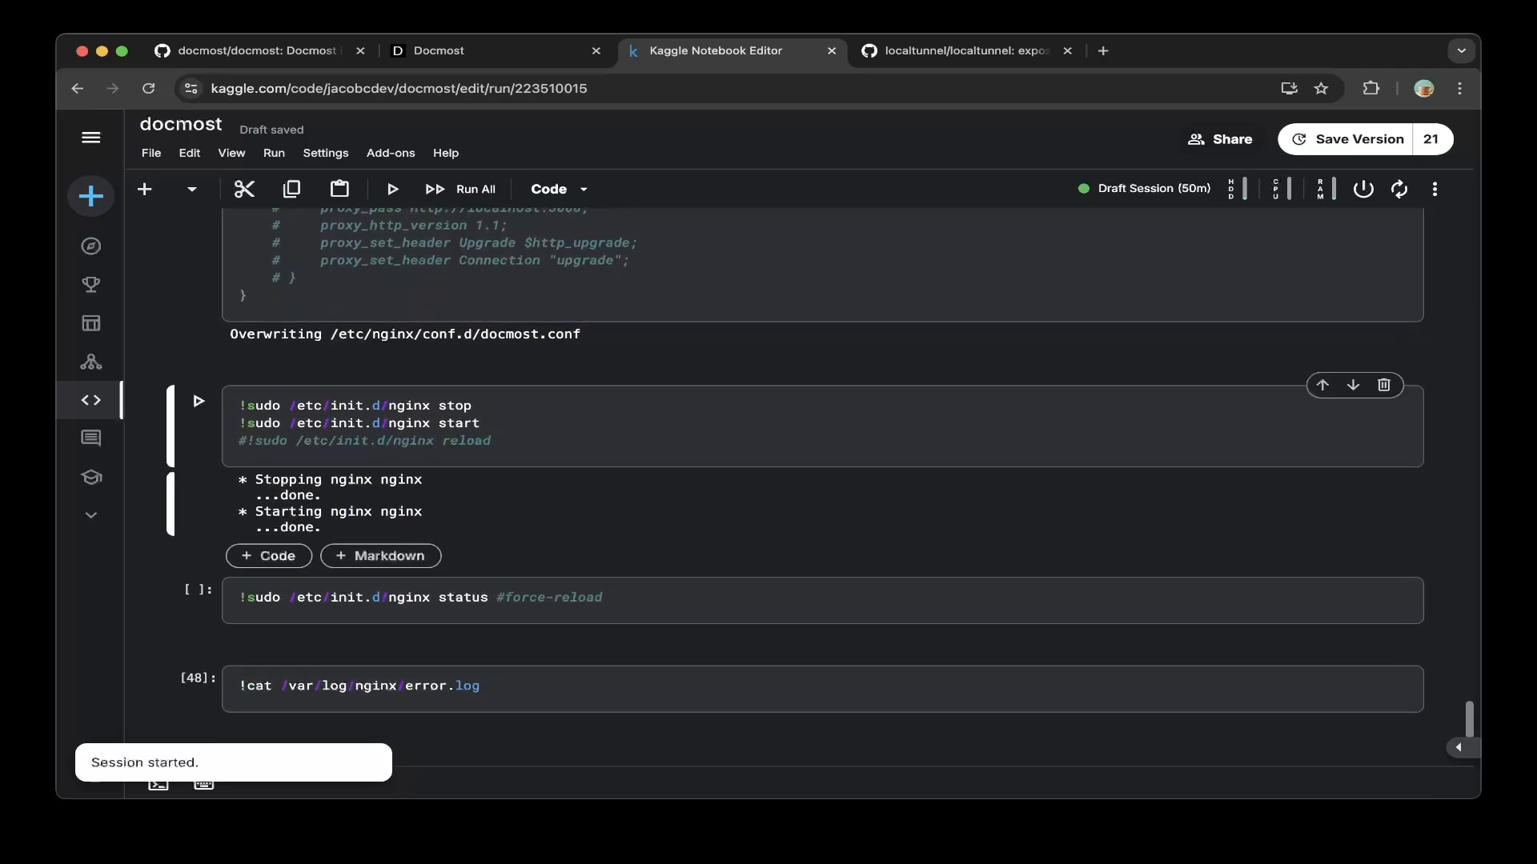
{"action": "scroll", "scroll_direction": "down", "scroll_amount": 3}
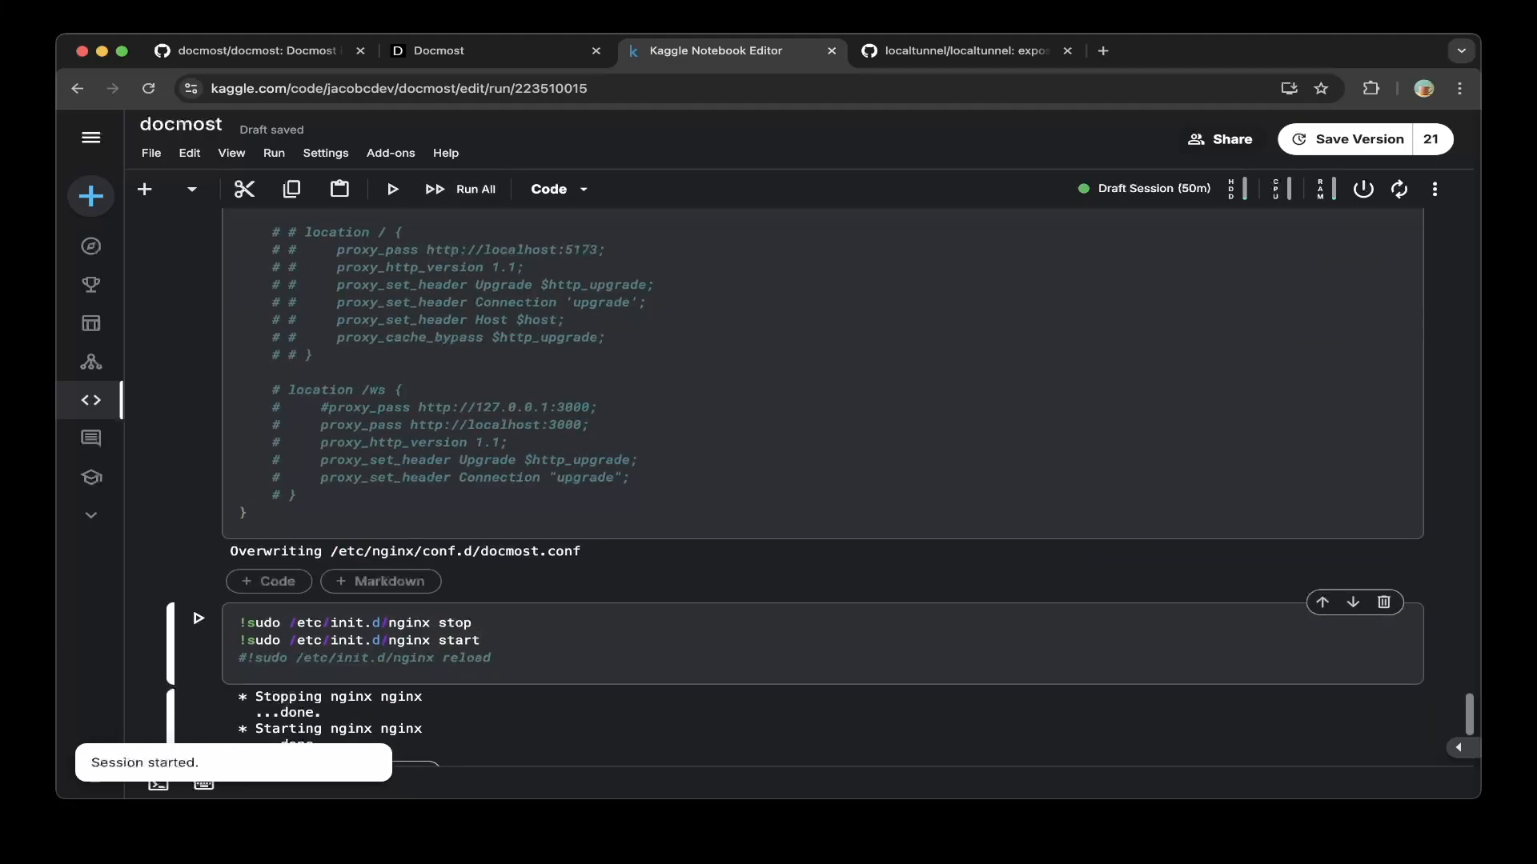
{"action": "left_click", "coordinate": [479, 641]}
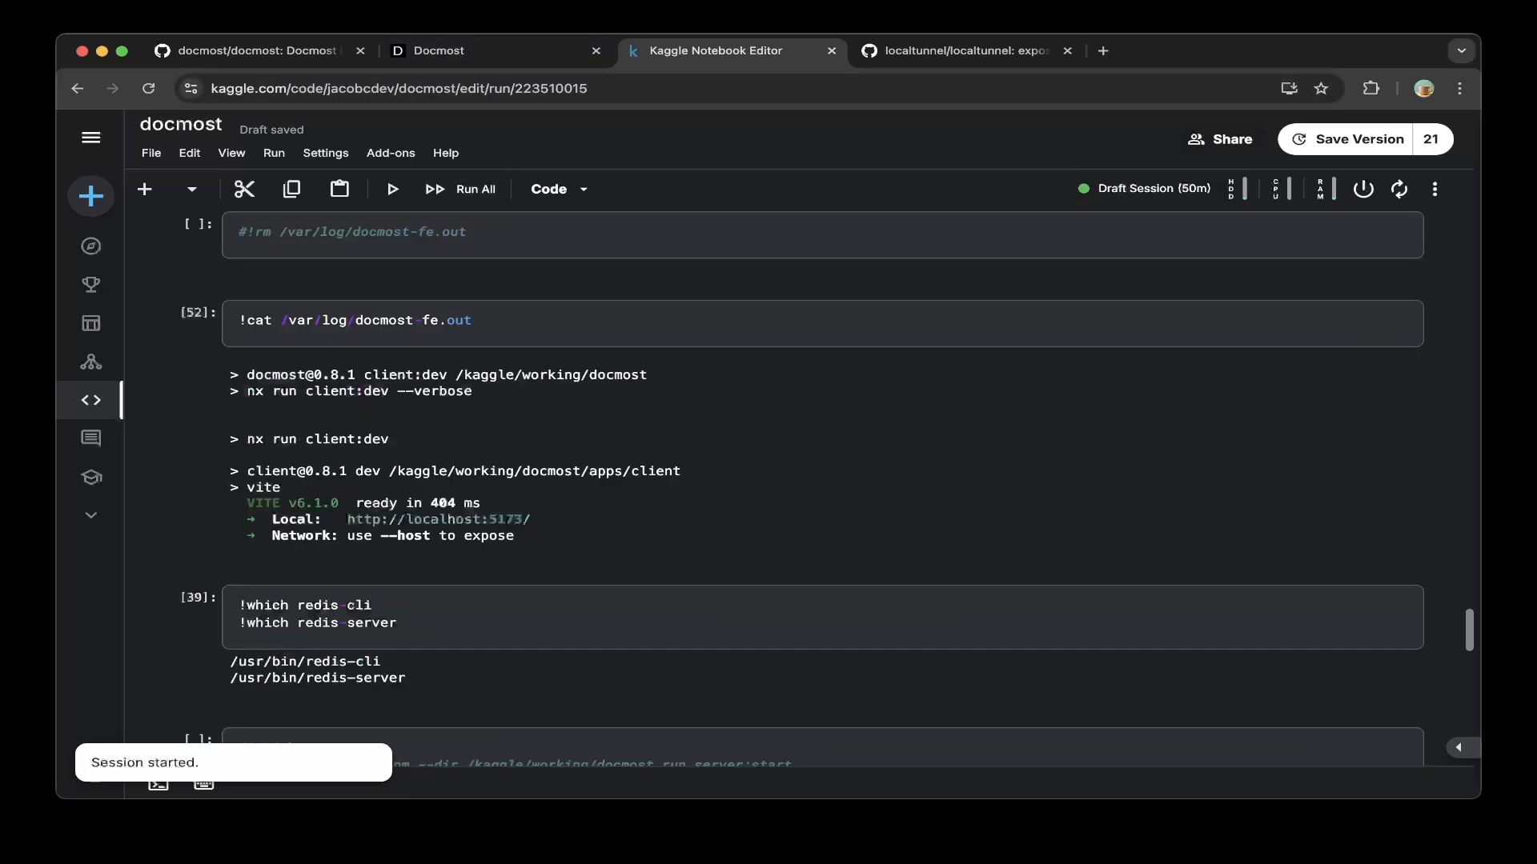
{"action": "scroll", "scroll_direction": "up", "scroll_amount": 3}
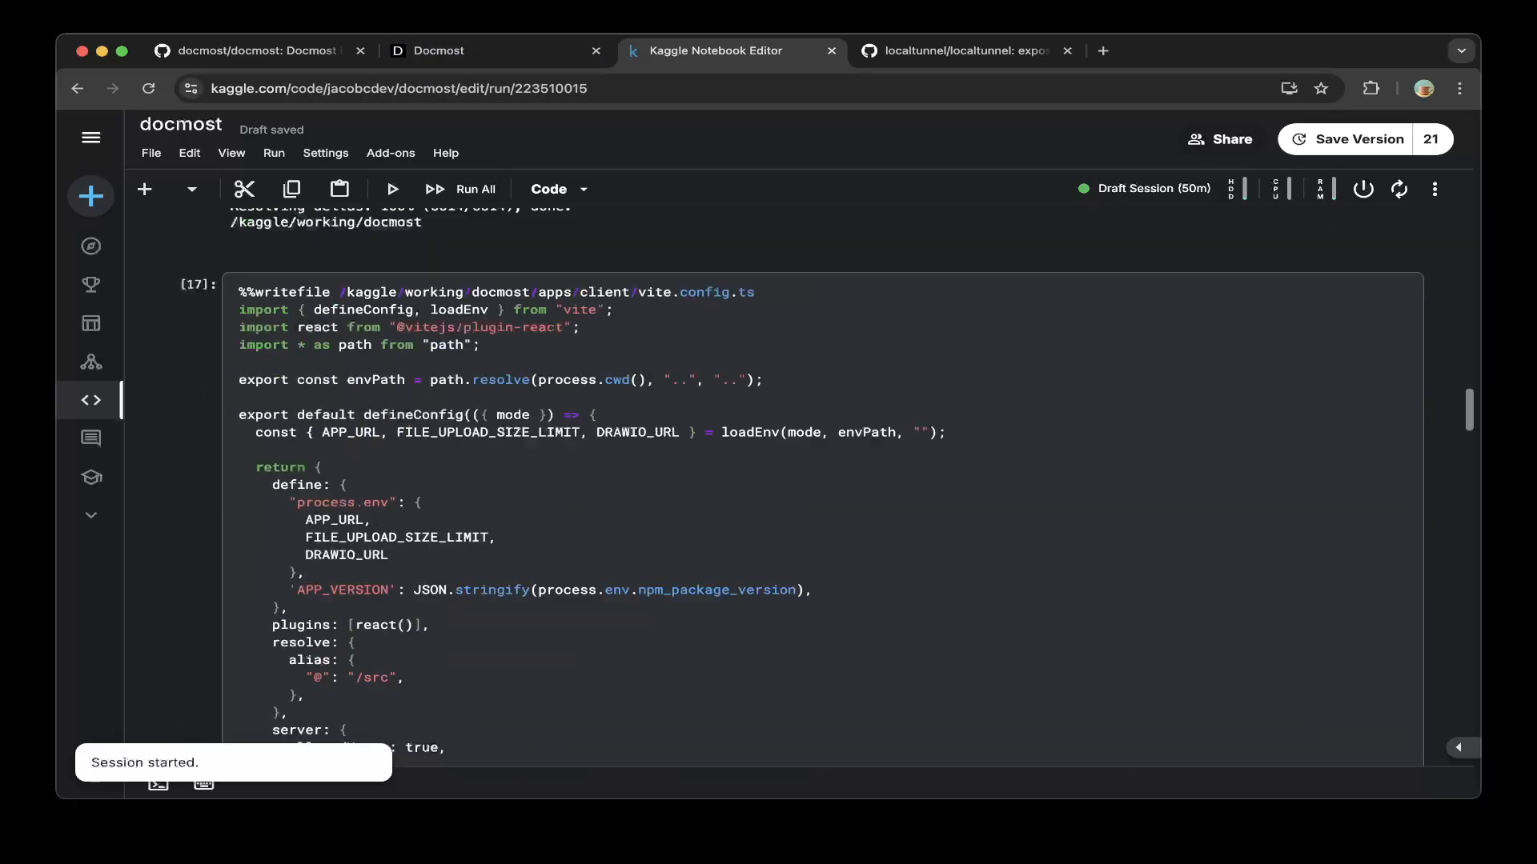
{"action": "left_click", "coordinate": [437, 50]}
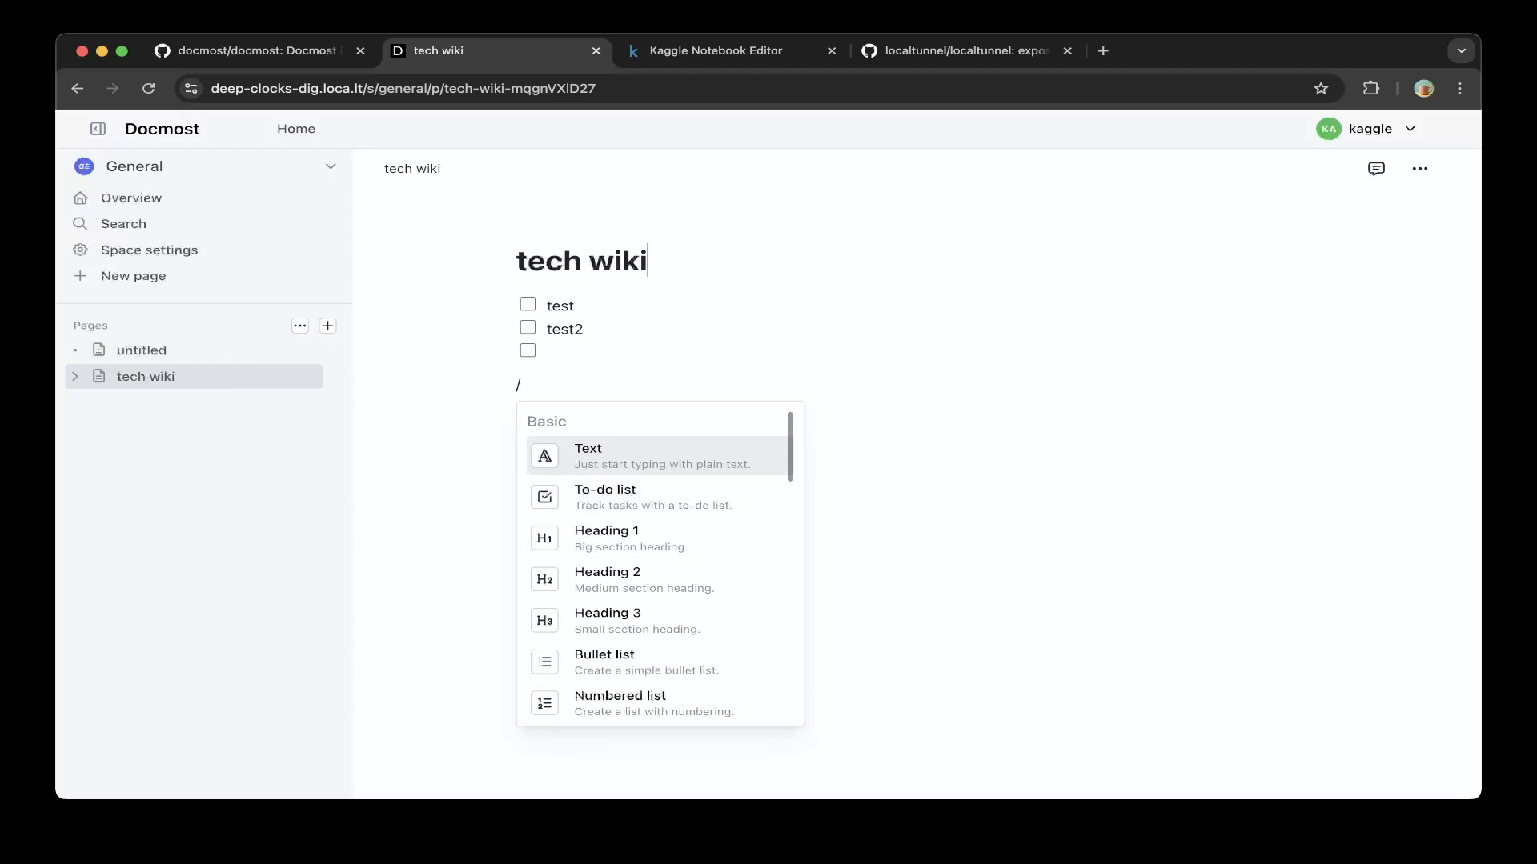
{"action": "mouse_move", "coordinate": [657, 496]}
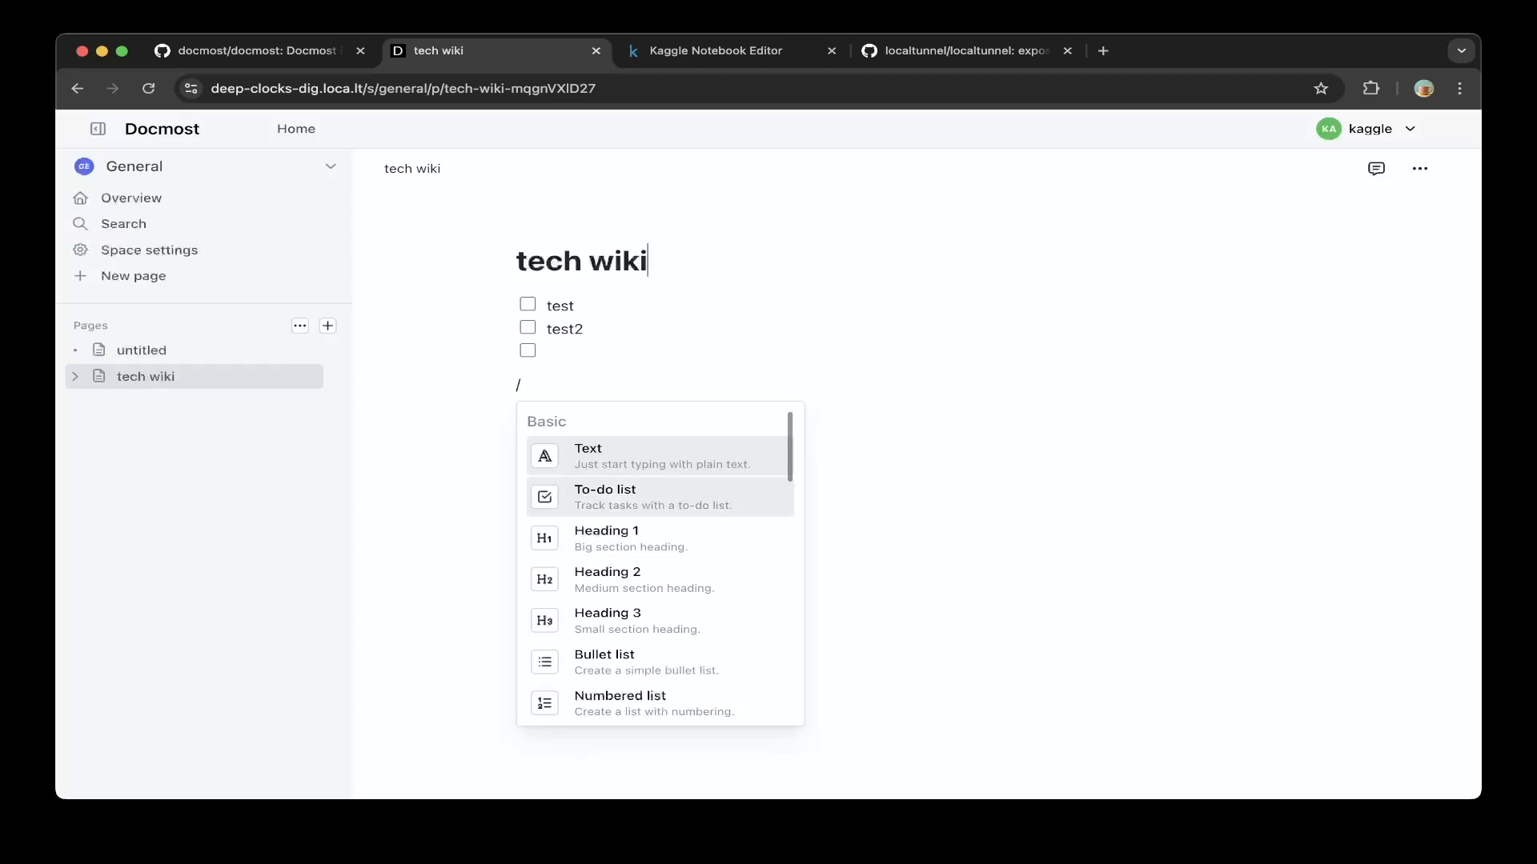
- Browse the slash-command menu's block and embed options on the tech wiki page
{"action": "scroll", "scroll_direction": "down", "scroll_amount": 3}
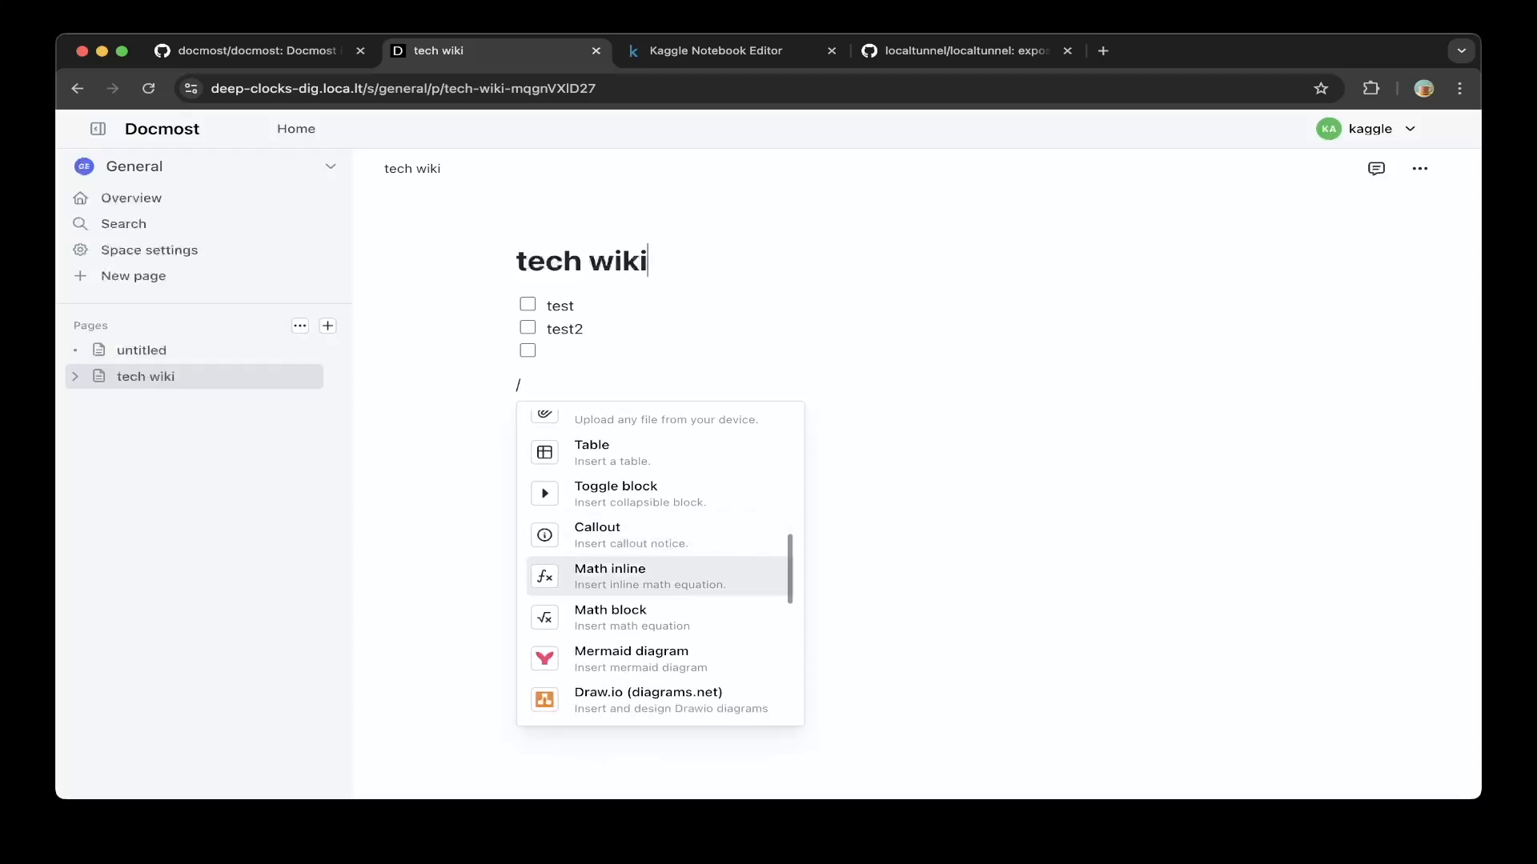
{"action": "scroll", "scroll_direction": "down", "scroll_amount": 3}
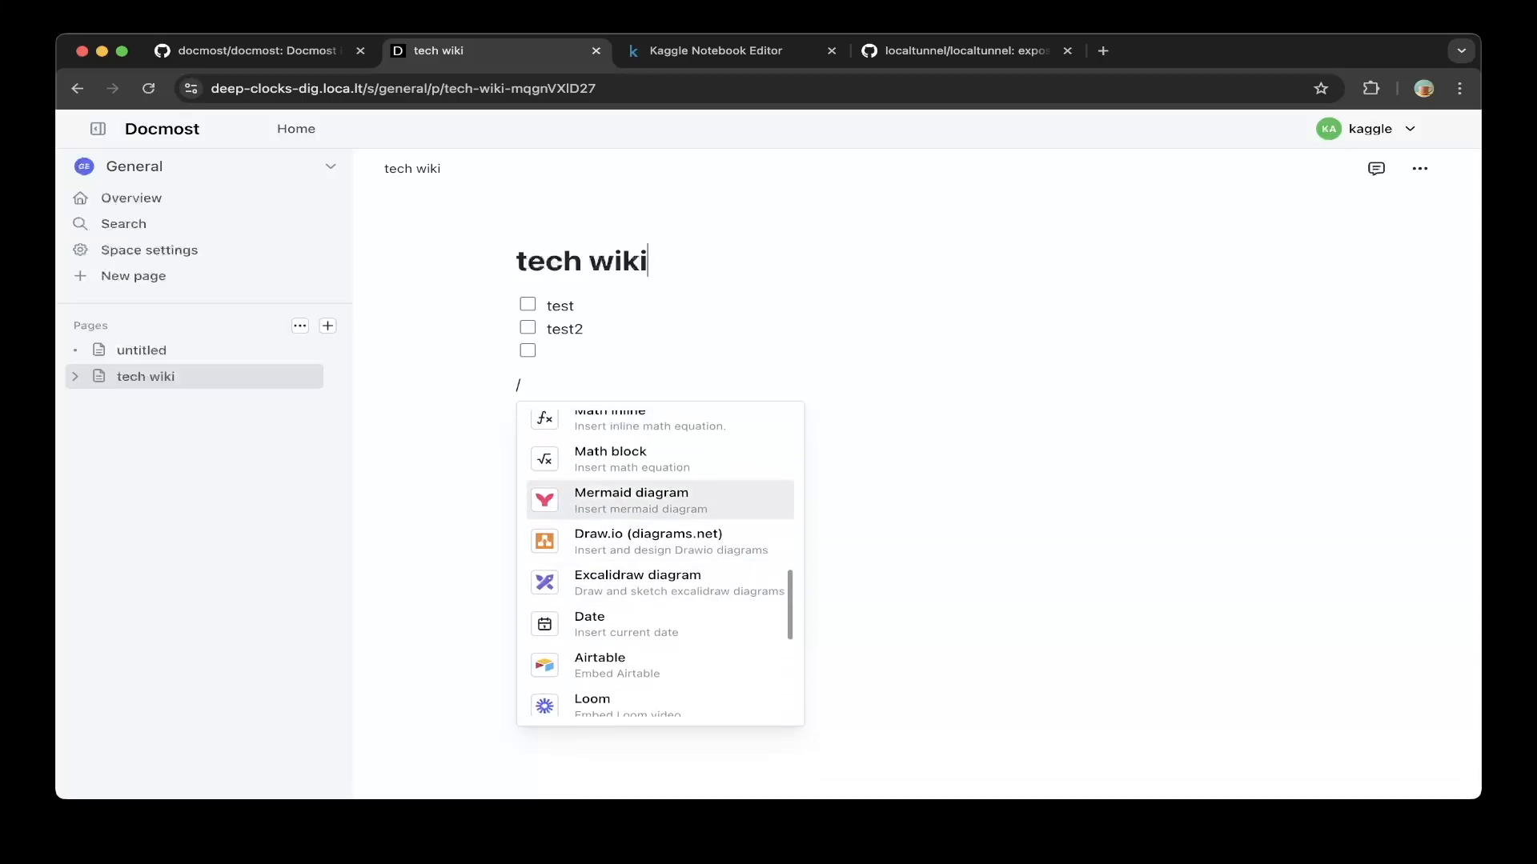
{"action": "scroll", "scroll_direction": "down", "scroll_amount": 3}
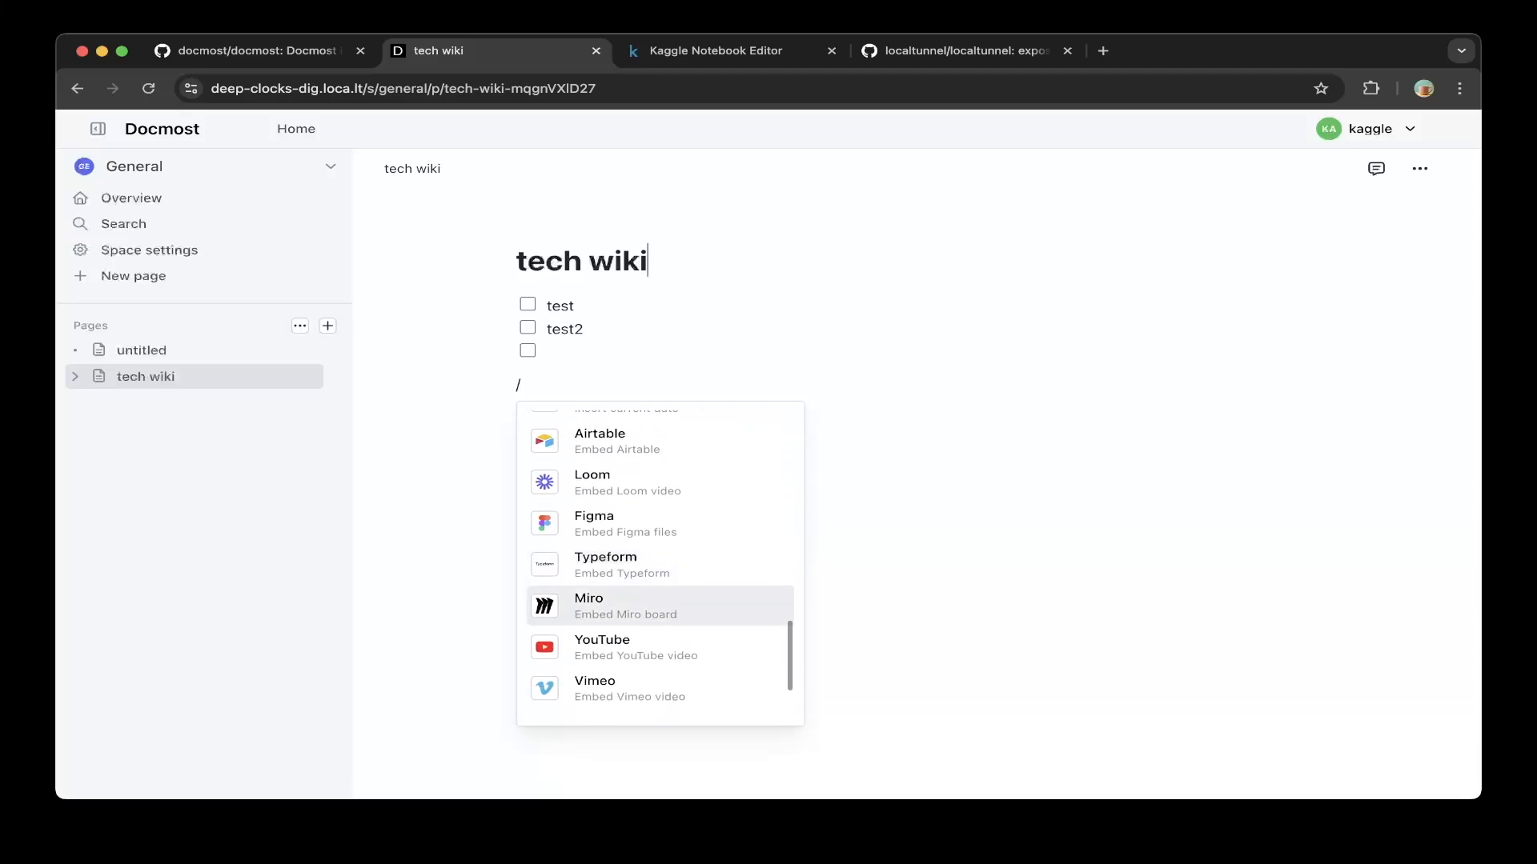
{"action": "scroll", "scroll_direction": "up", "scroll_amount": 3}
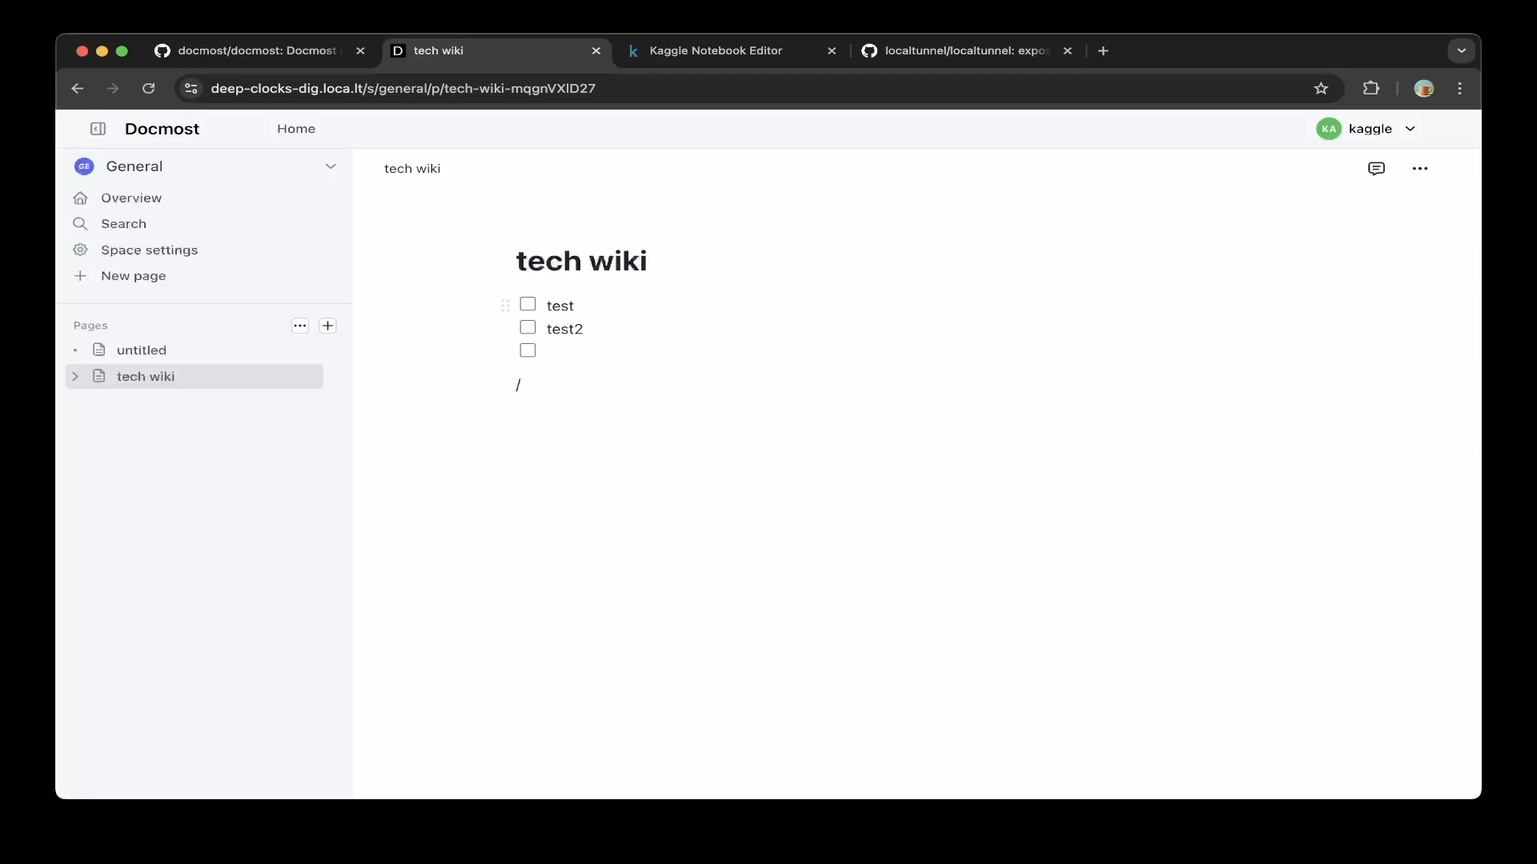
- Read the localtunnel README Quickstart section, then return to the Kaggle docmost notebook
{"action": "left_click", "coordinate": [965, 49]}
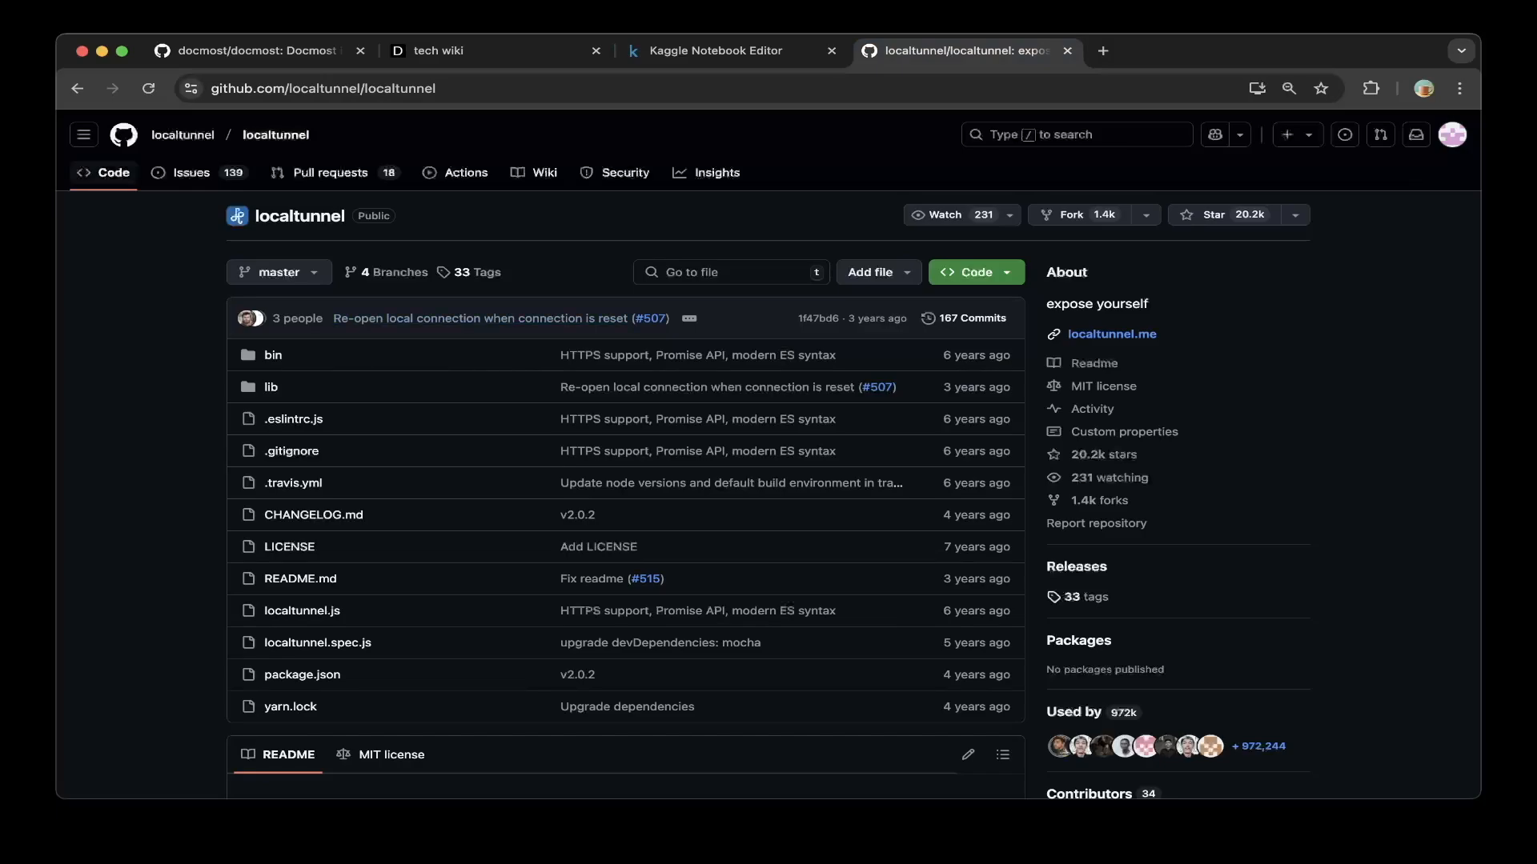
{"action": "scroll", "scroll_direction": "down", "scroll_amount": 3}
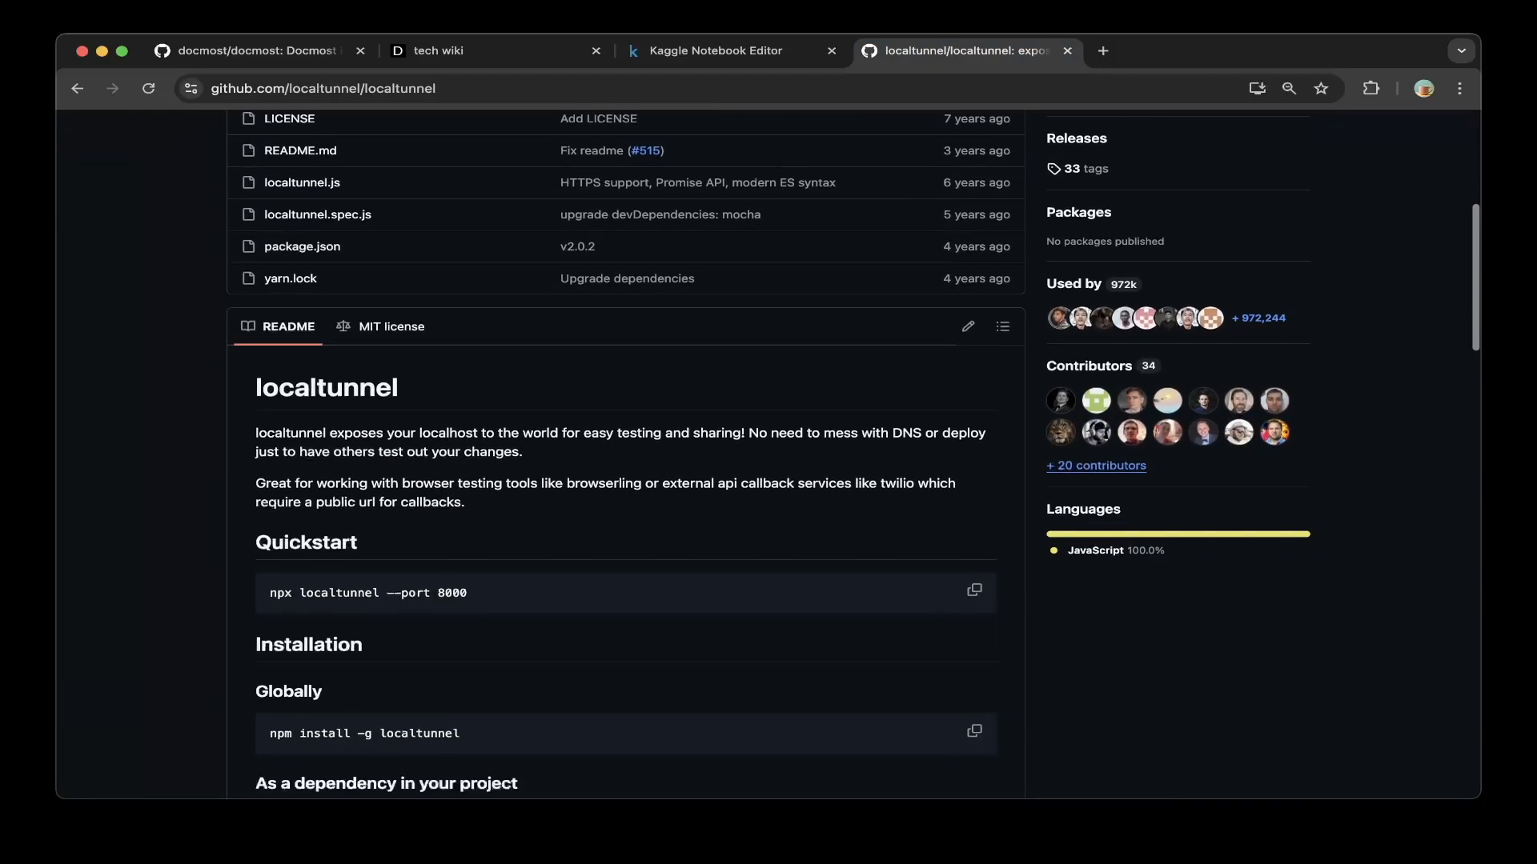
{"action": "scroll", "scroll_direction": "up", "scroll_amount": 3}
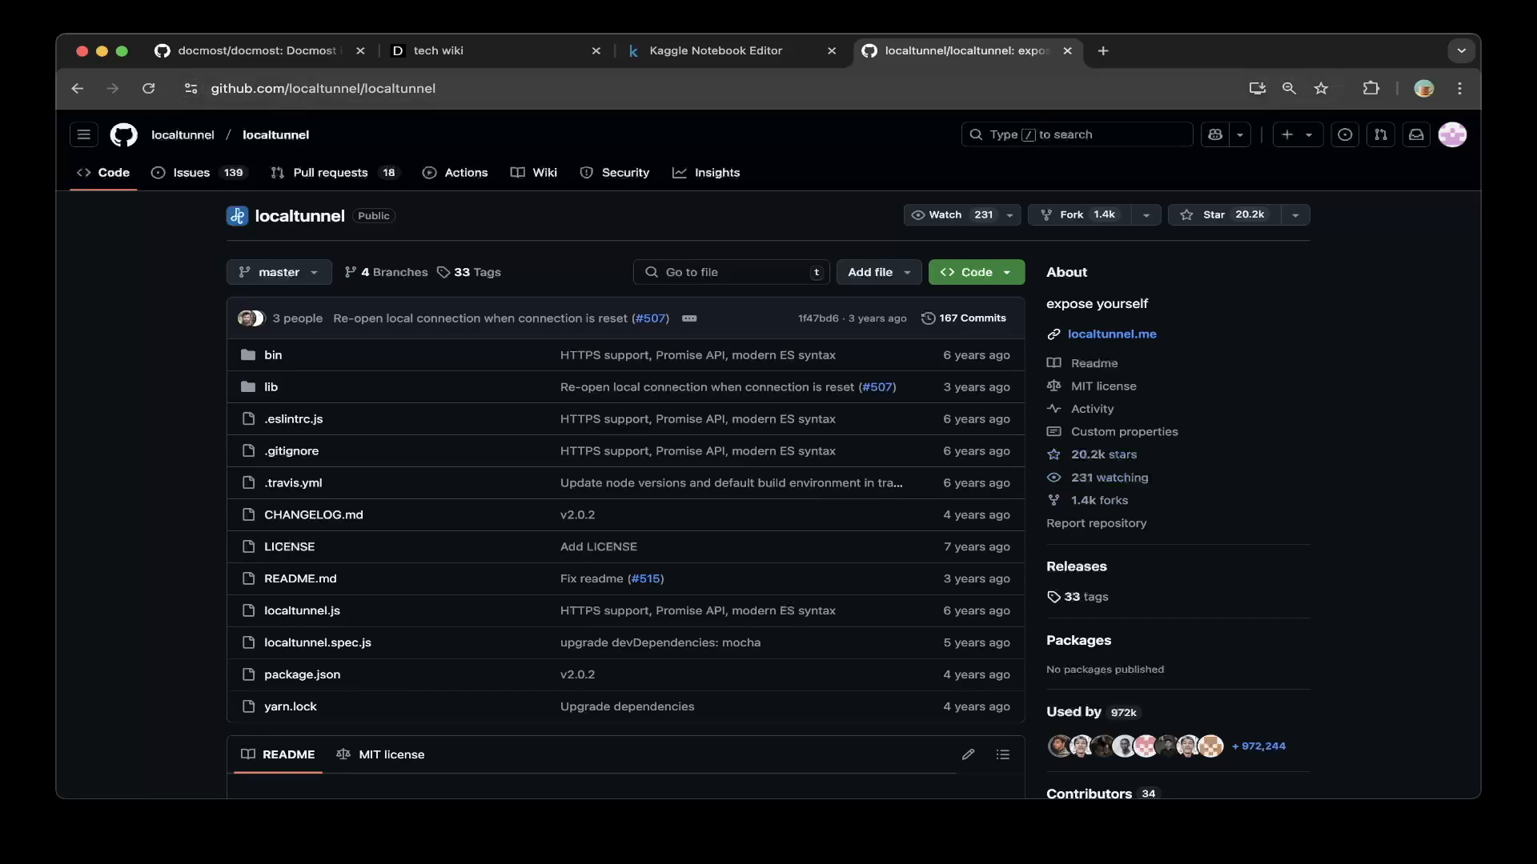
{"action": "left_click", "coordinate": [715, 50]}
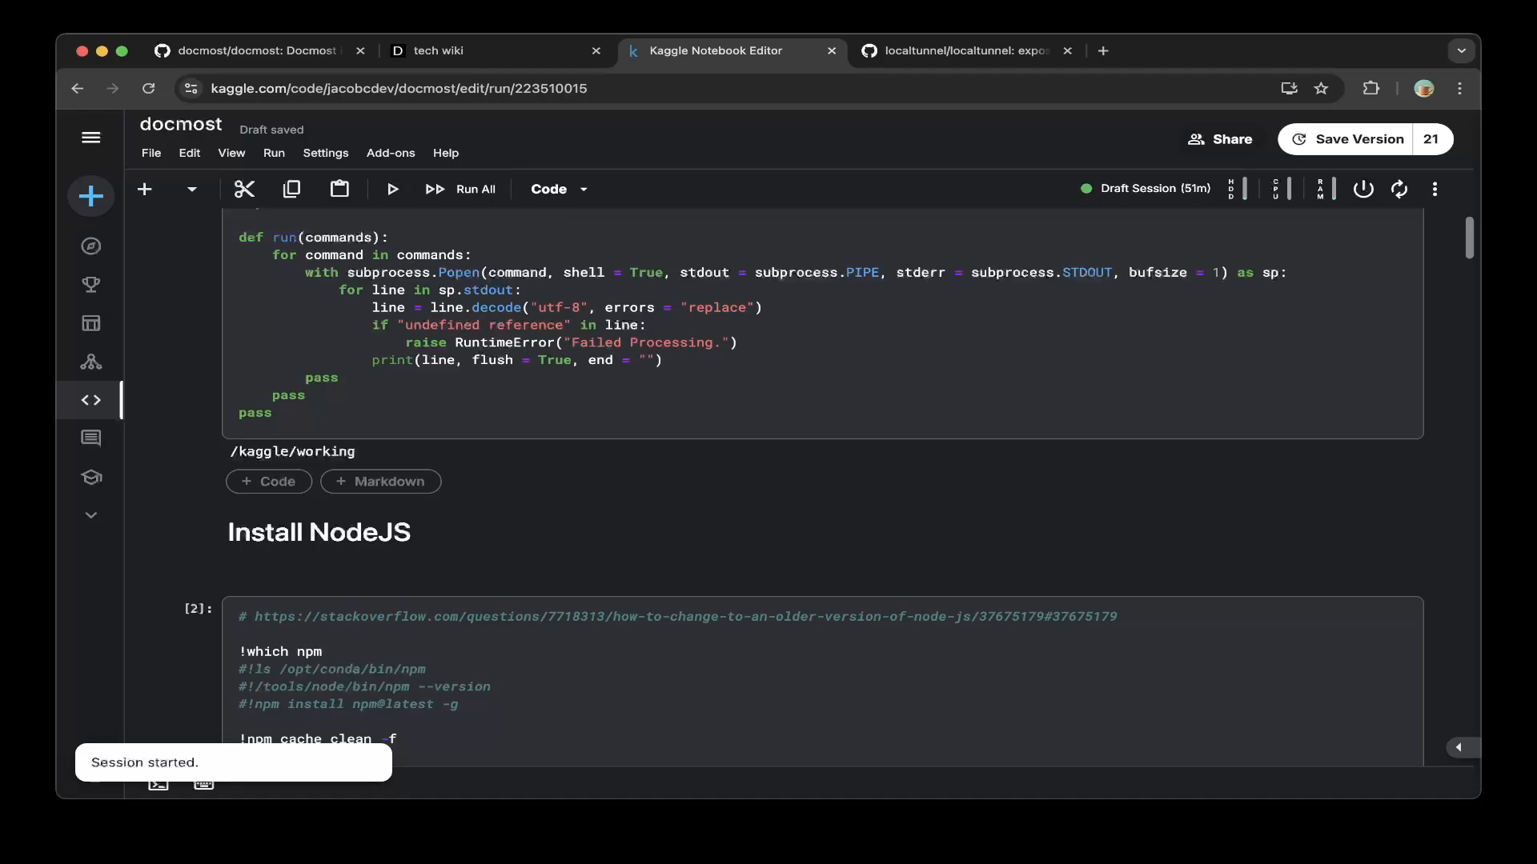
- Scroll to the notebook's first setup cell defining /kaggle/working and the run helper
{"action": "scroll", "scroll_direction": "up", "scroll_amount": 3}
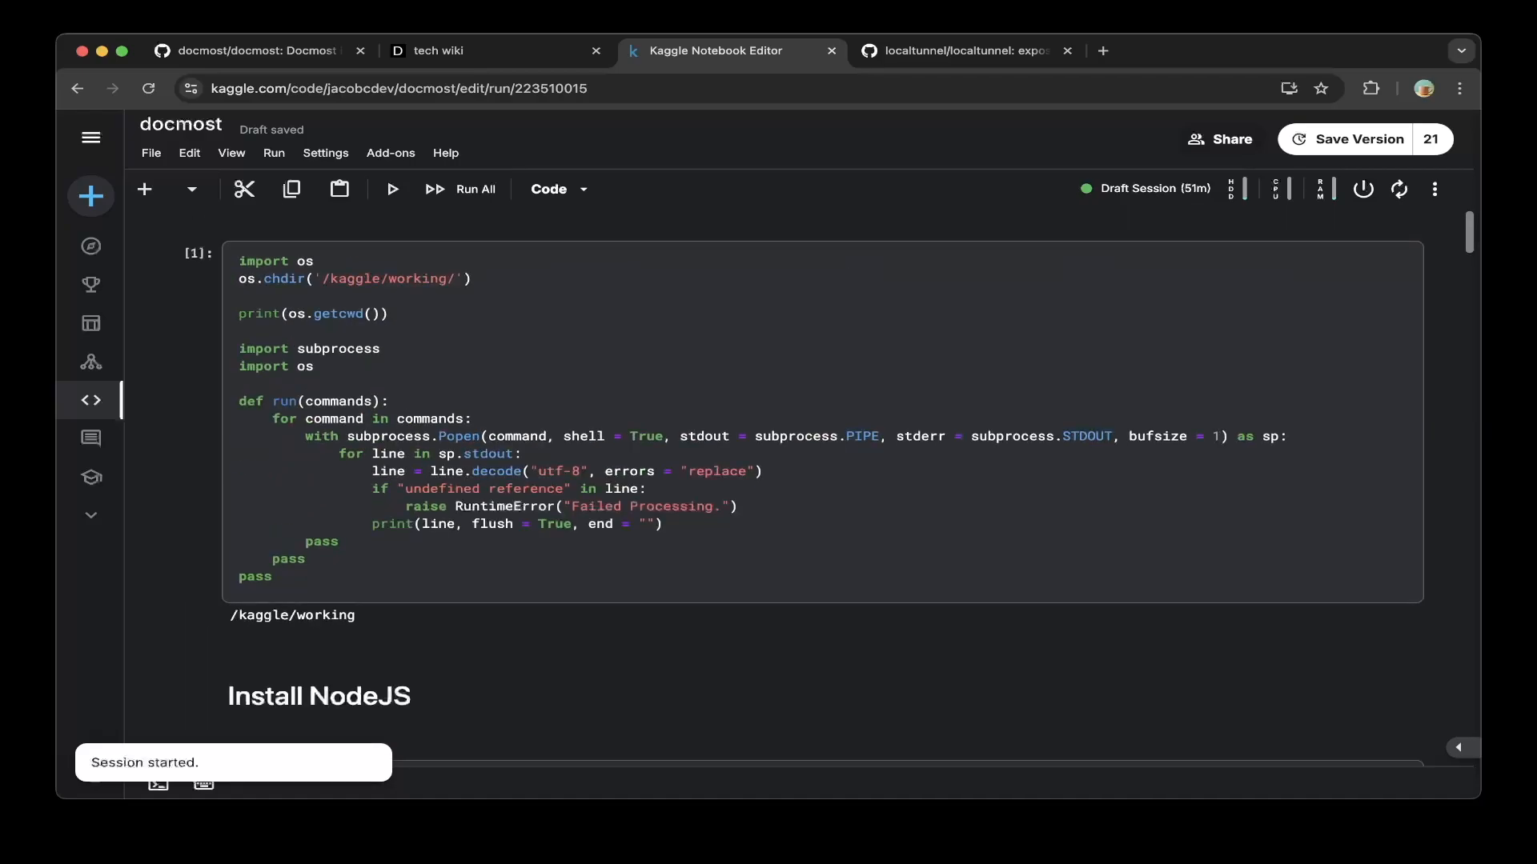